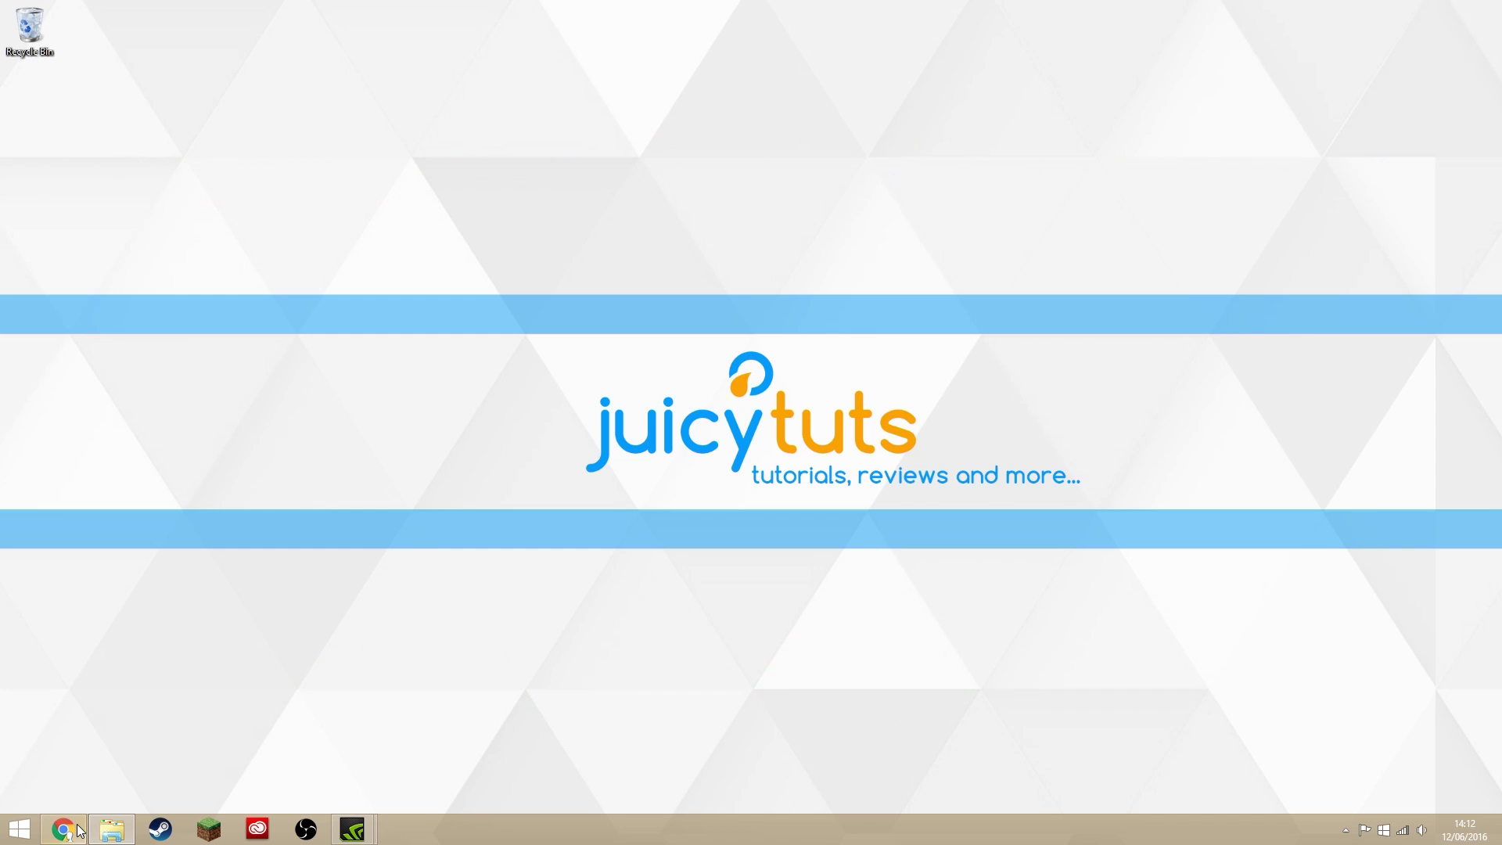
- Run the .NET Framework 4.6.1 web installer from Chrome and dismiss its already-installed notice
click(63, 829)
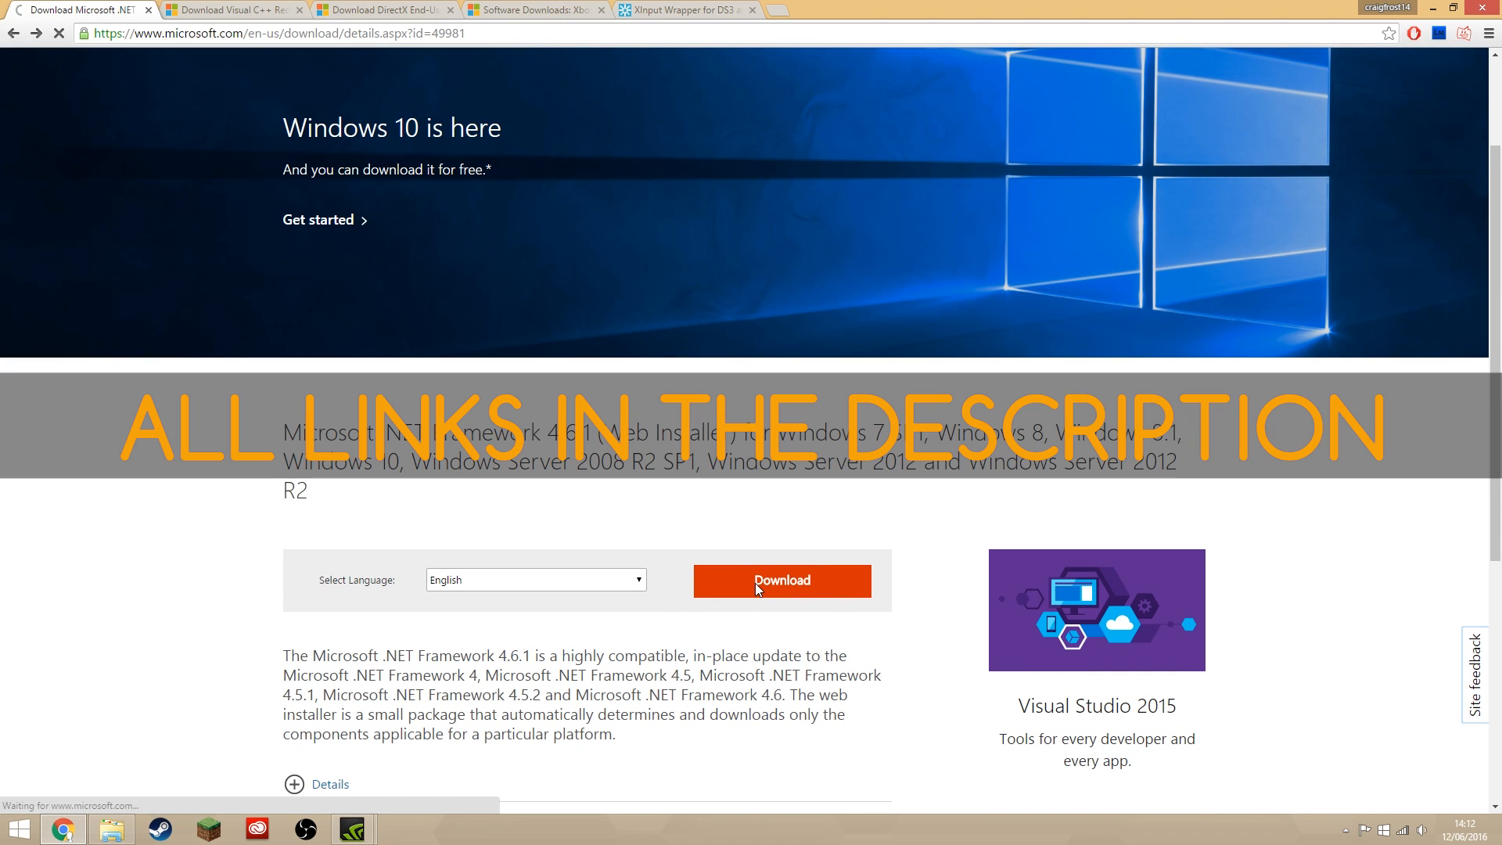
click(782, 581)
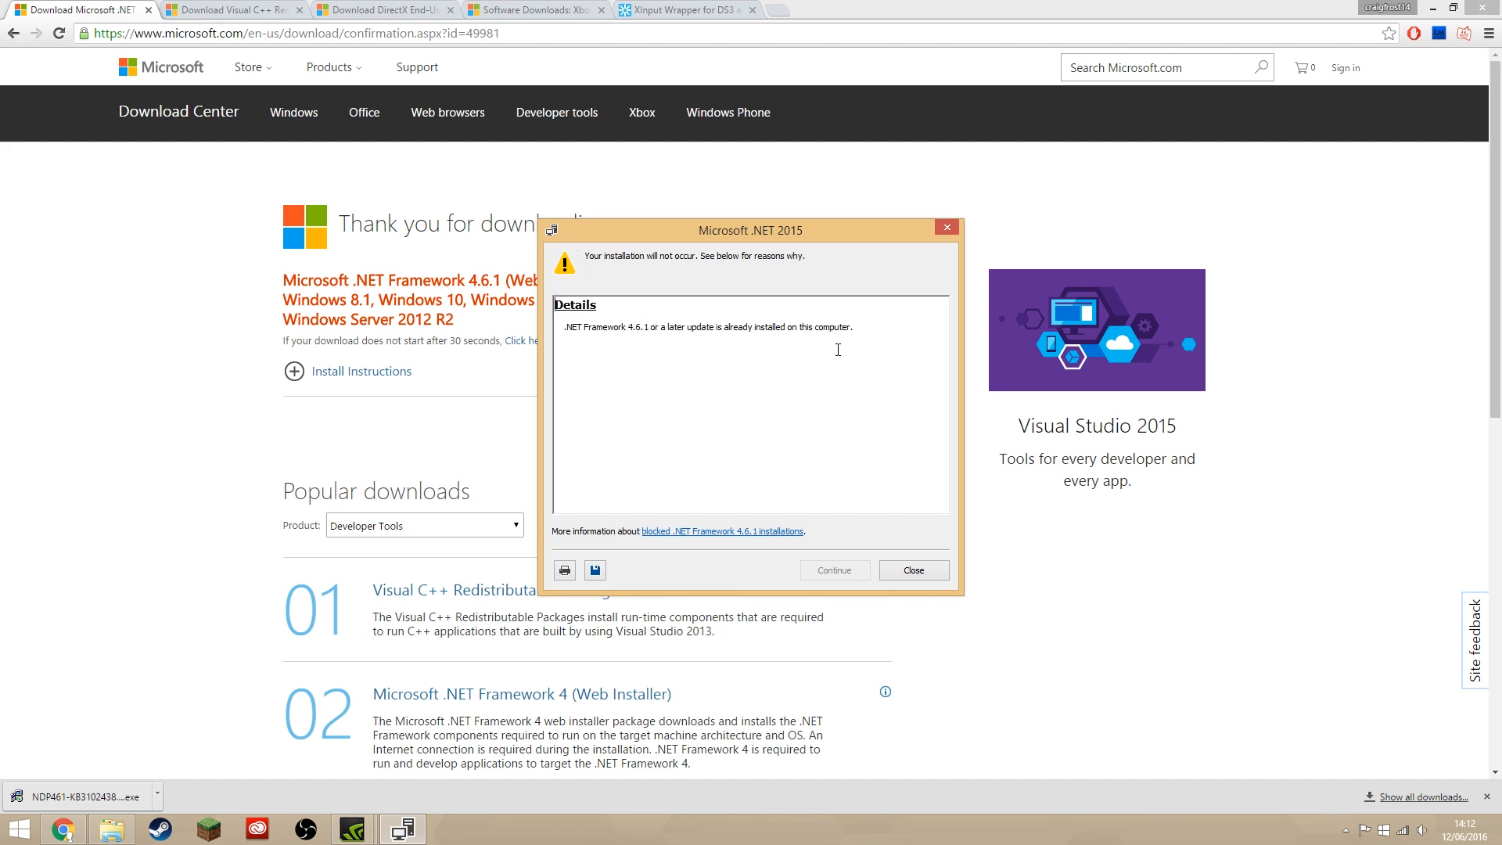
click(914, 570)
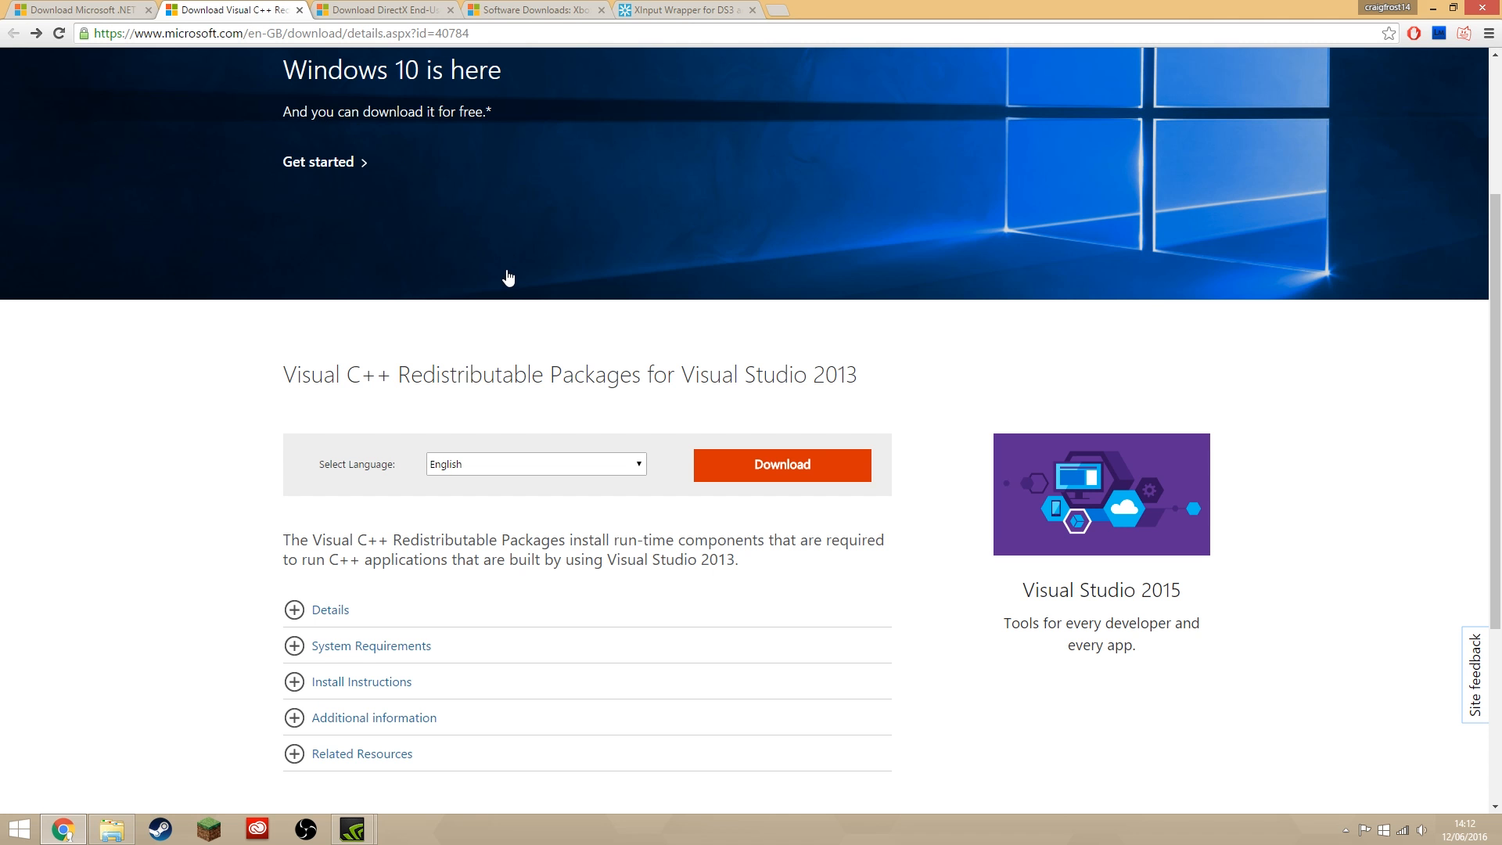
- Download Visual C++ 2013 choosing vcredist_x64.exe instead of the x86 package
scroll(down, 3)
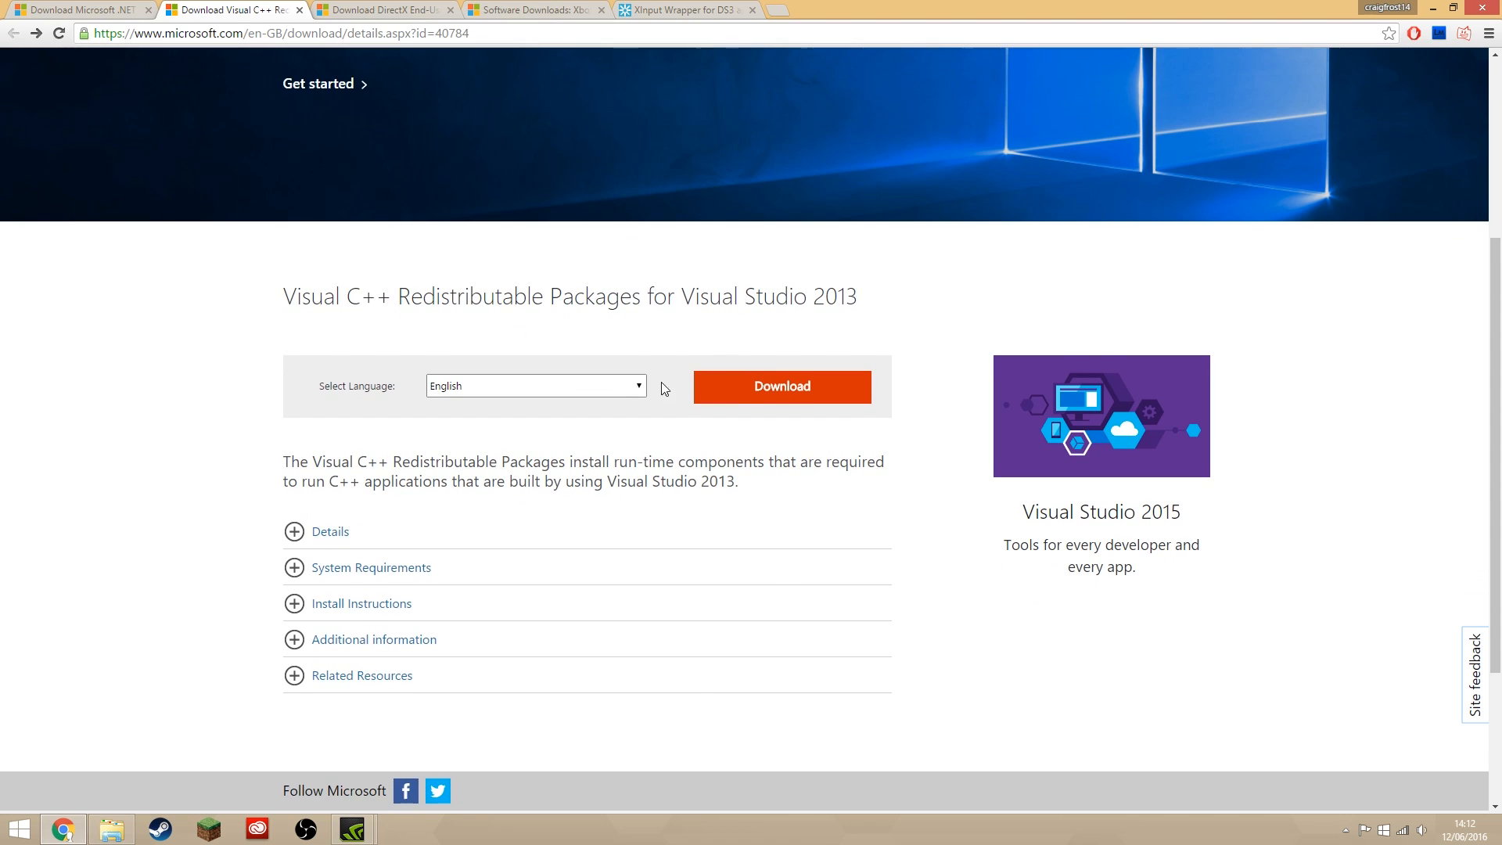
click(783, 387)
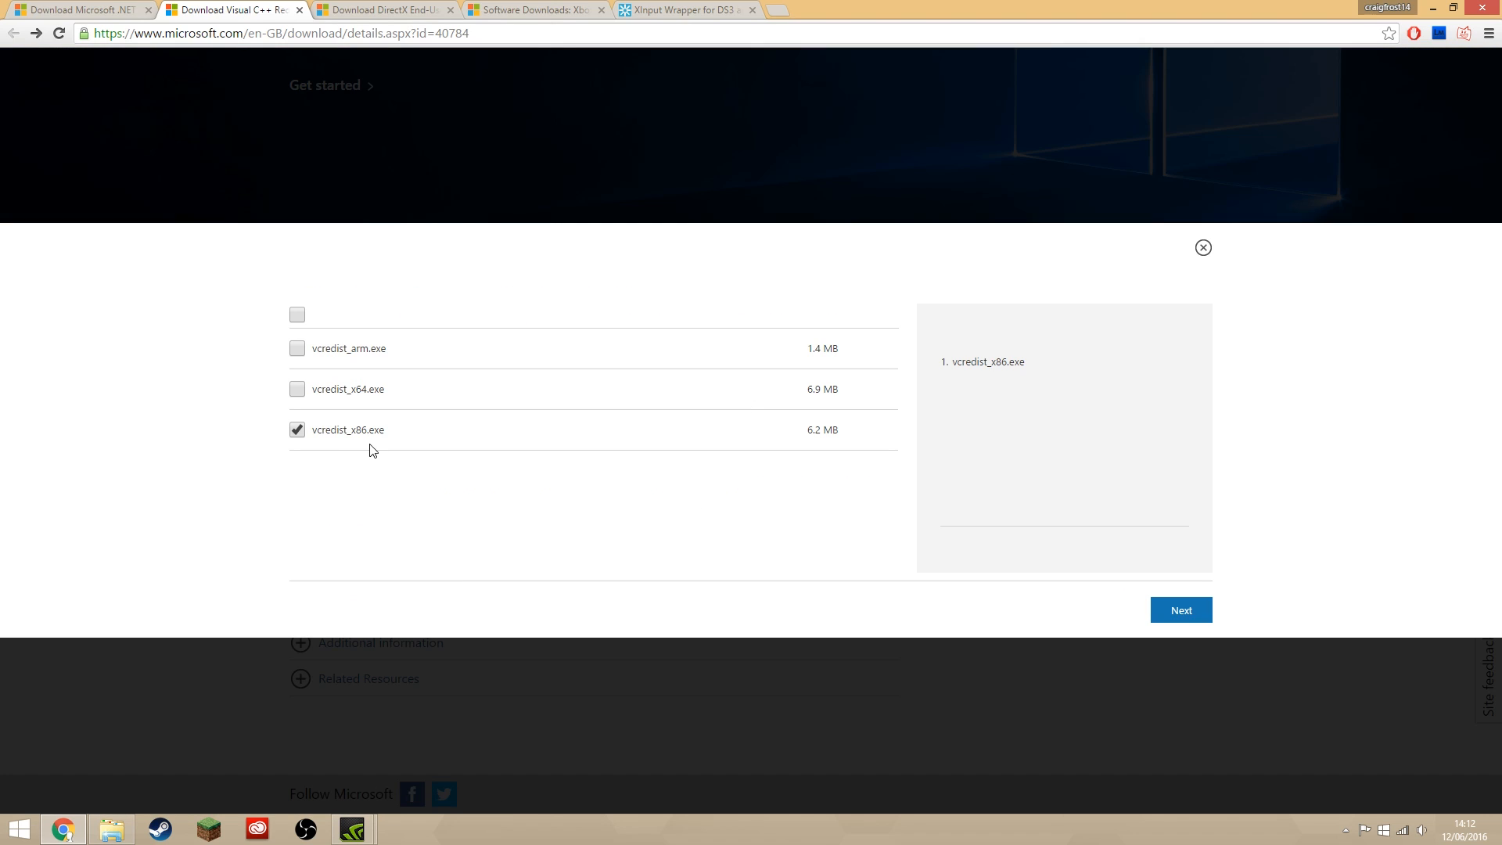
click(297, 429)
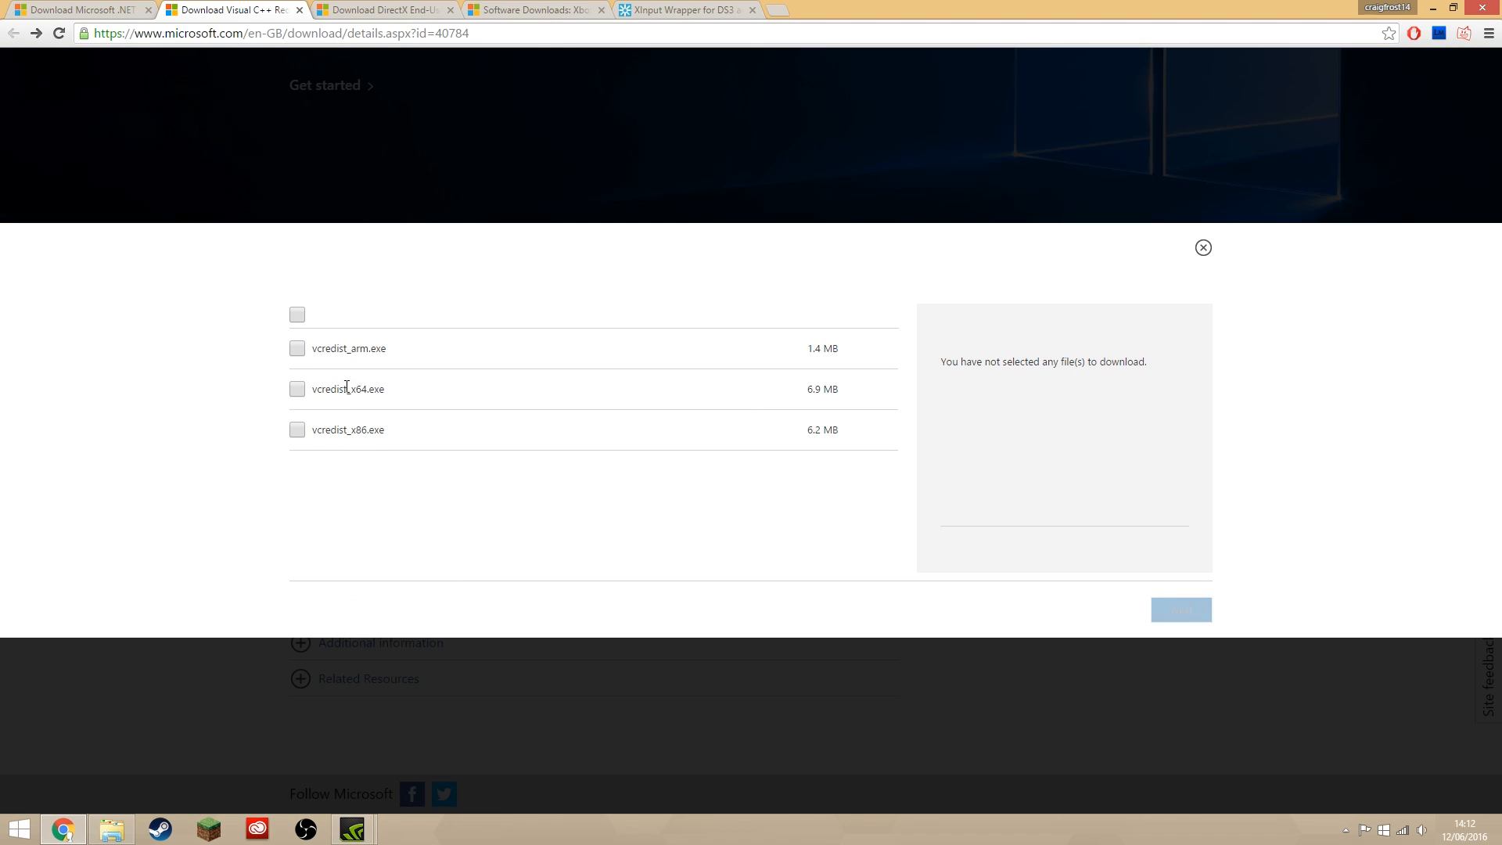
click(297, 388)
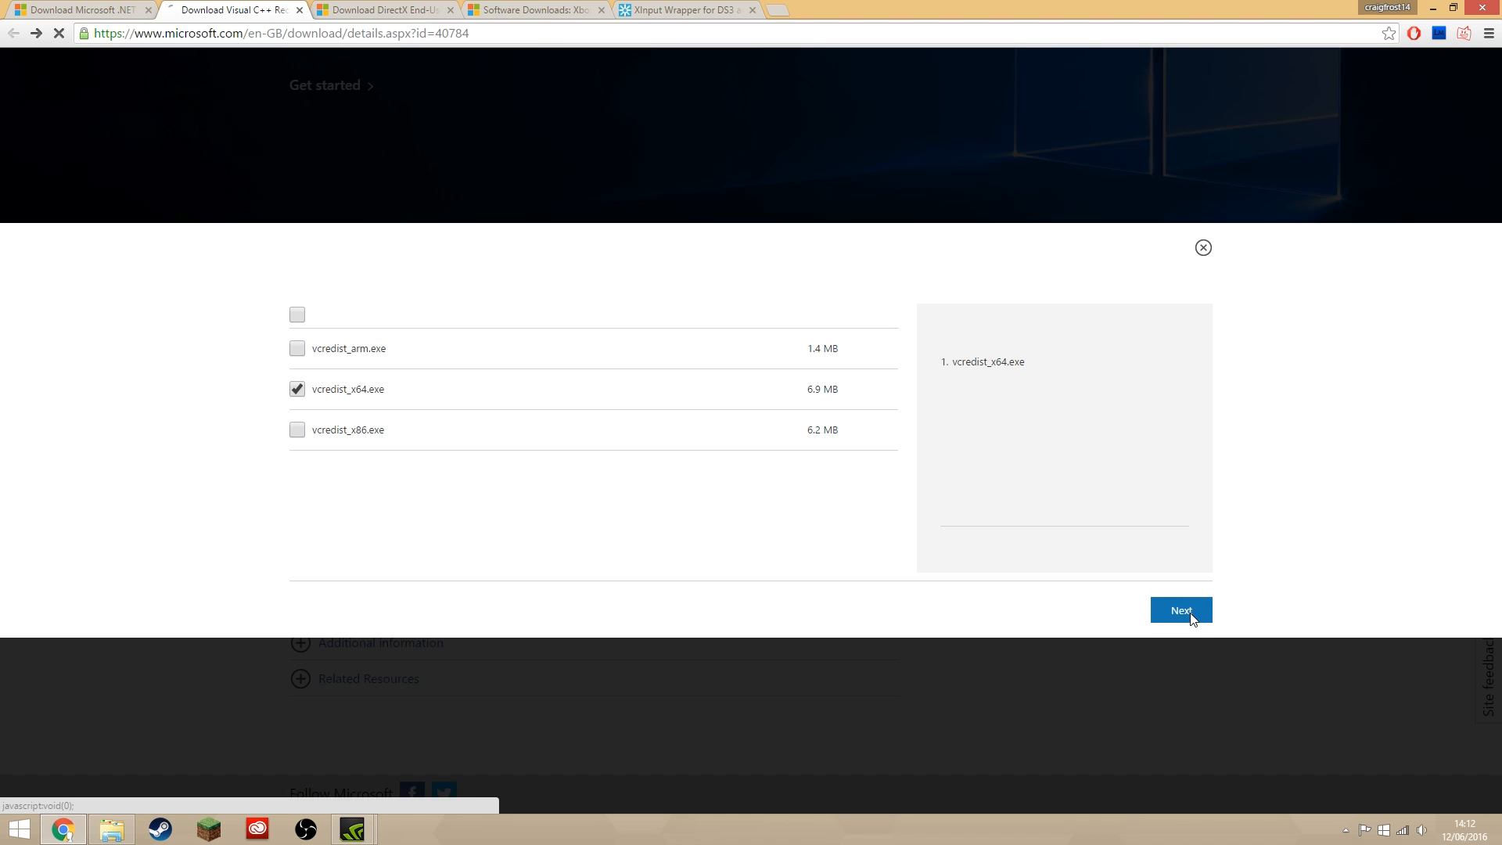
click(1181, 610)
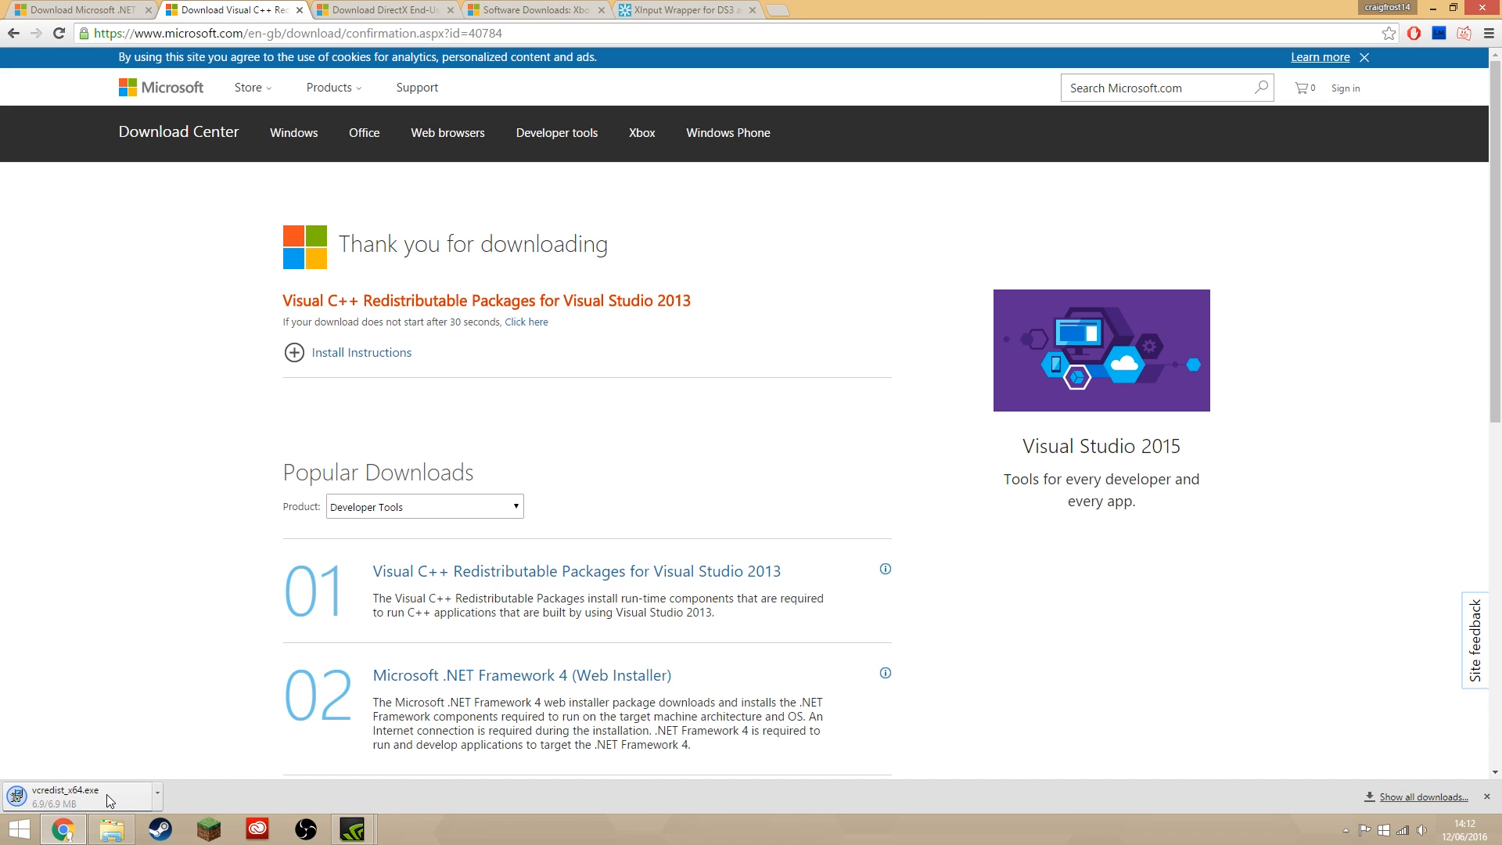
- Run the downloaded redistributable and close its setup since it is already installed
click(71, 795)
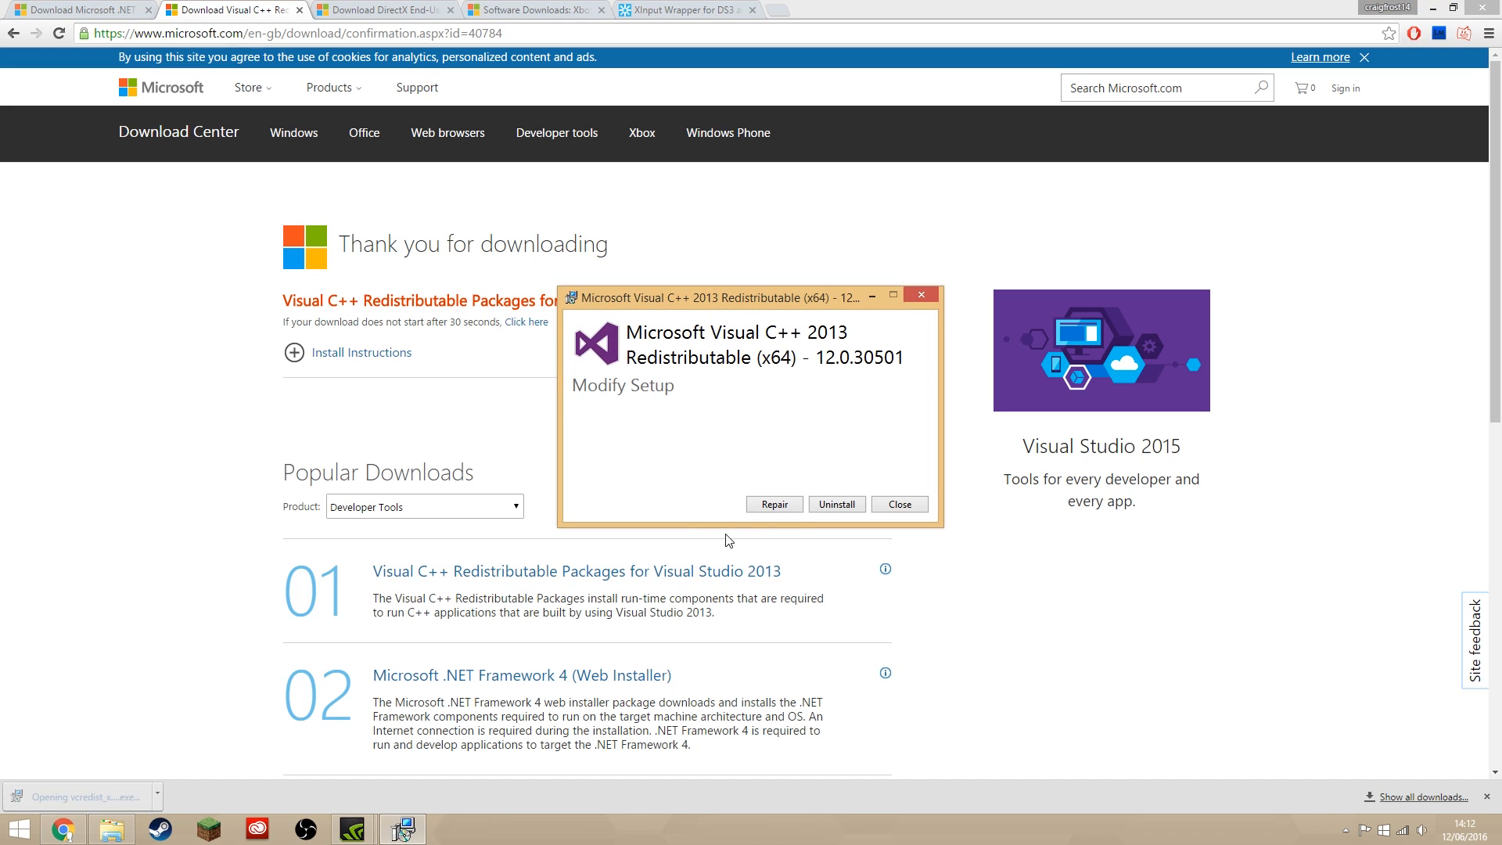
mouse_move(741, 471)
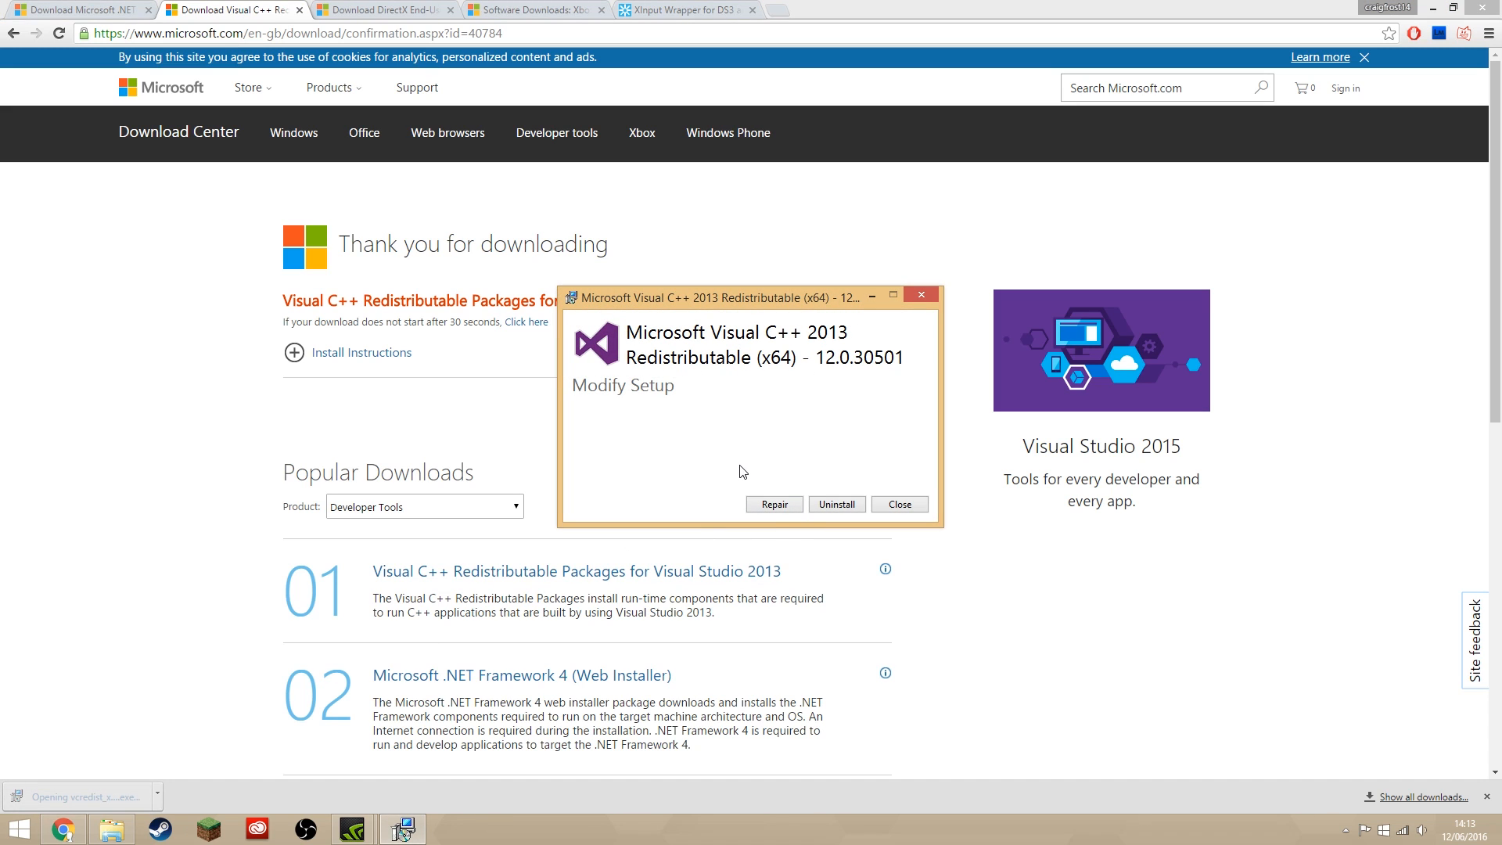
click(900, 504)
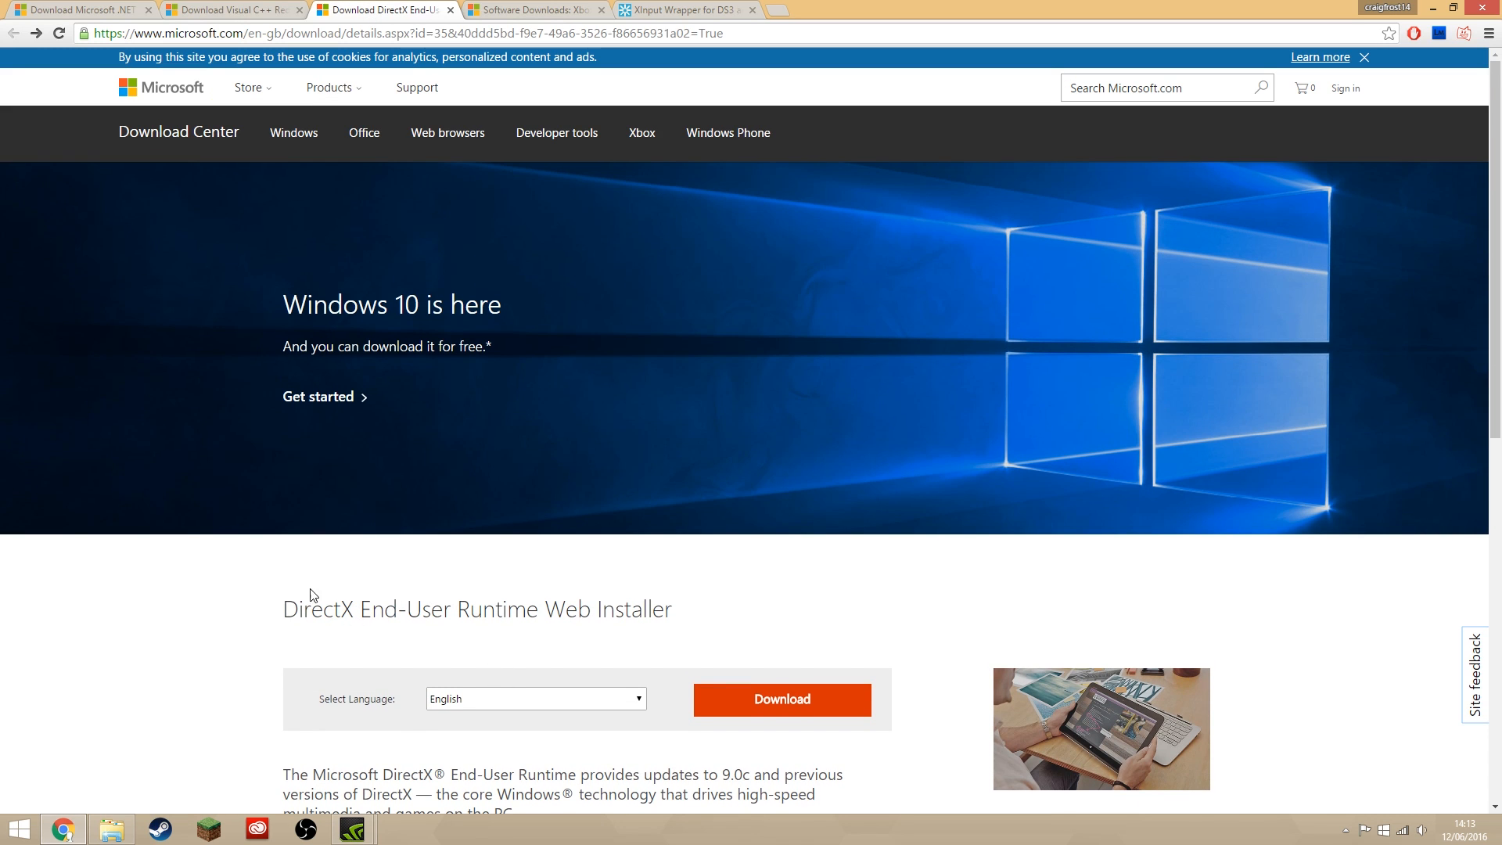
- Download dxwebsetup.exe, skipping the suggested extras, and launch it
click(783, 700)
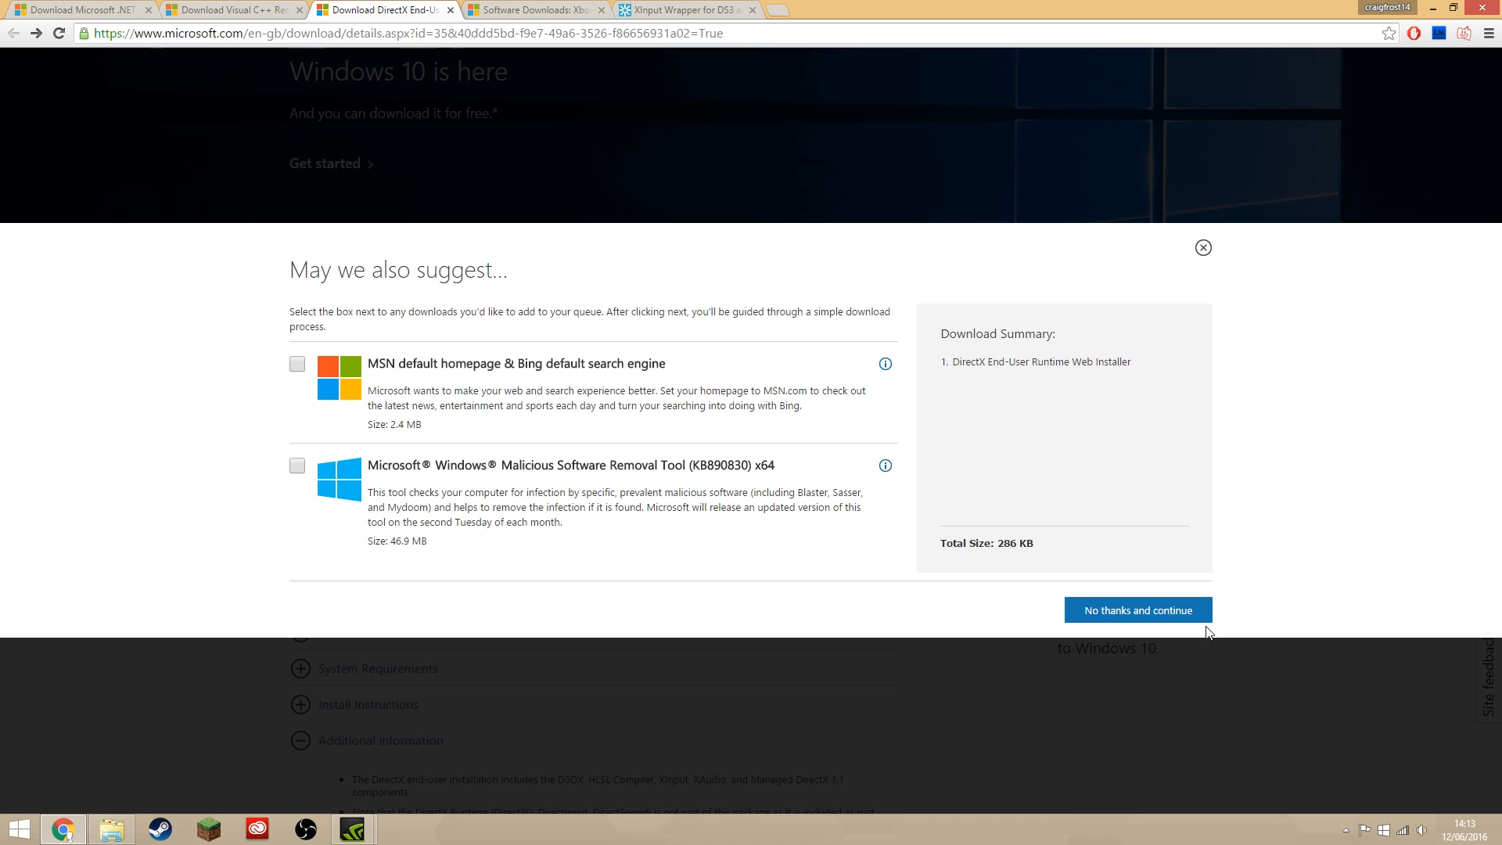
click(1140, 609)
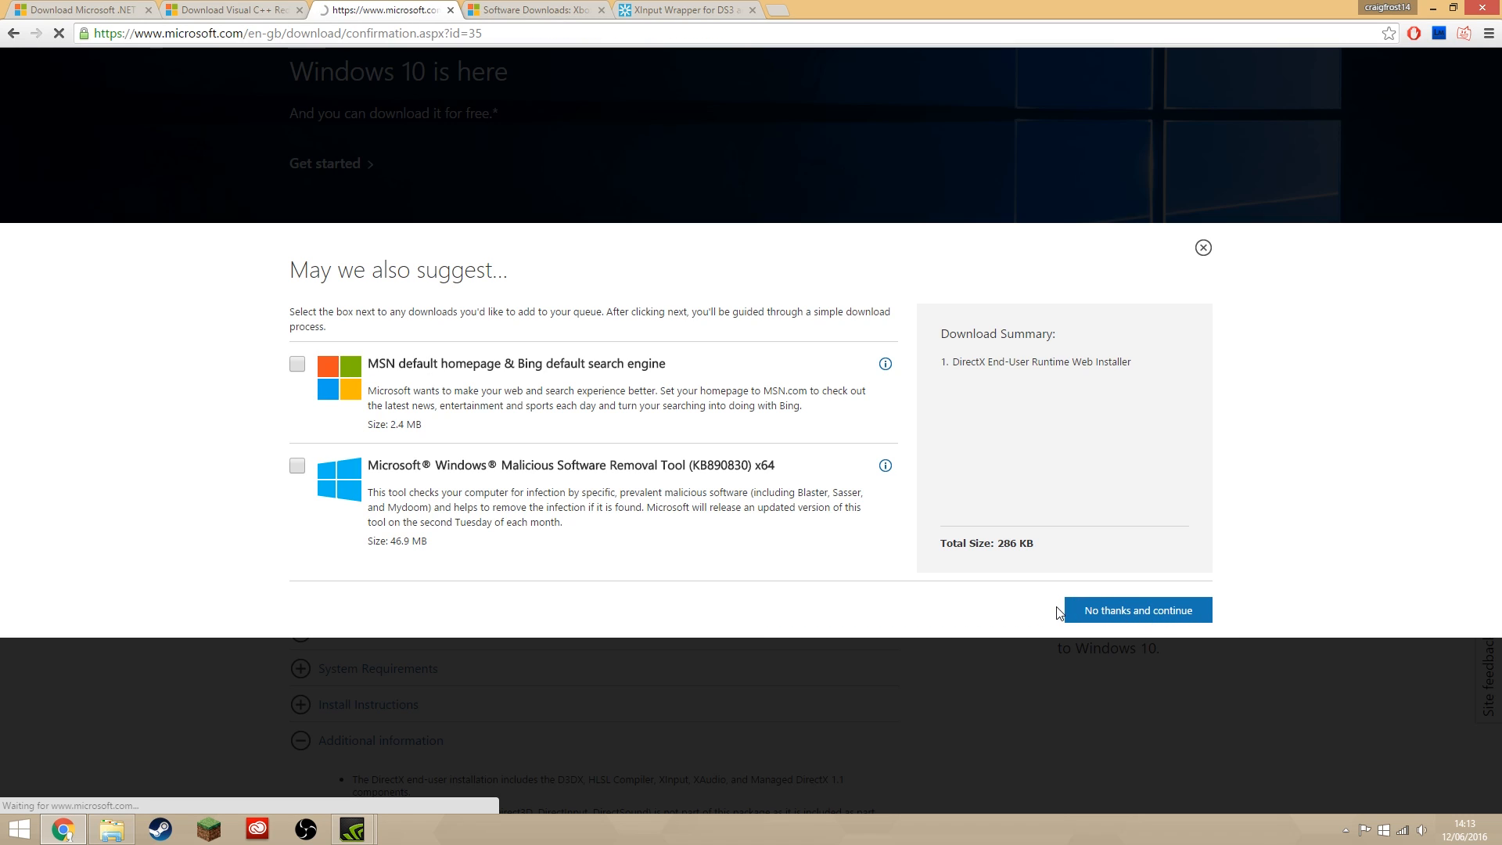
click(1138, 609)
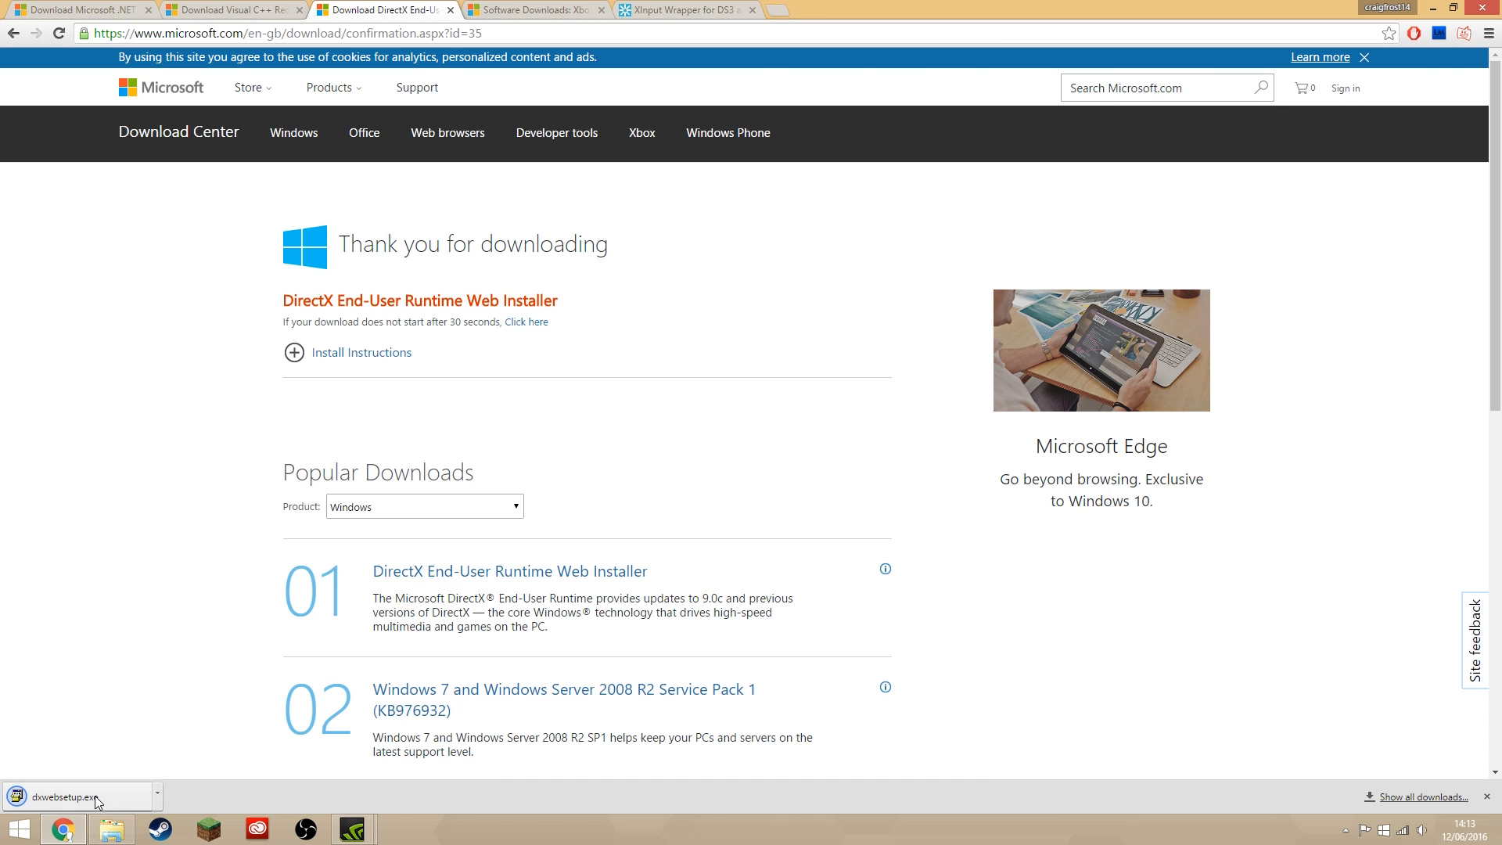
click(63, 797)
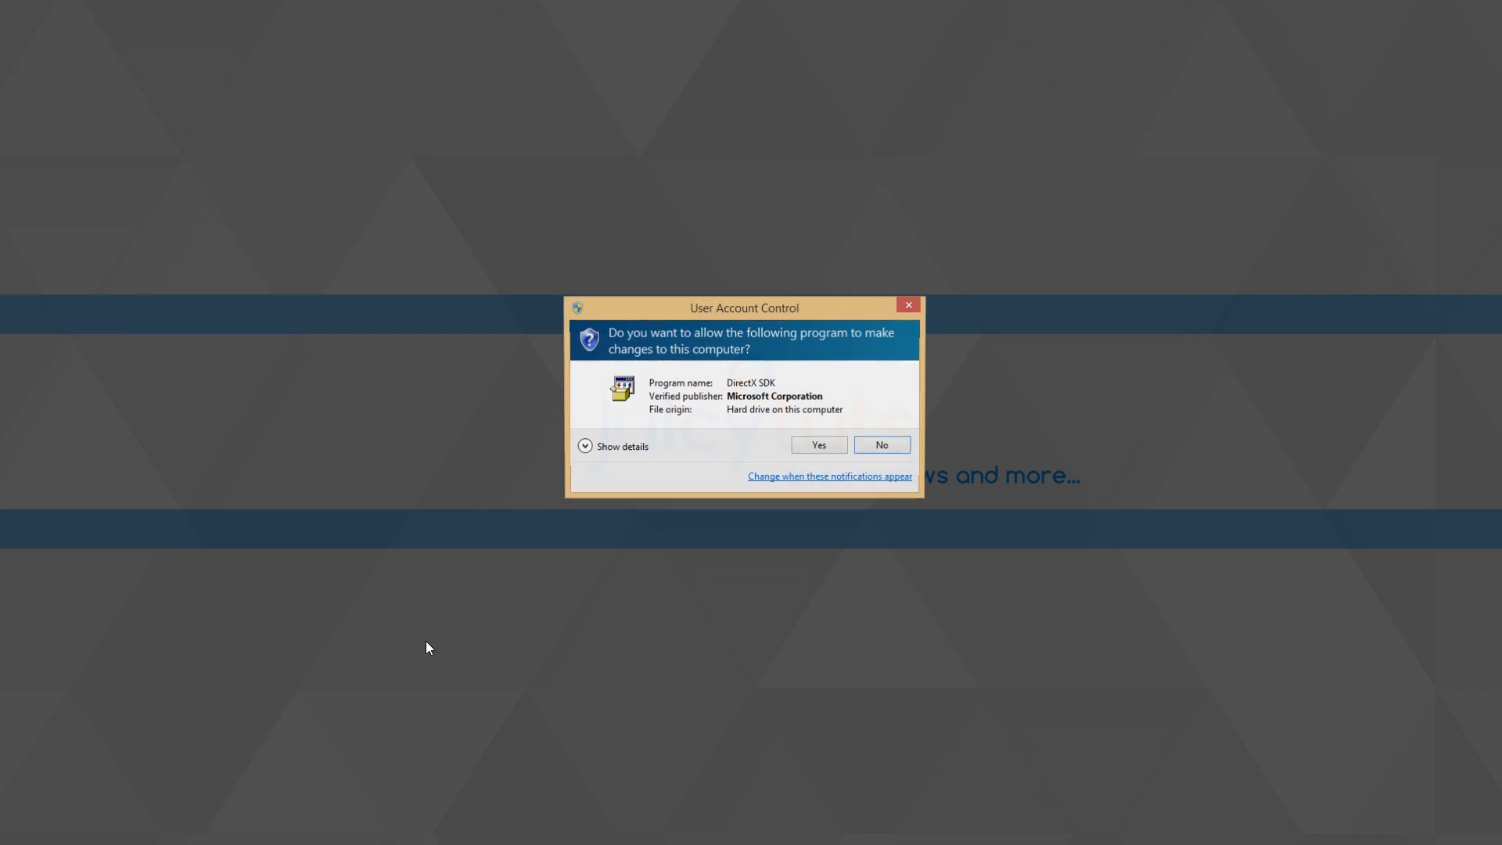
- Allow UAC and step through DirectX setup, which finds DirectX up to date, then finish
click(820, 444)
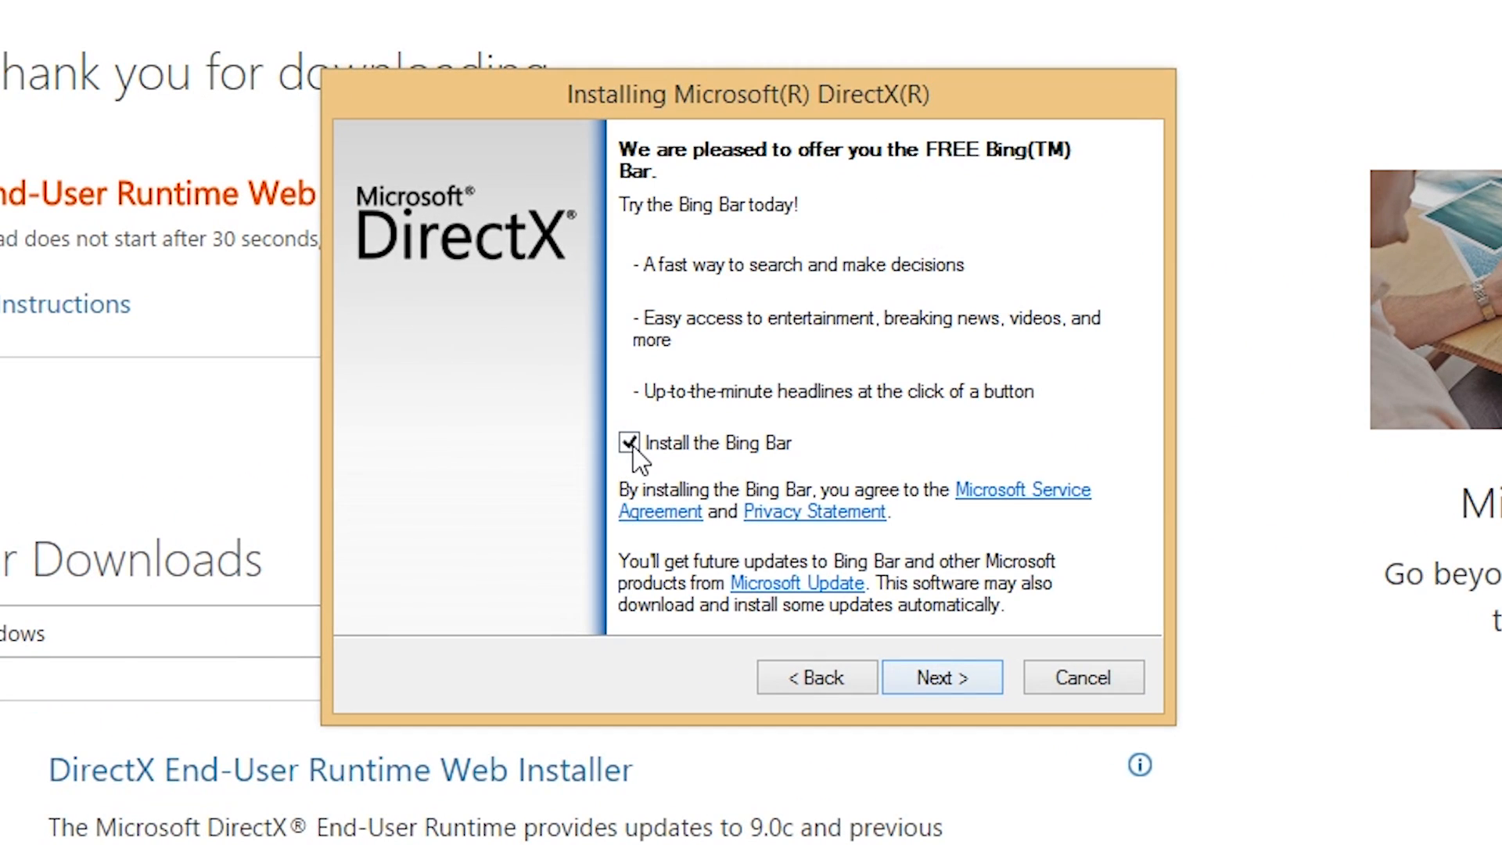
click(942, 676)
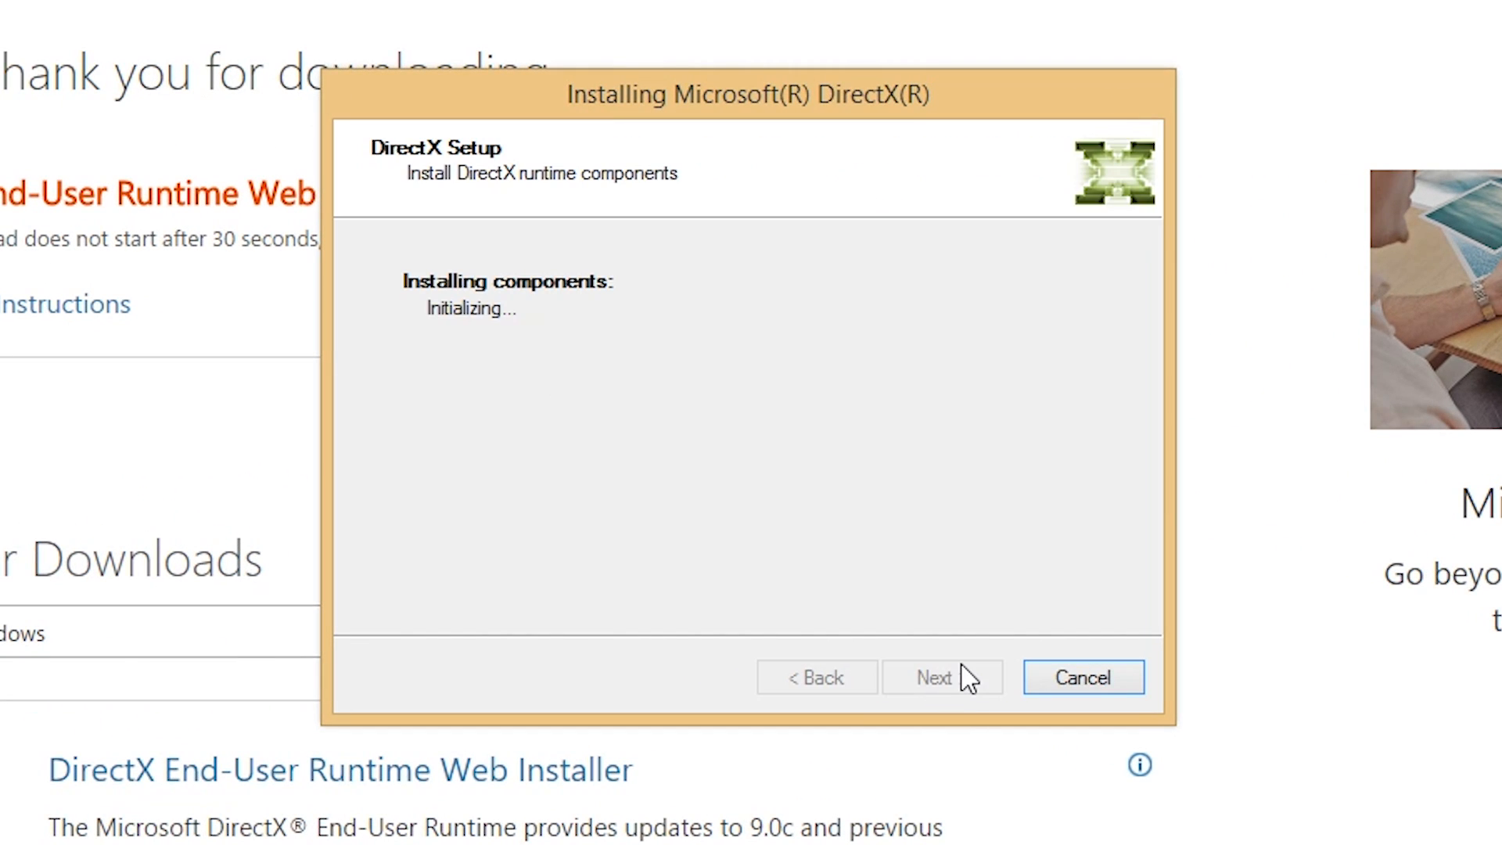
mouse_move(859, 551)
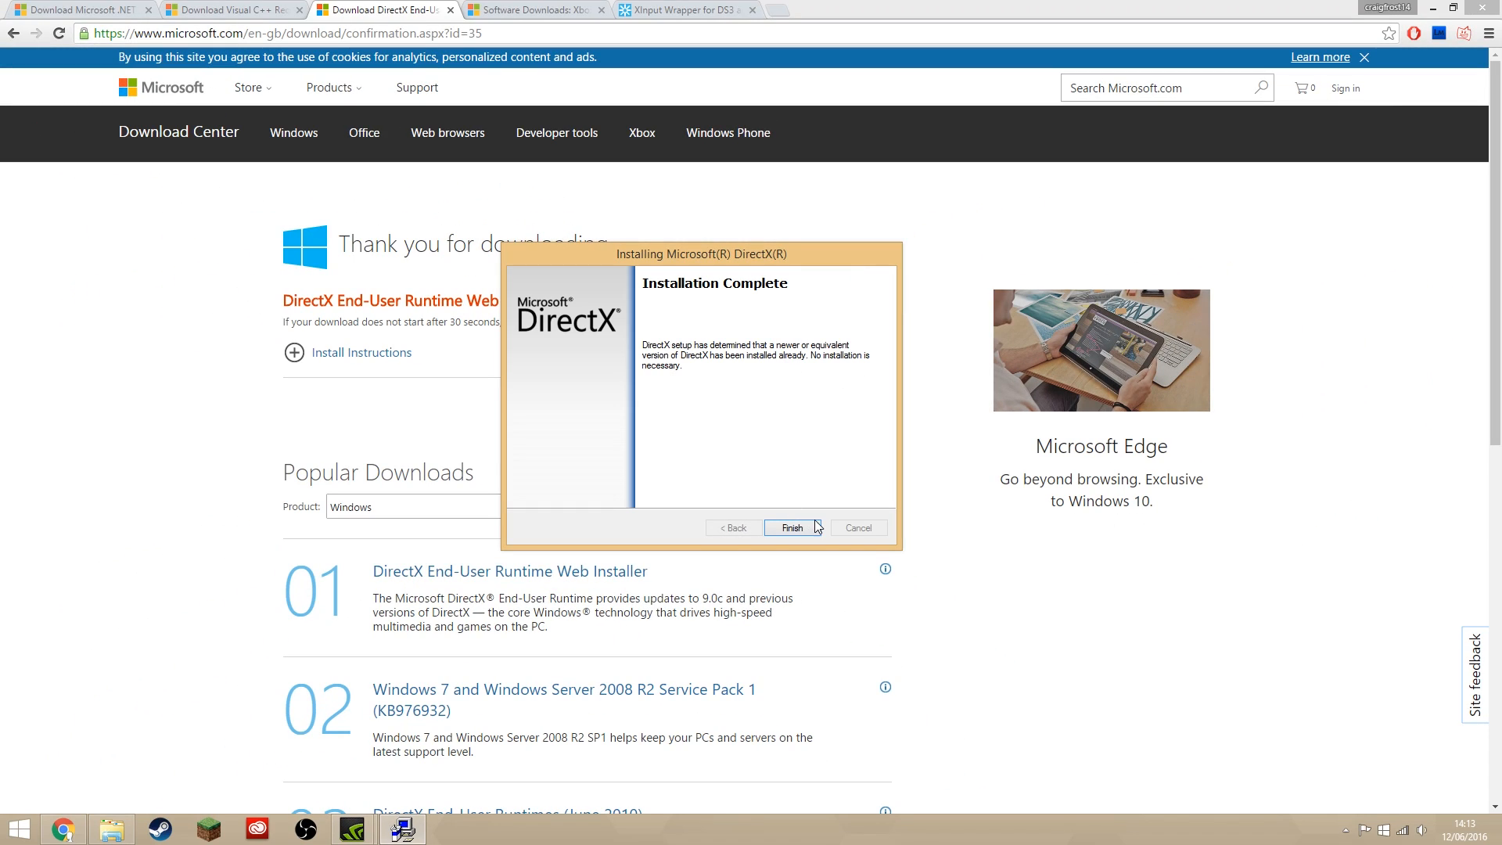
click(793, 527)
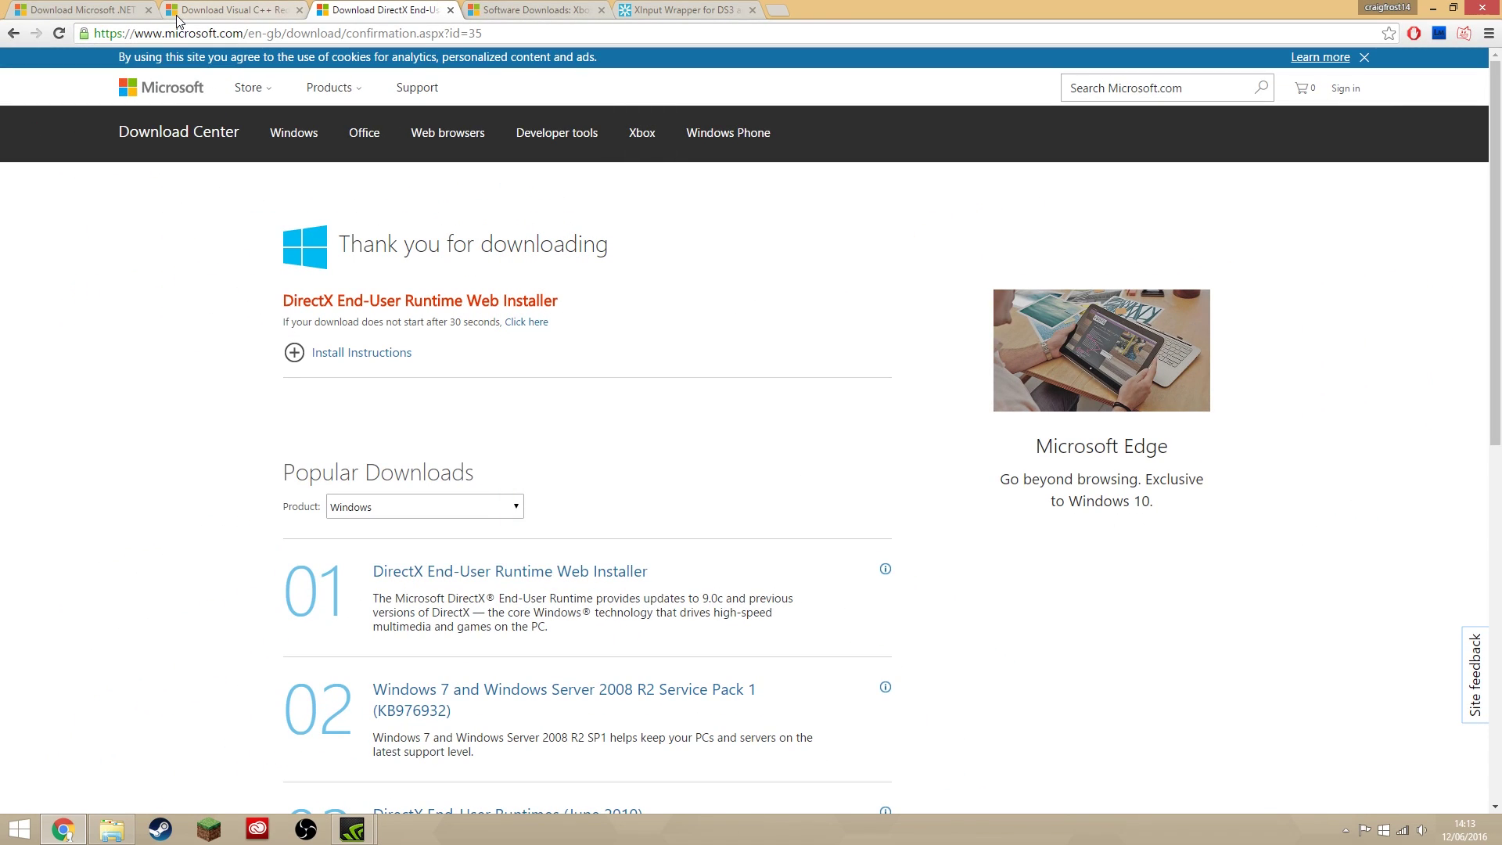
- Download the Xbox 360 Accessories Software for Windows 7 (64-bit only), then move to the XInput Wrapper thread
click(551, 8)
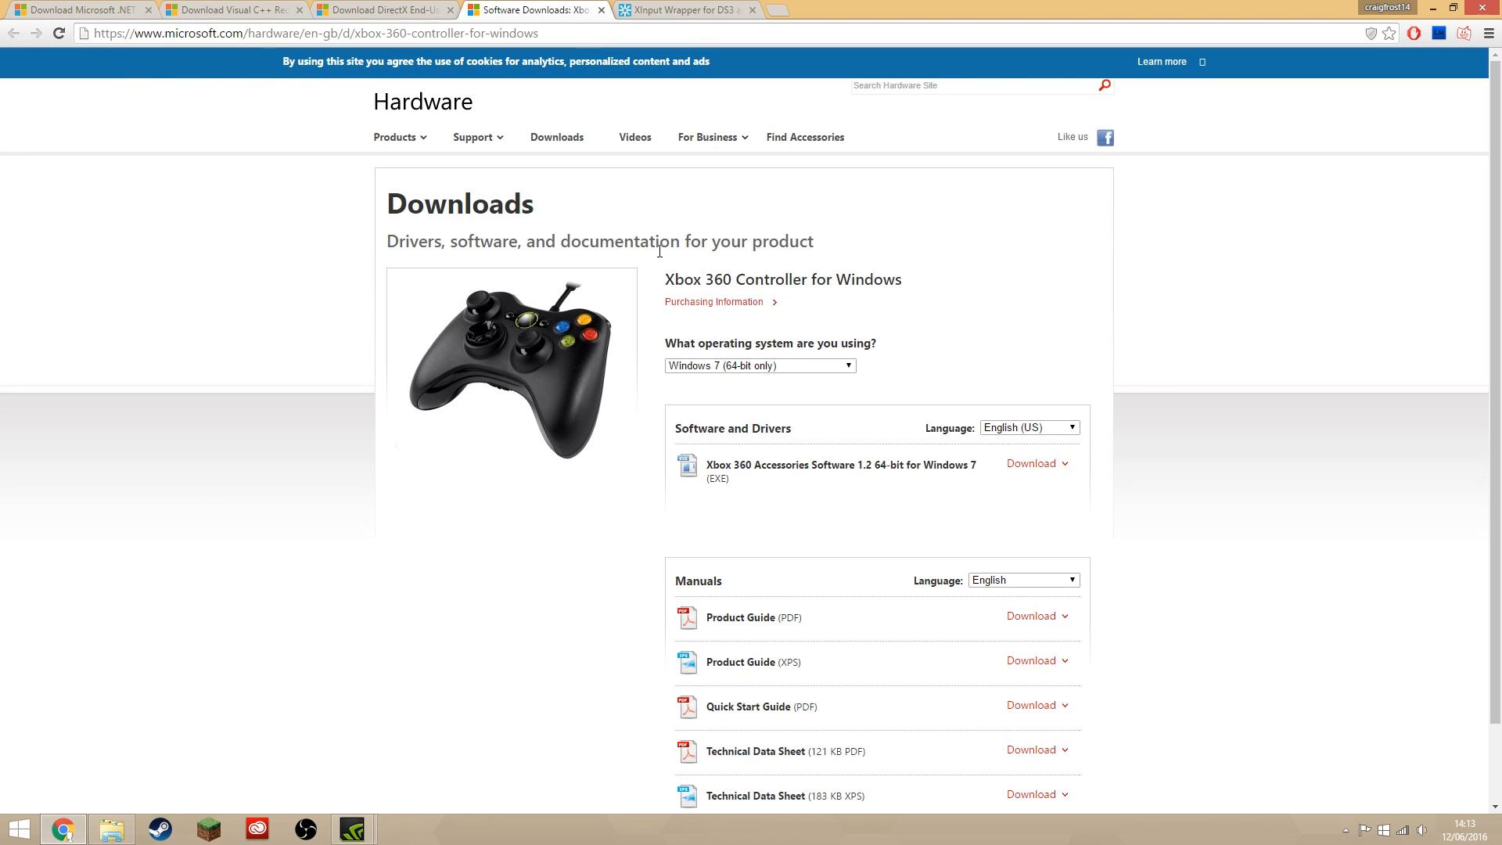
mouse_move(848, 278)
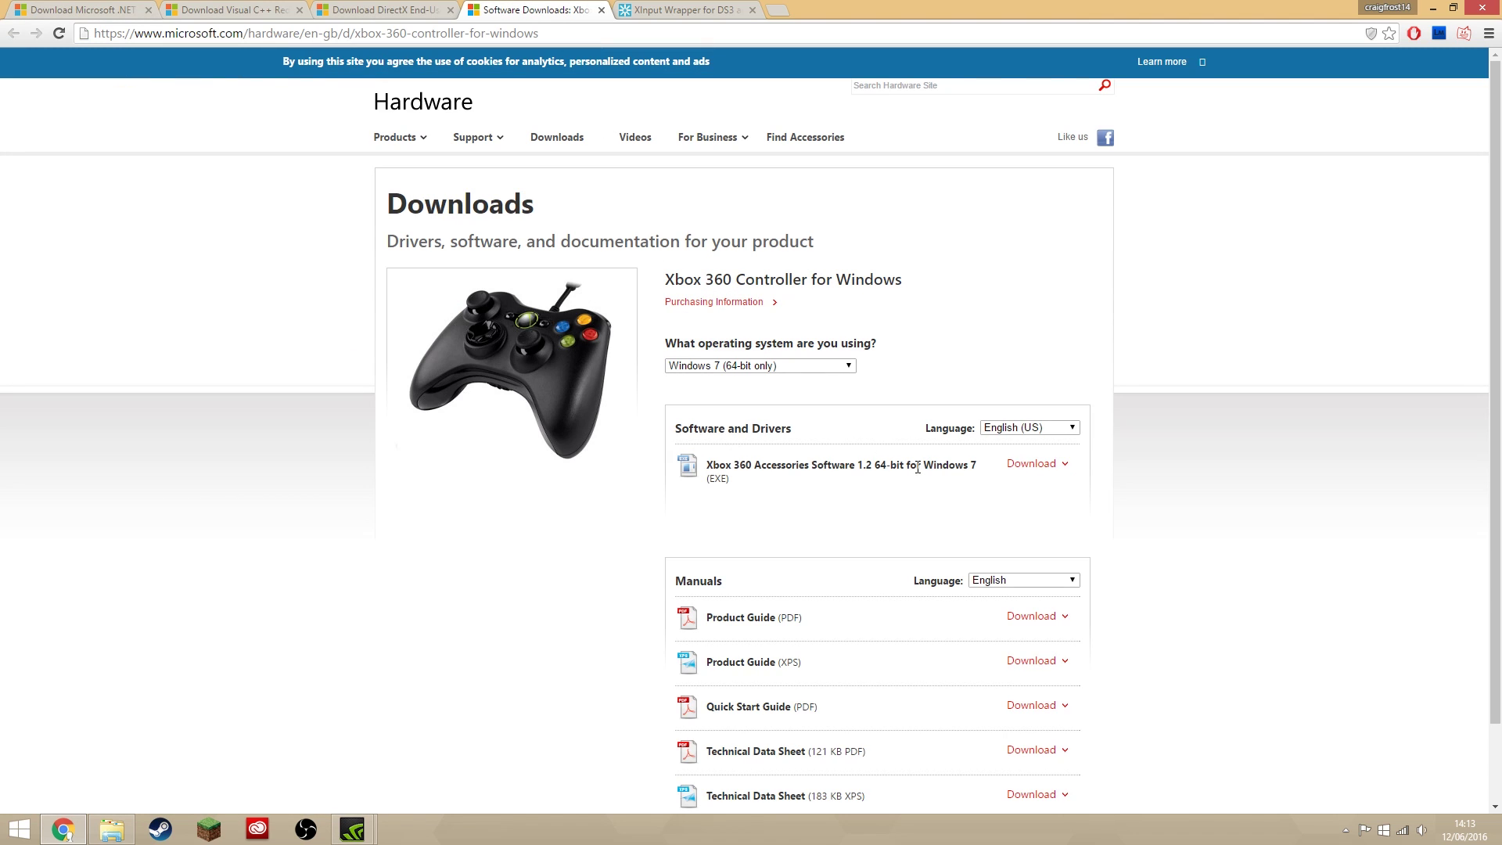
click(760, 367)
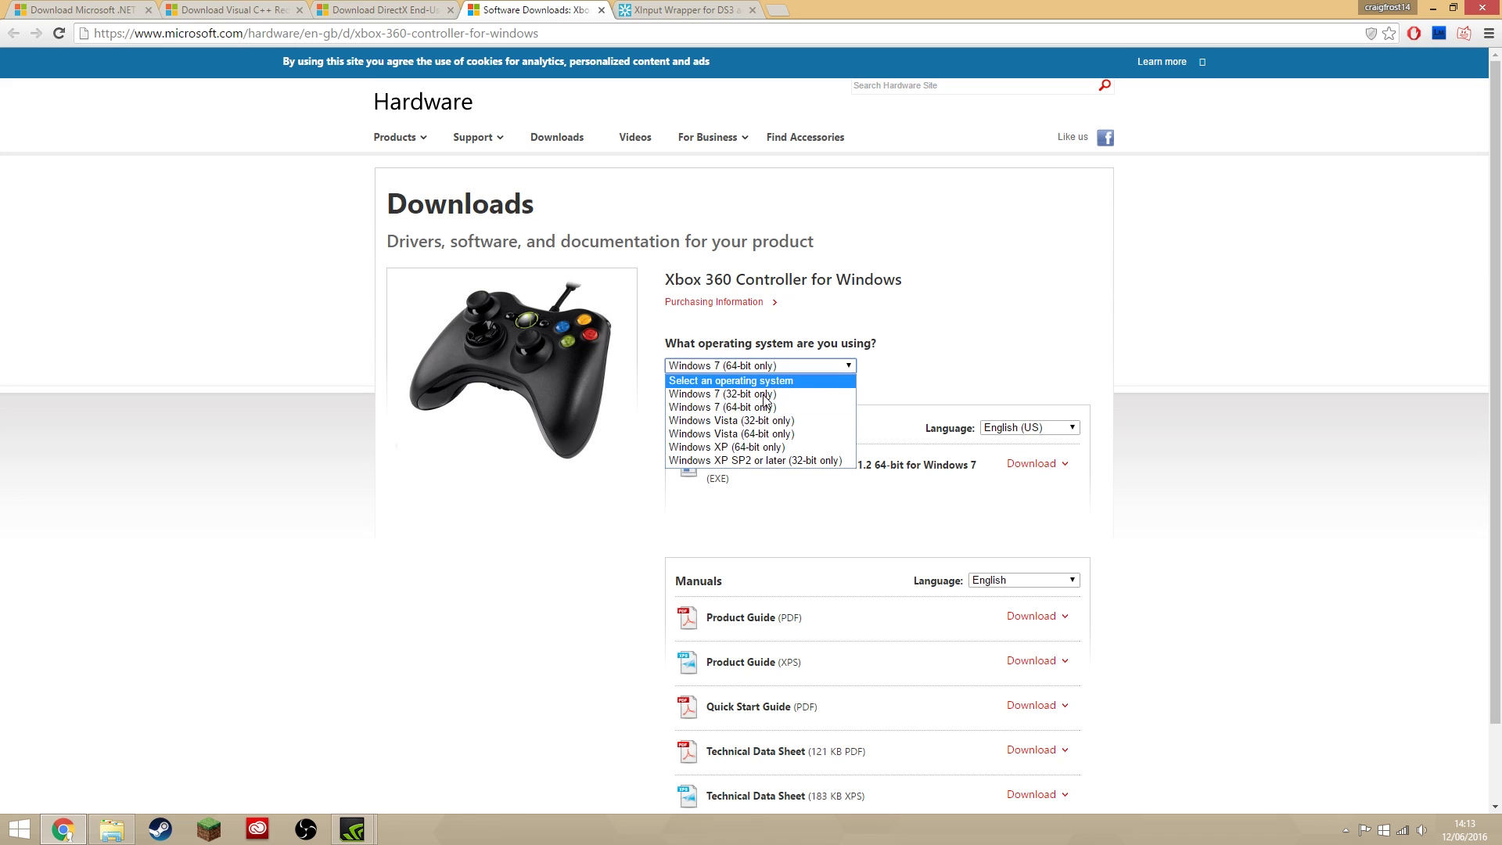
click(736, 406)
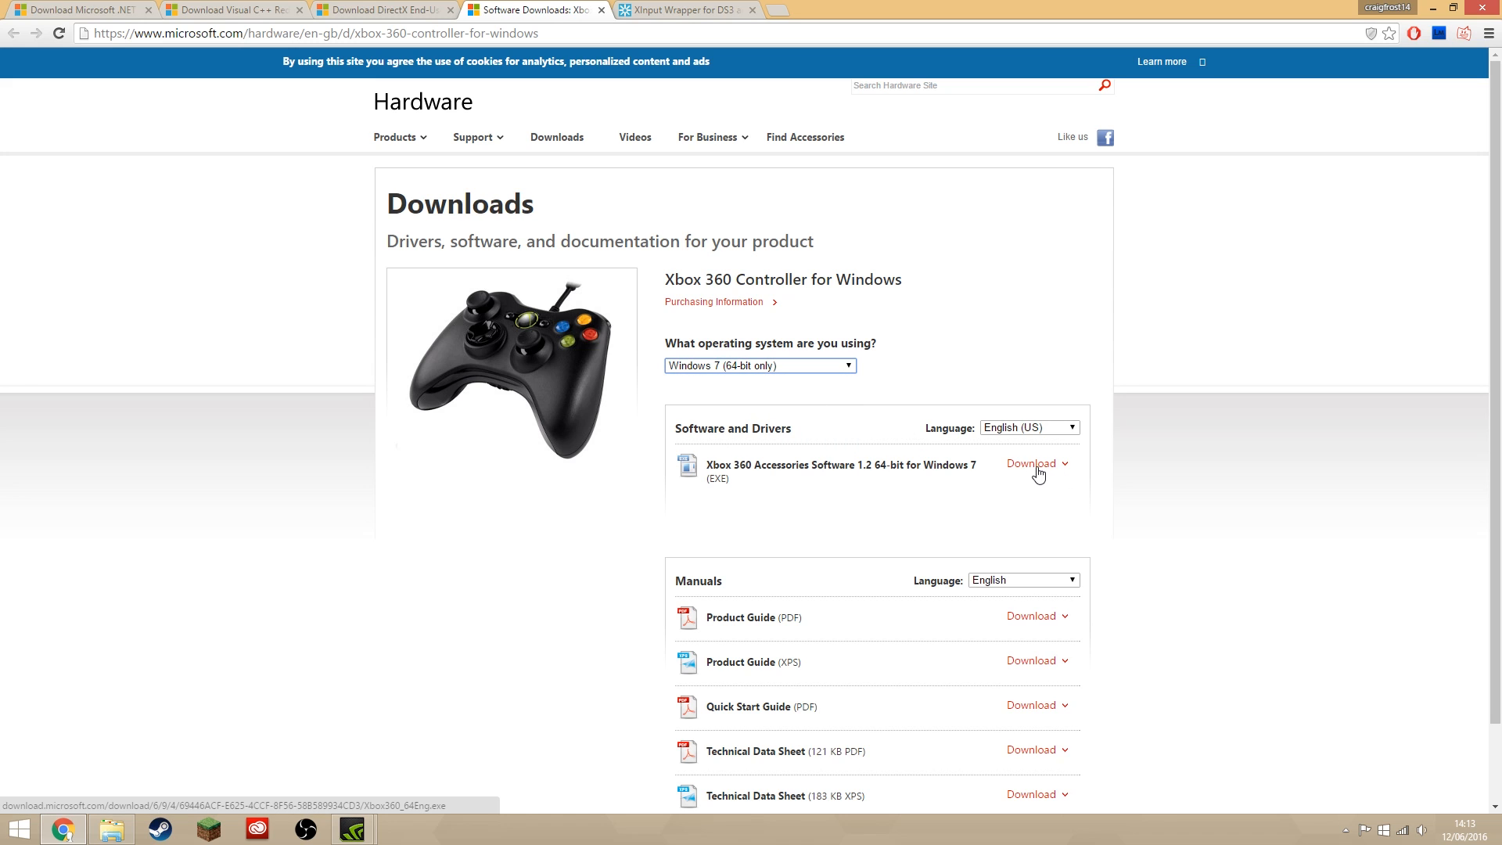
click(760, 366)
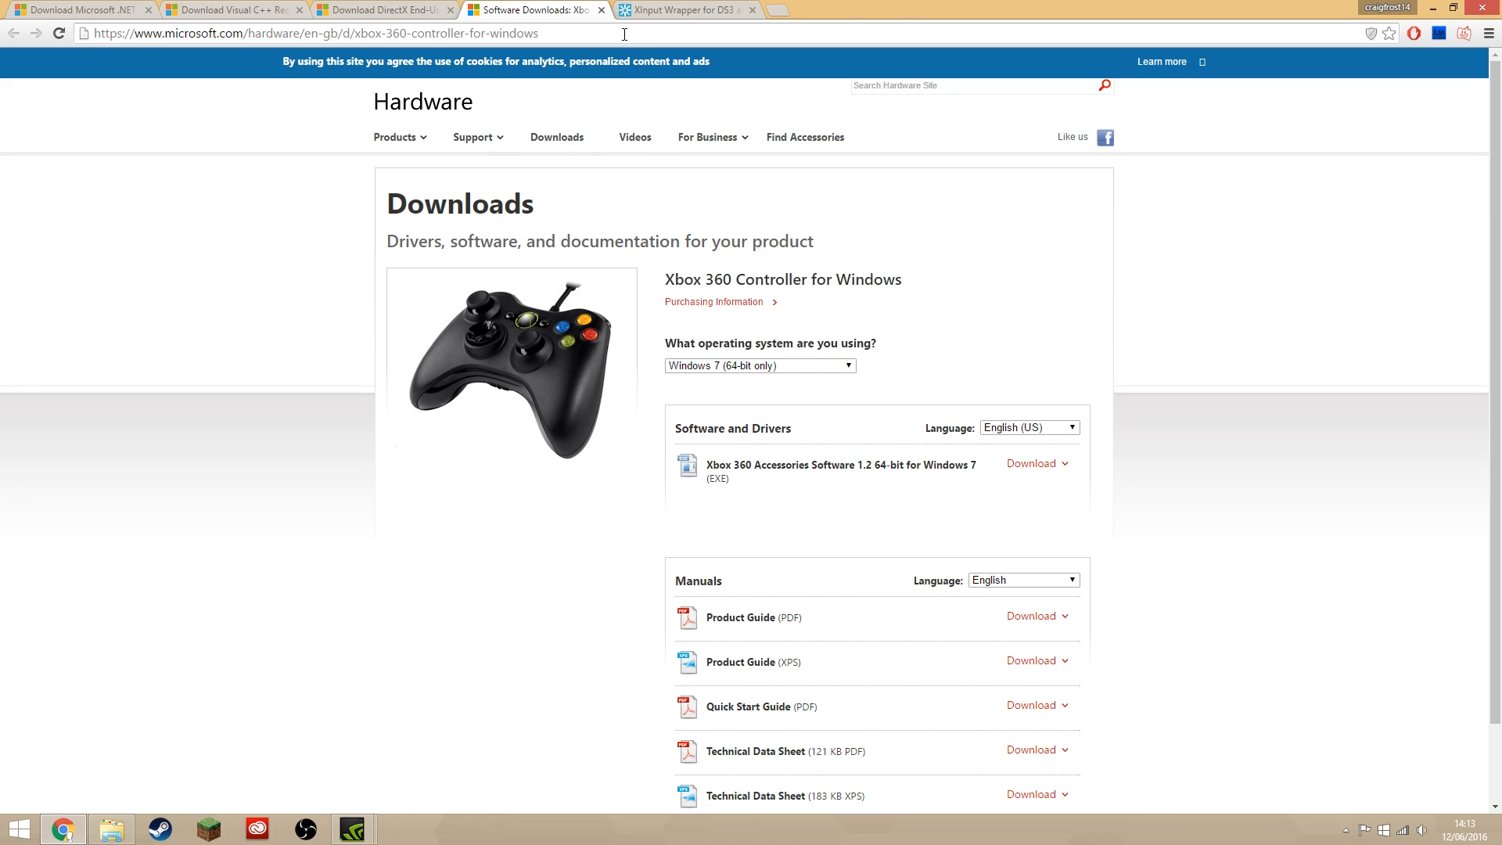
click(708, 10)
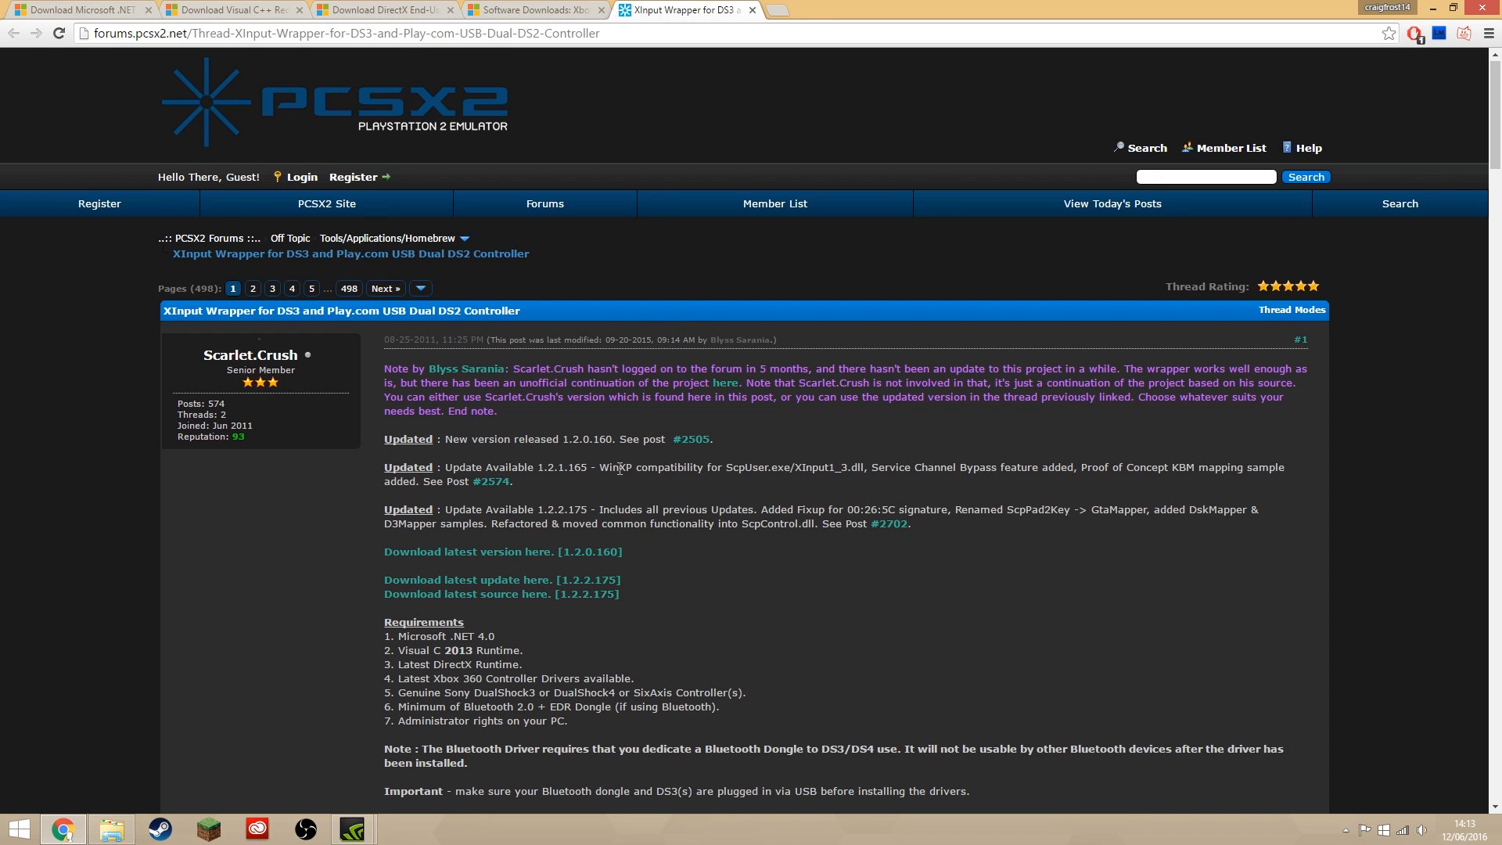
- Scroll the XInput Wrapper thread down to the version 1.2.0.160 download links
scroll(down, 3)
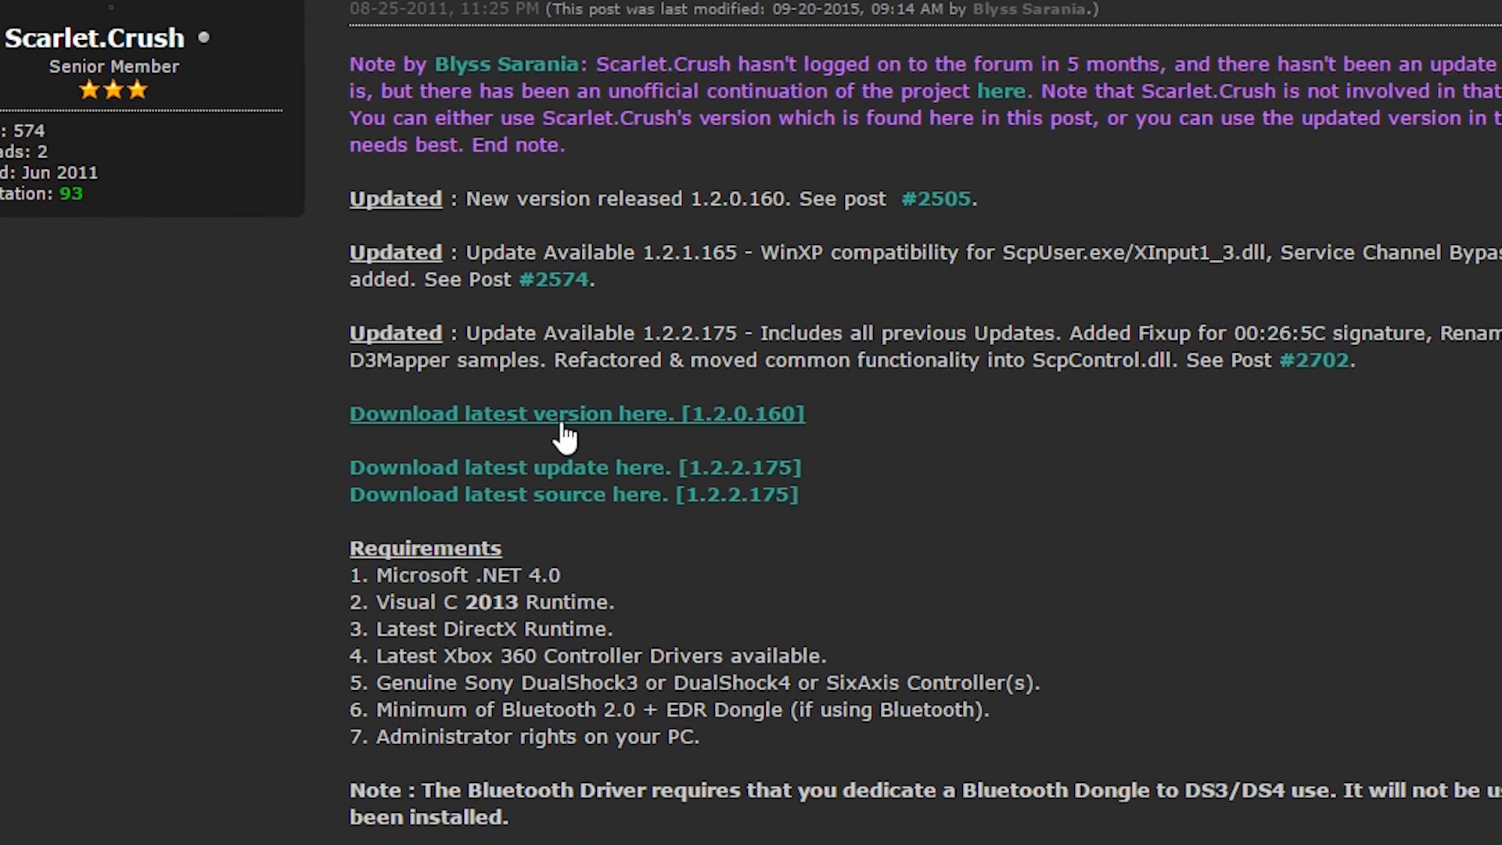
mouse_move(726, 440)
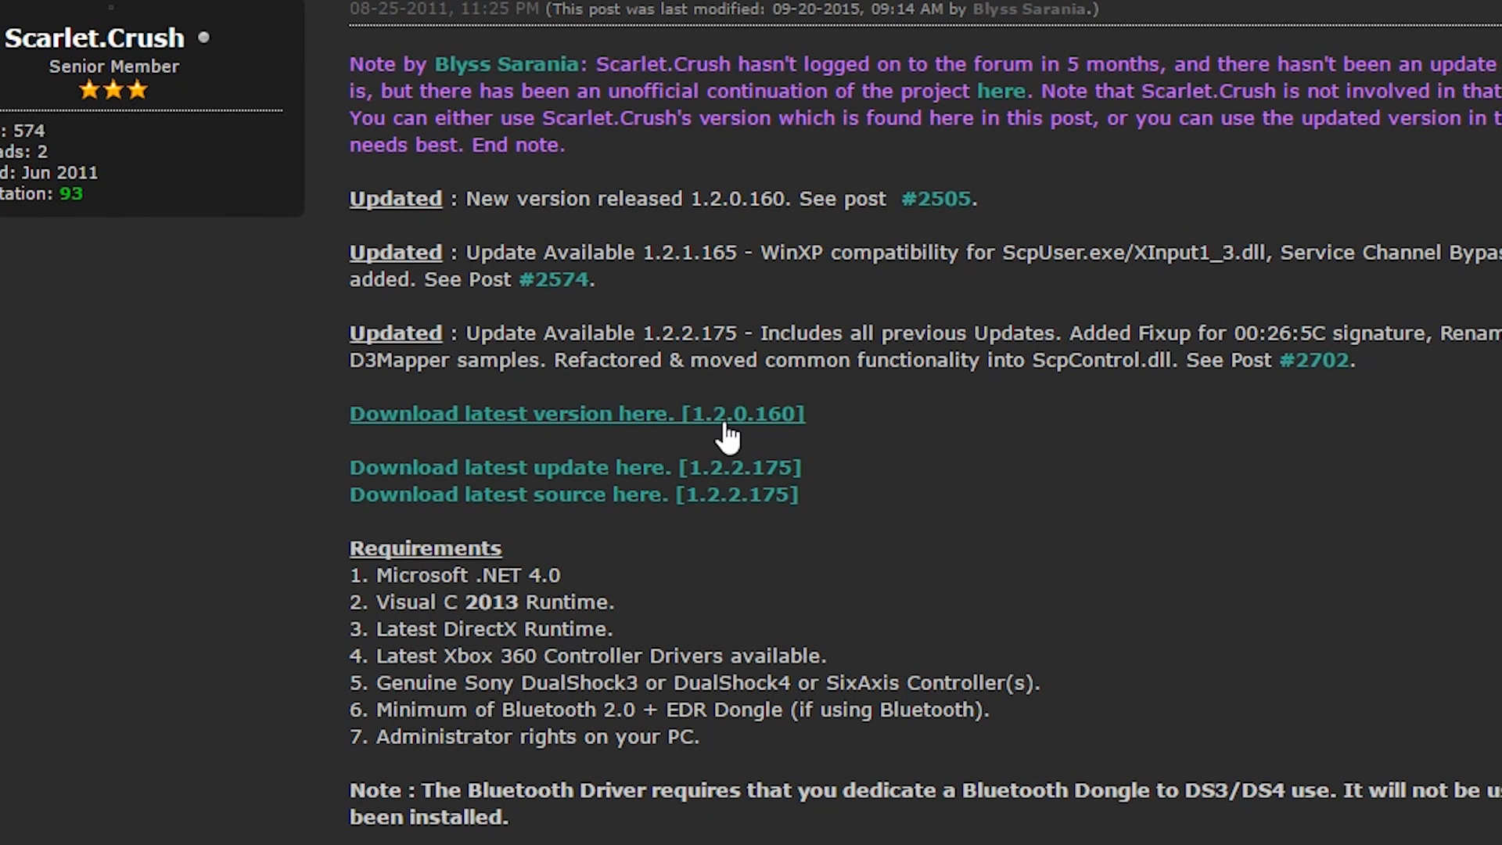
mouse_move(651, 438)
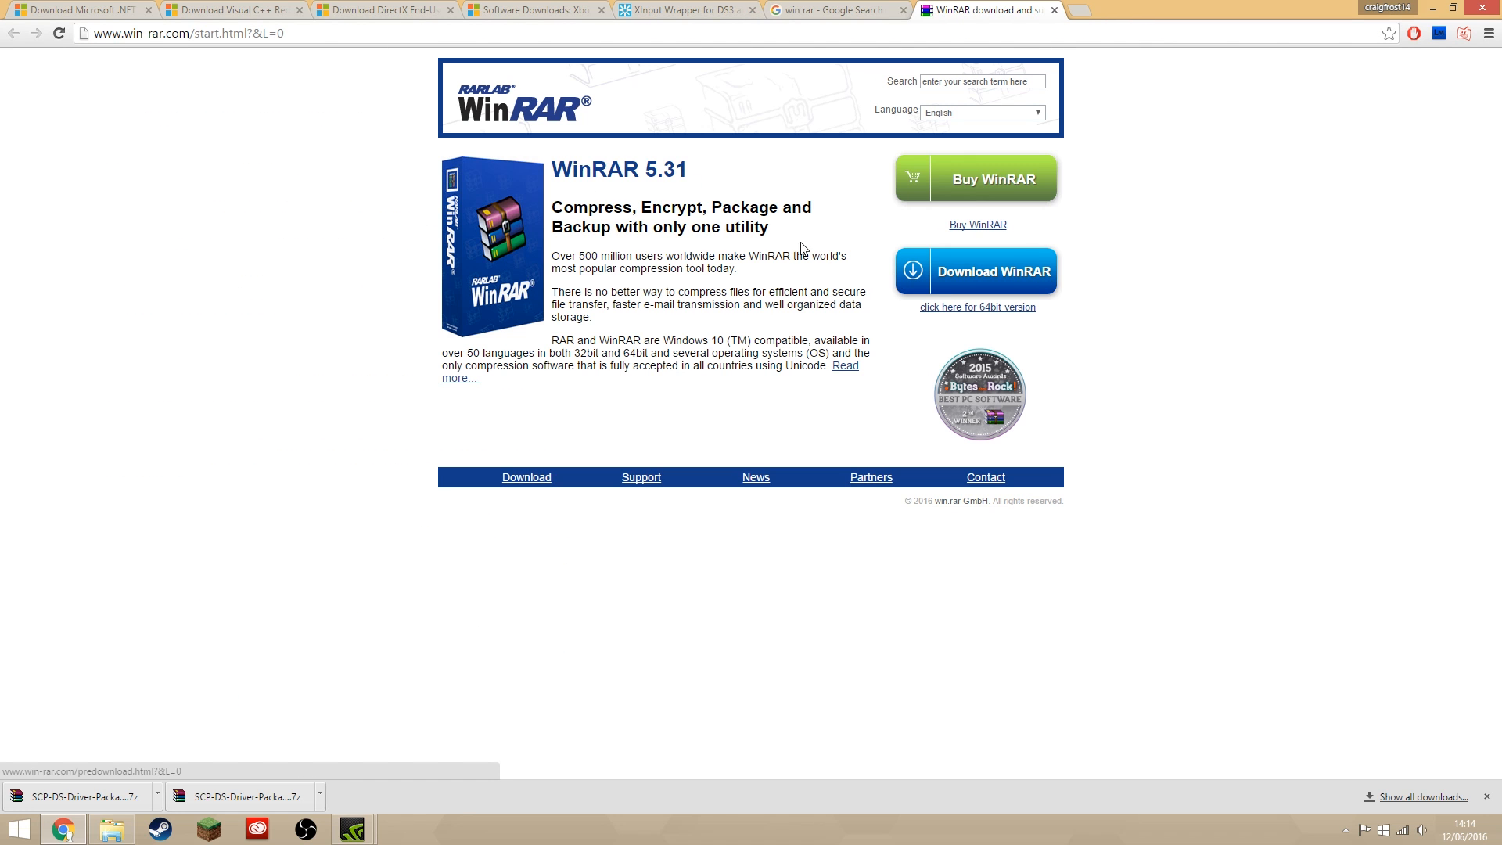
mouse_move(978, 282)
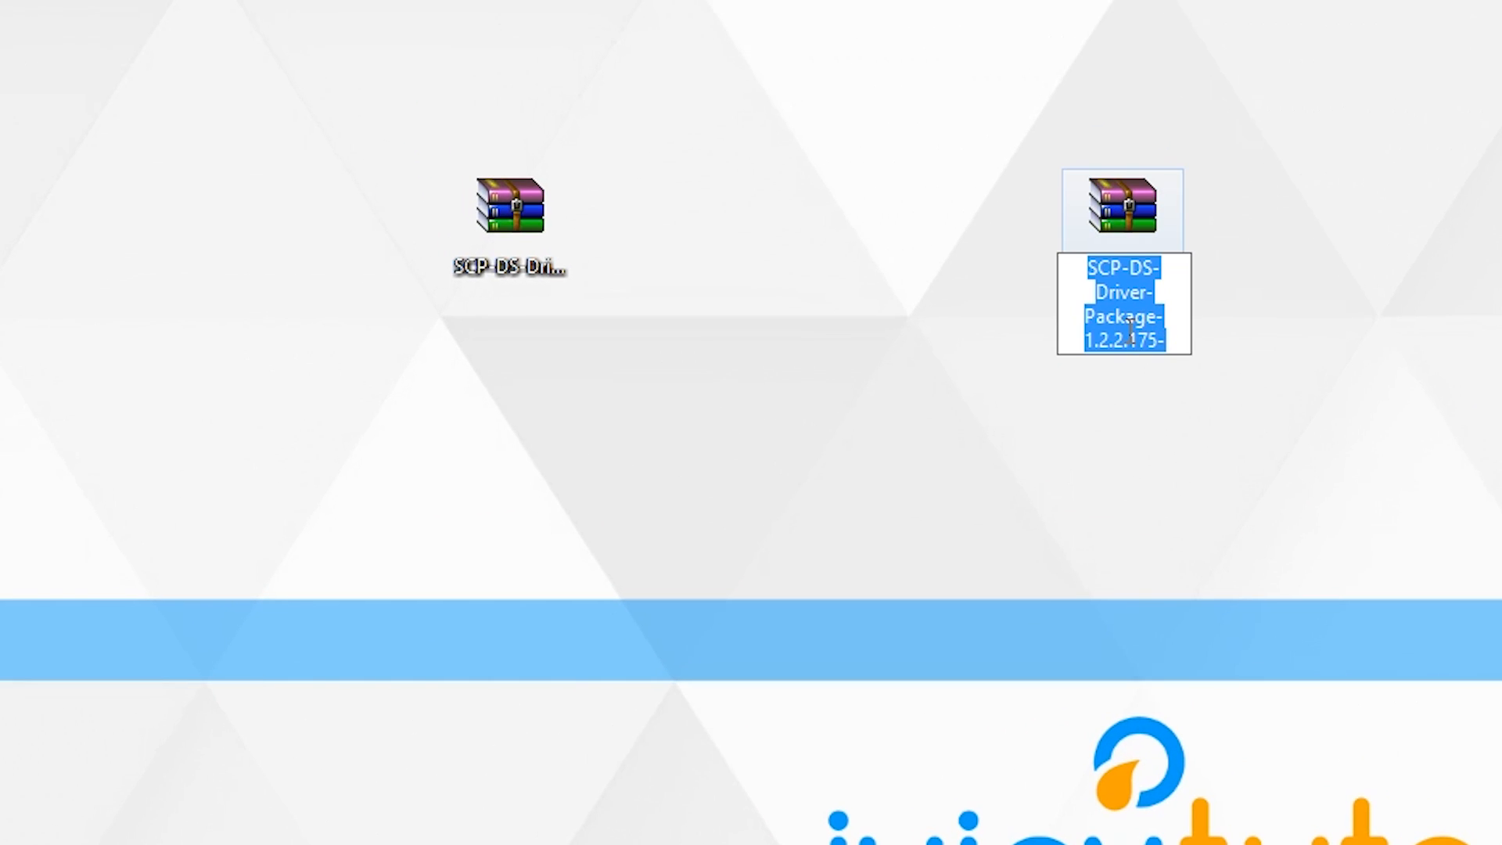
- Extract the first SCP-DS archive to the desktop and bring up actions for the second archive
click(508, 206)
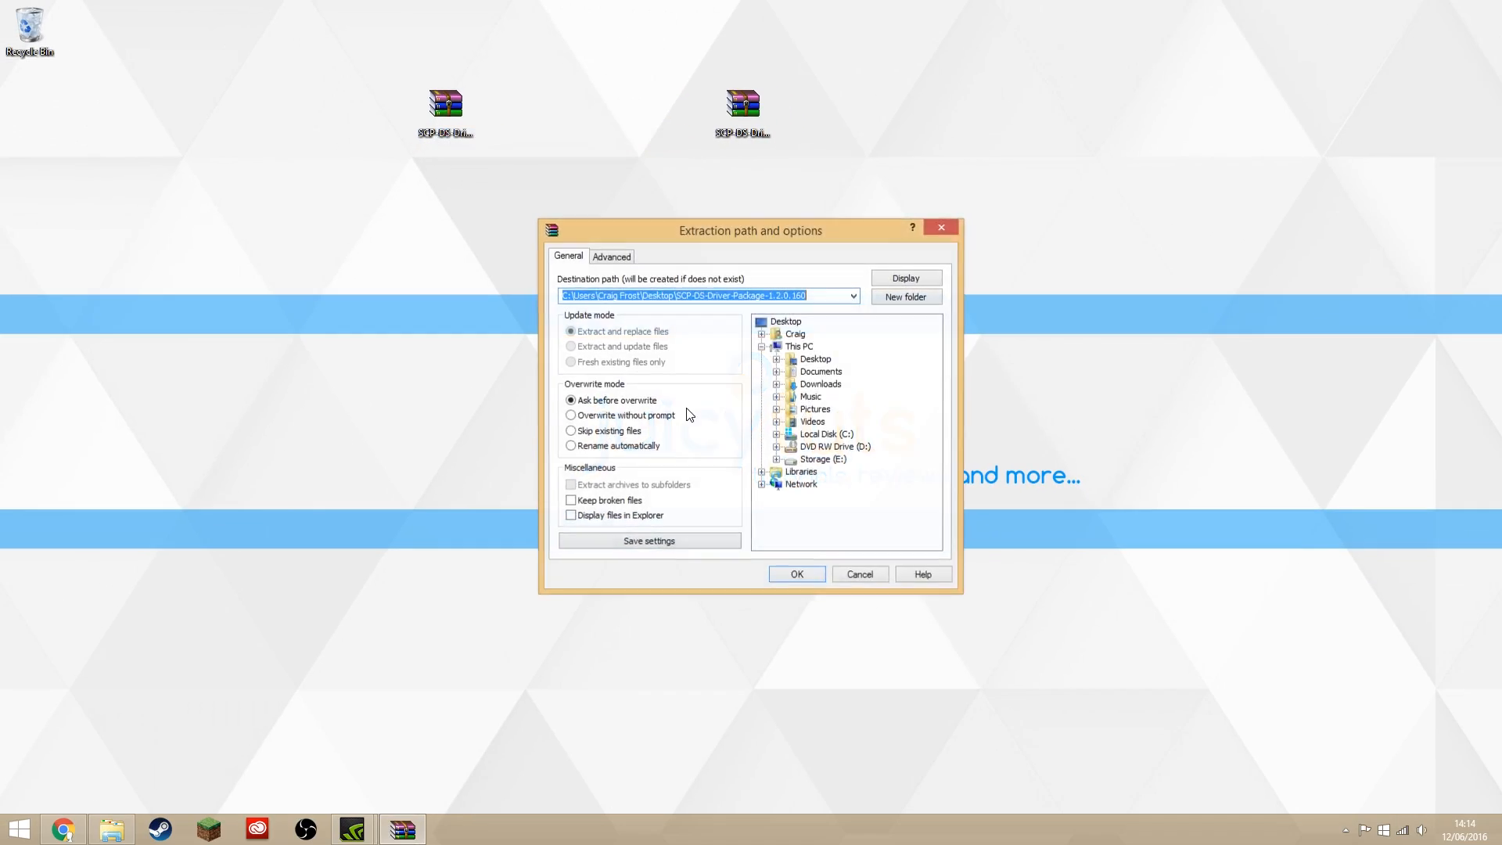
click(796, 574)
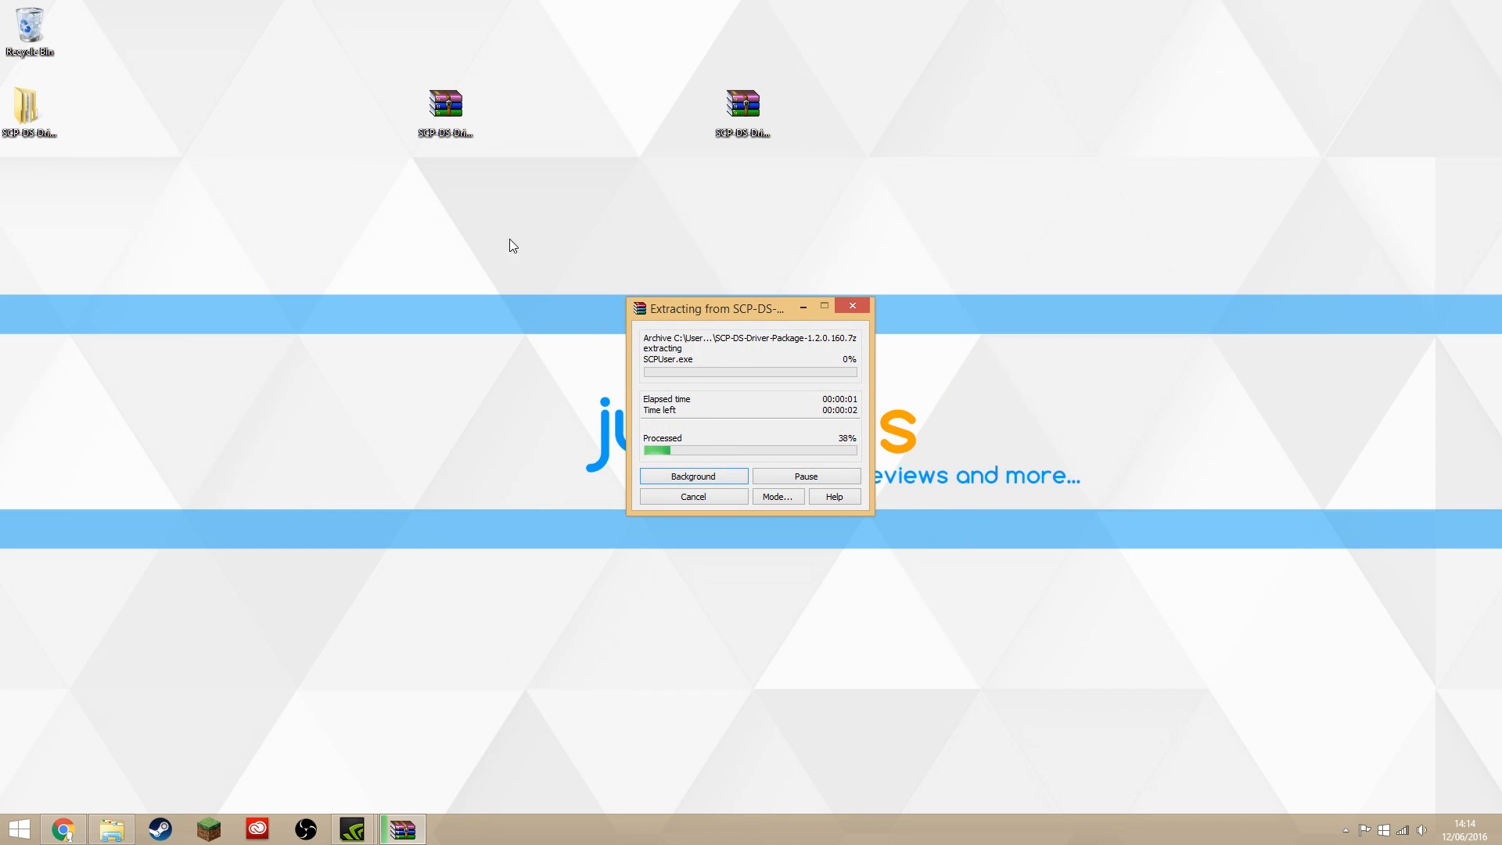
right_click(720, 95)
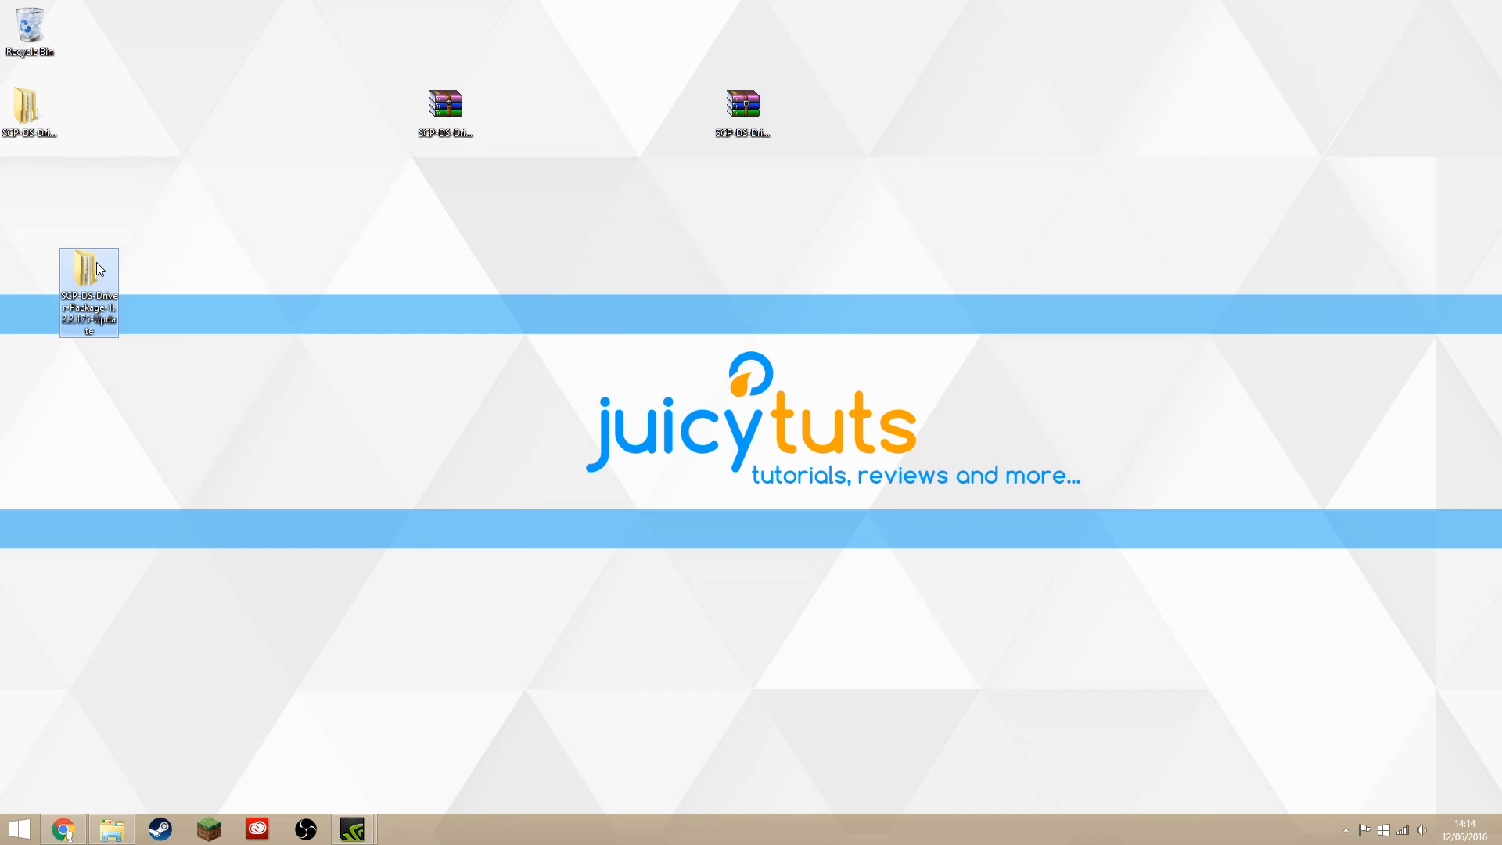
- Merge the update's ScpServer bin files into the 1.2.0.160 bin folder, replacing same-named files
double_click(87, 263)
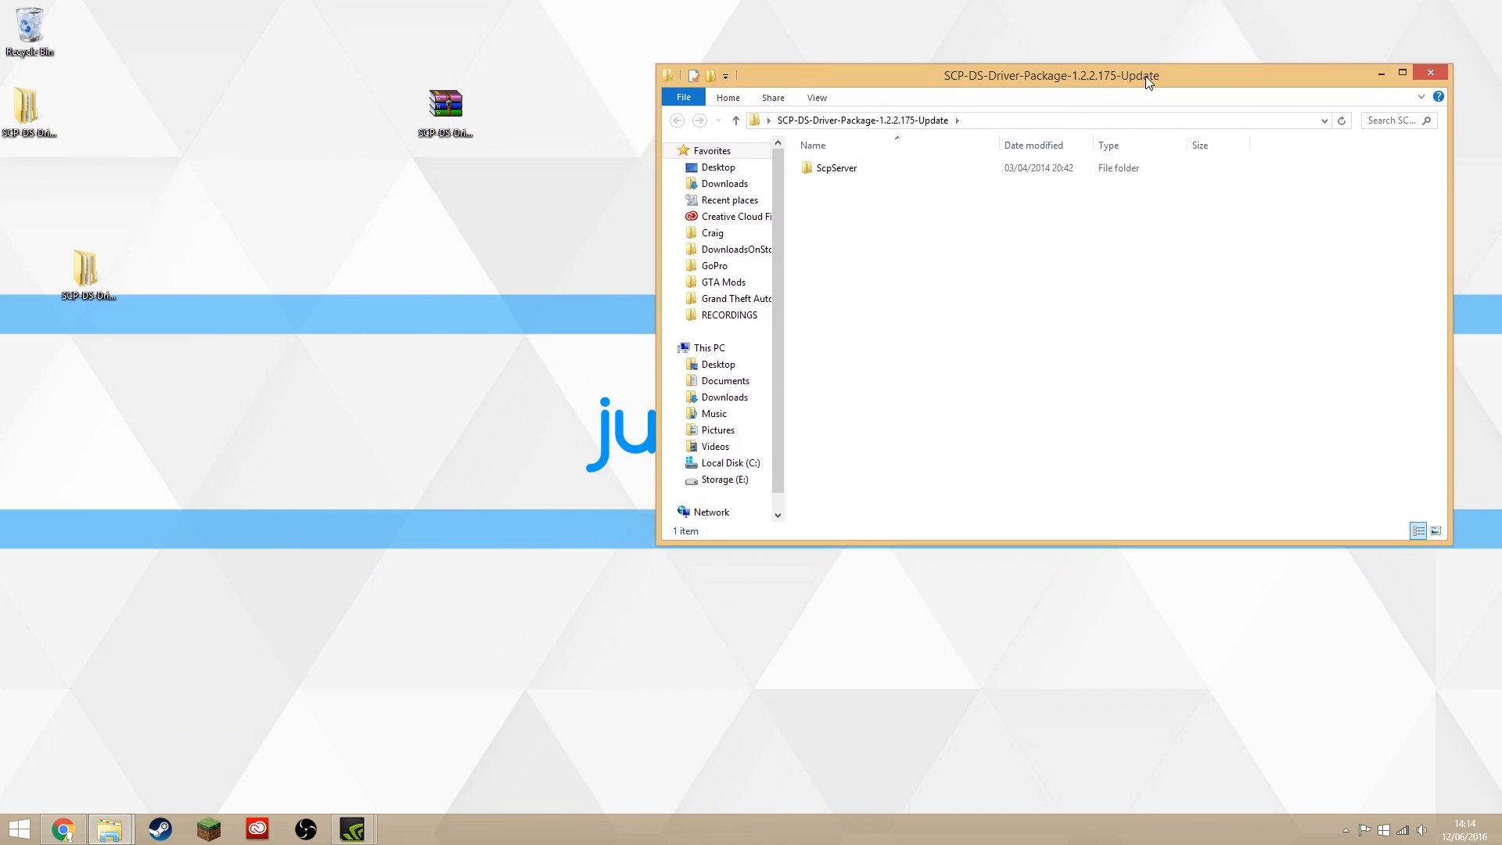
double_click(836, 167)
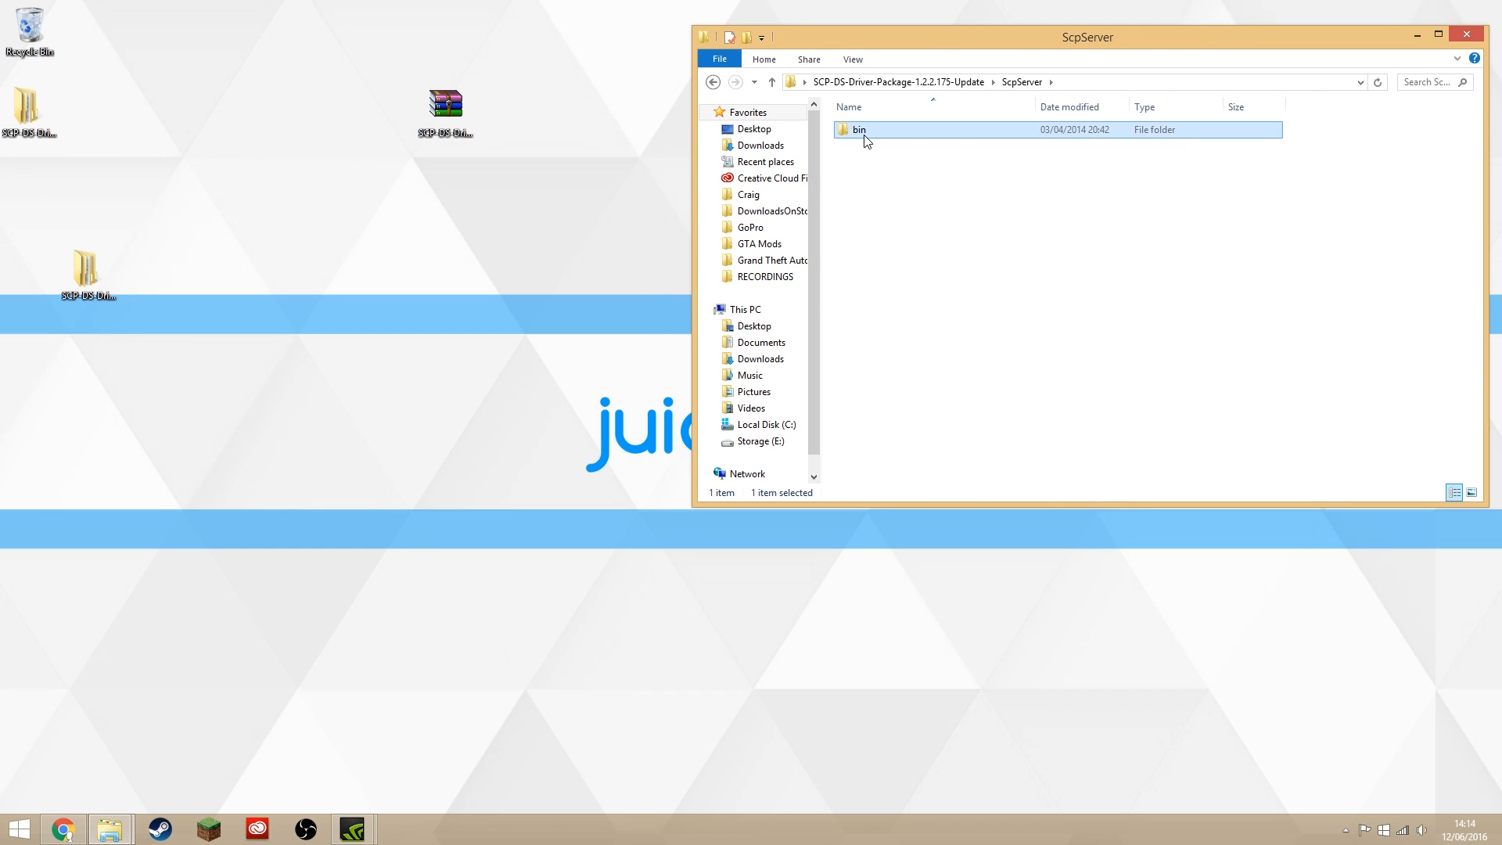
double_click(859, 128)
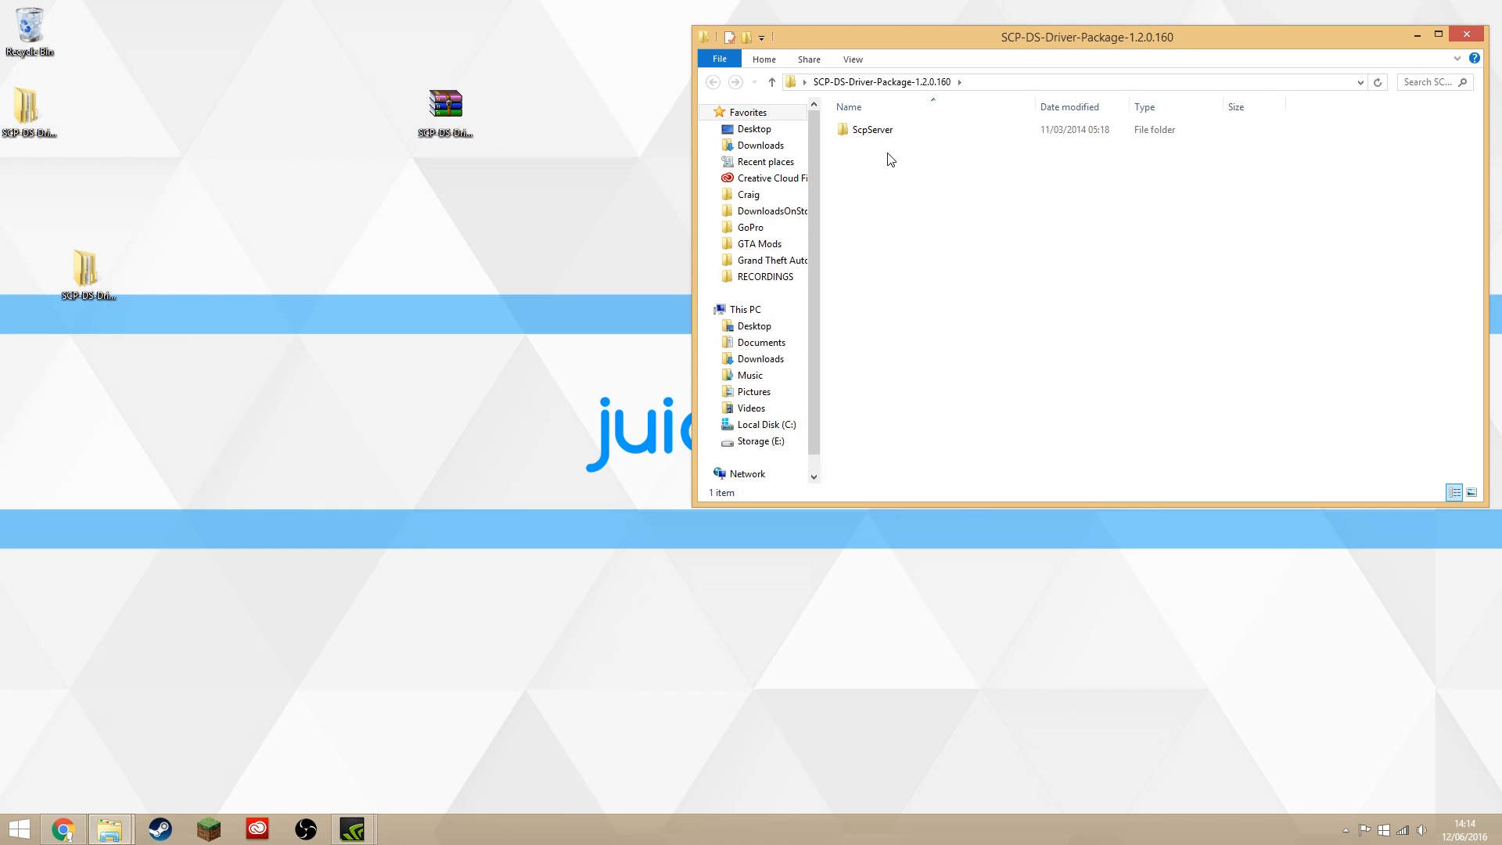
double_click(872, 128)
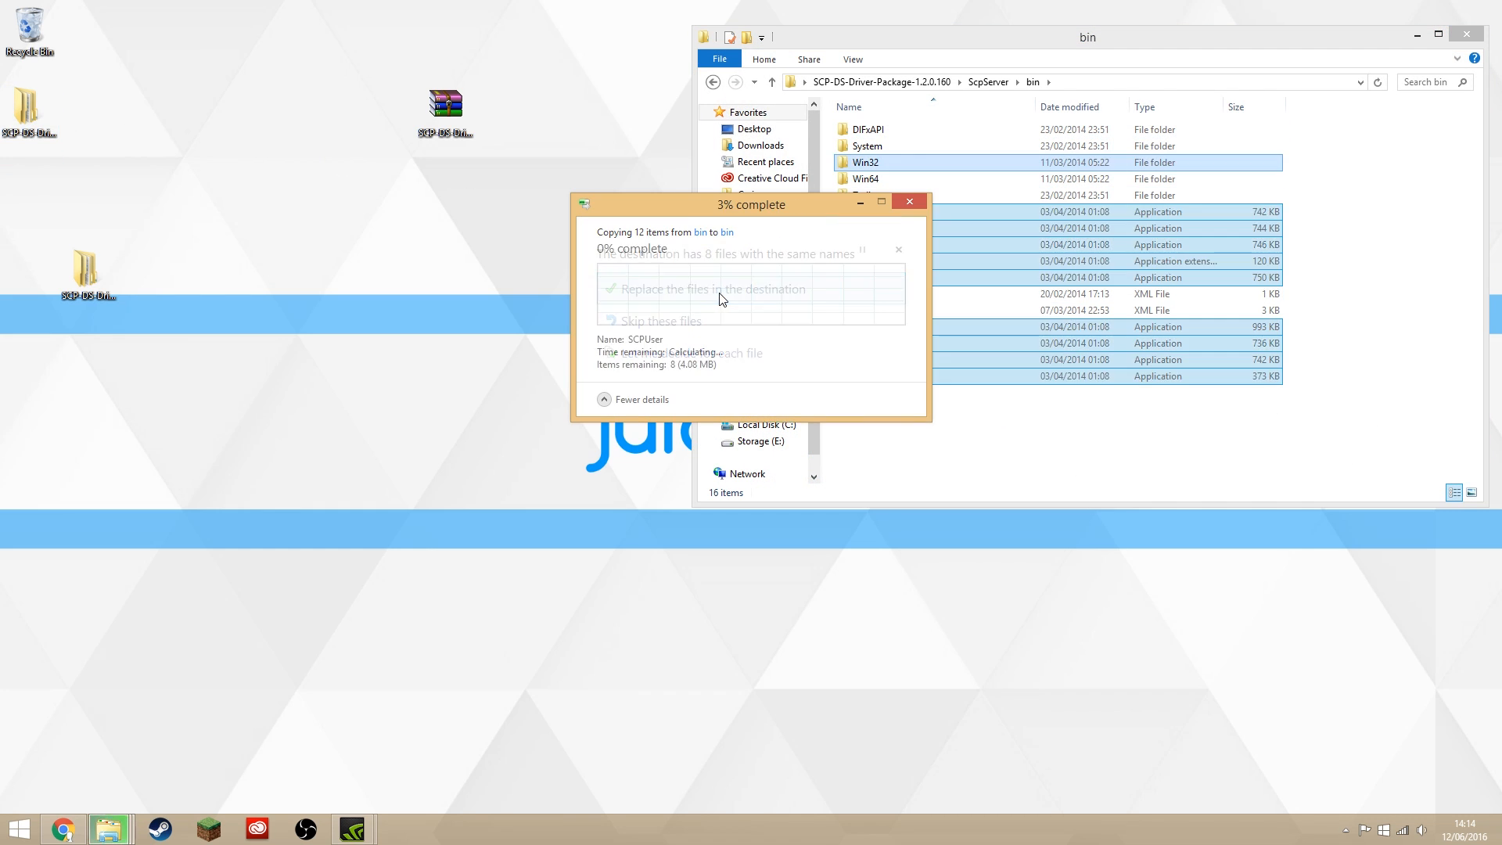
click(712, 288)
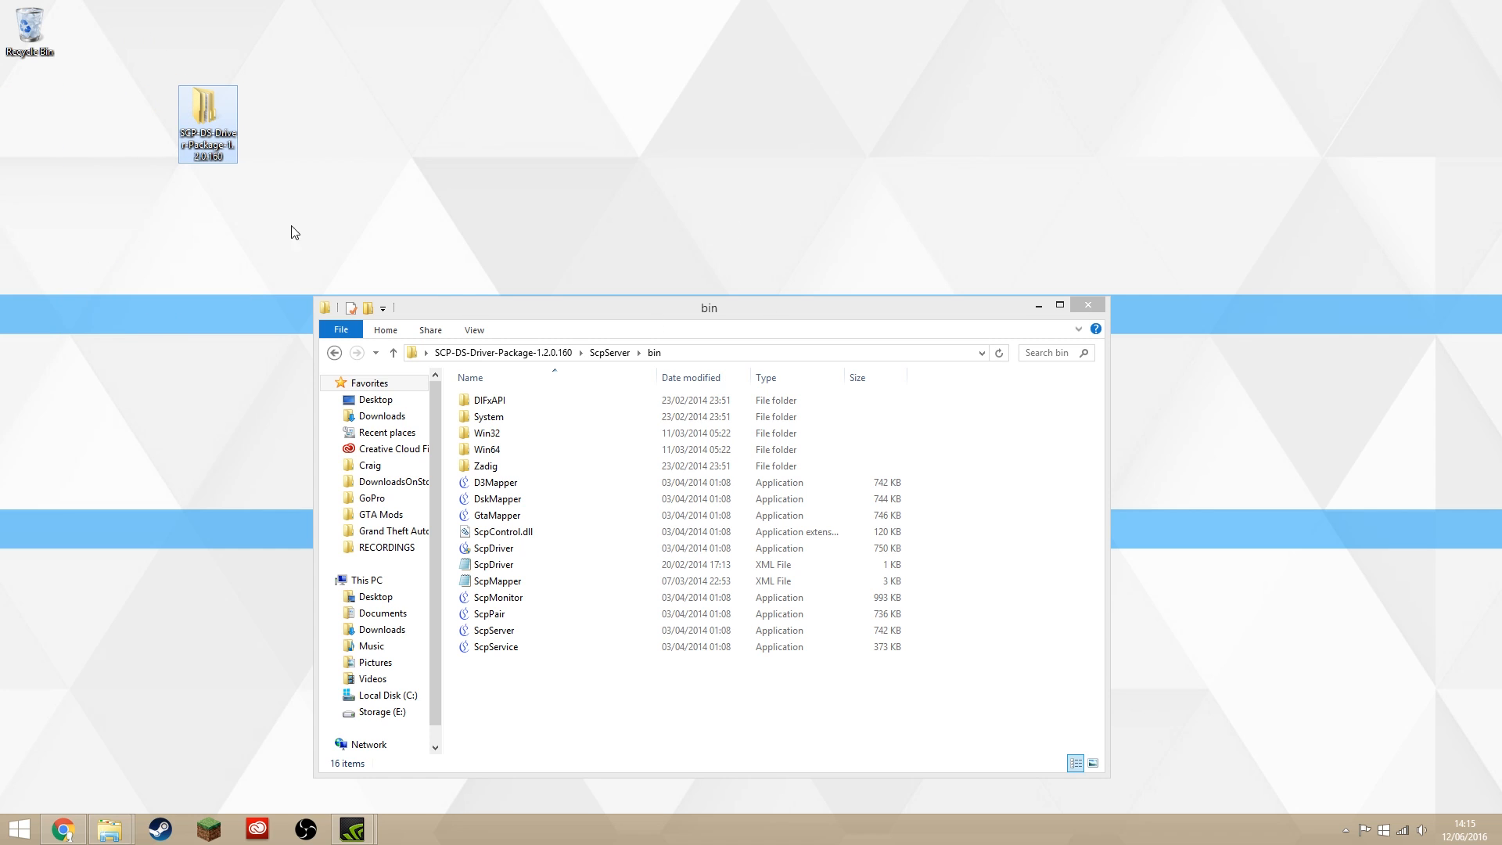
- Check the ScpDriver application's Properties and close them
drag(707, 308, 750, 144)
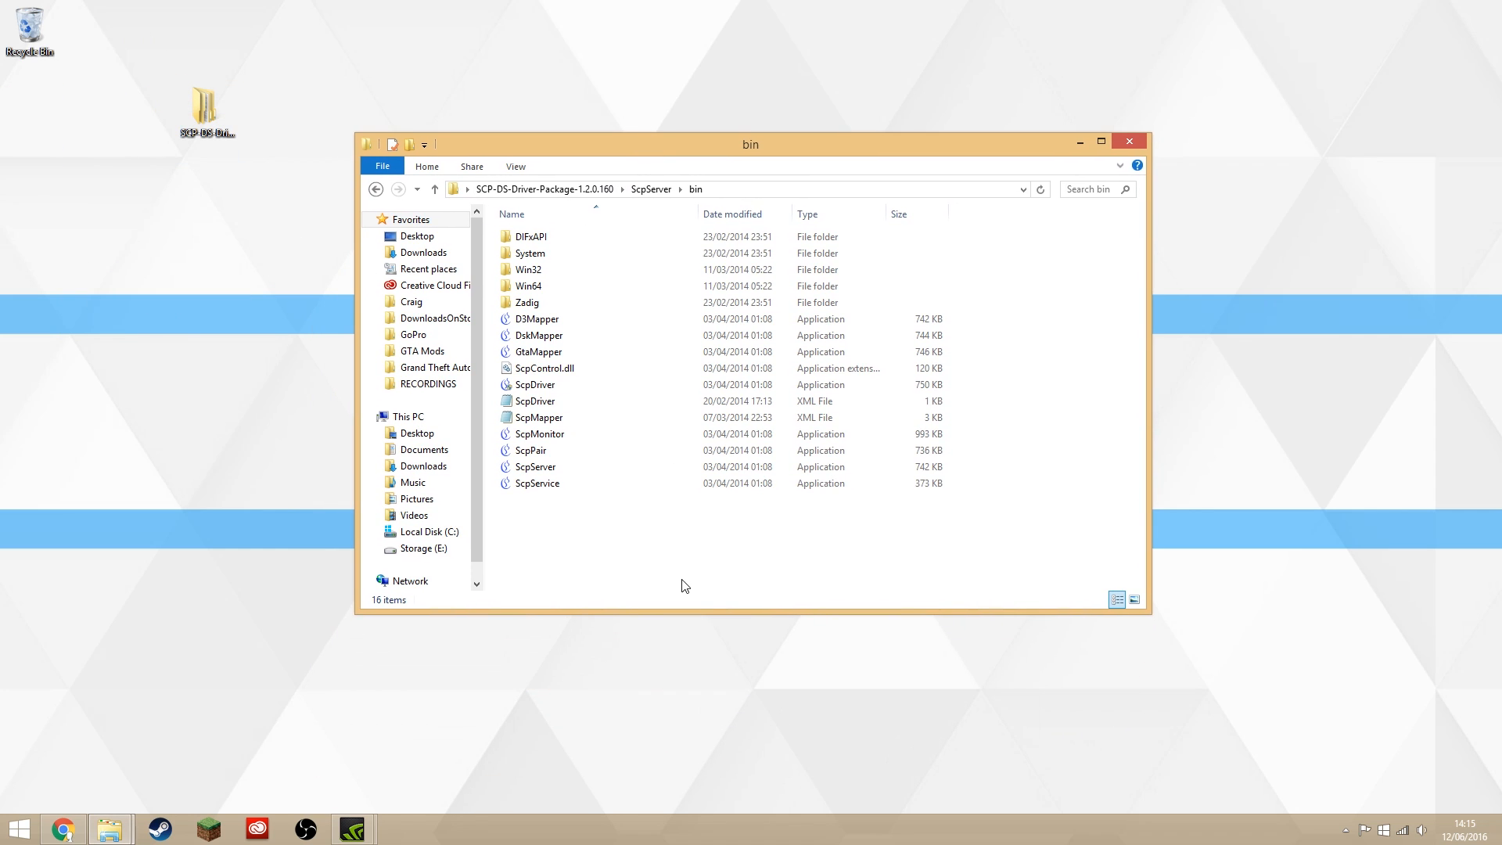
right_click(536, 385)
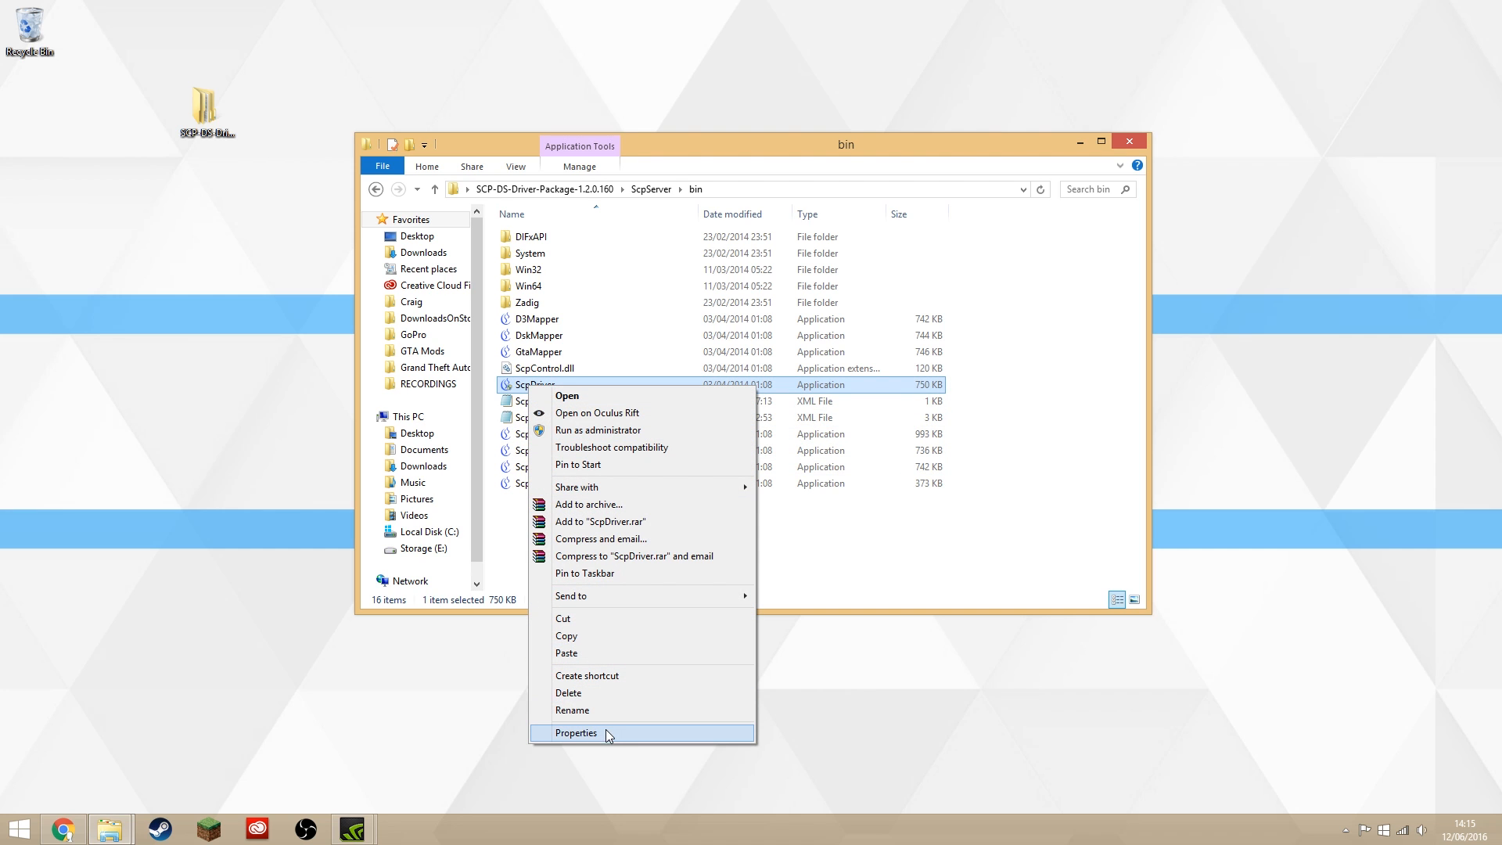
click(576, 733)
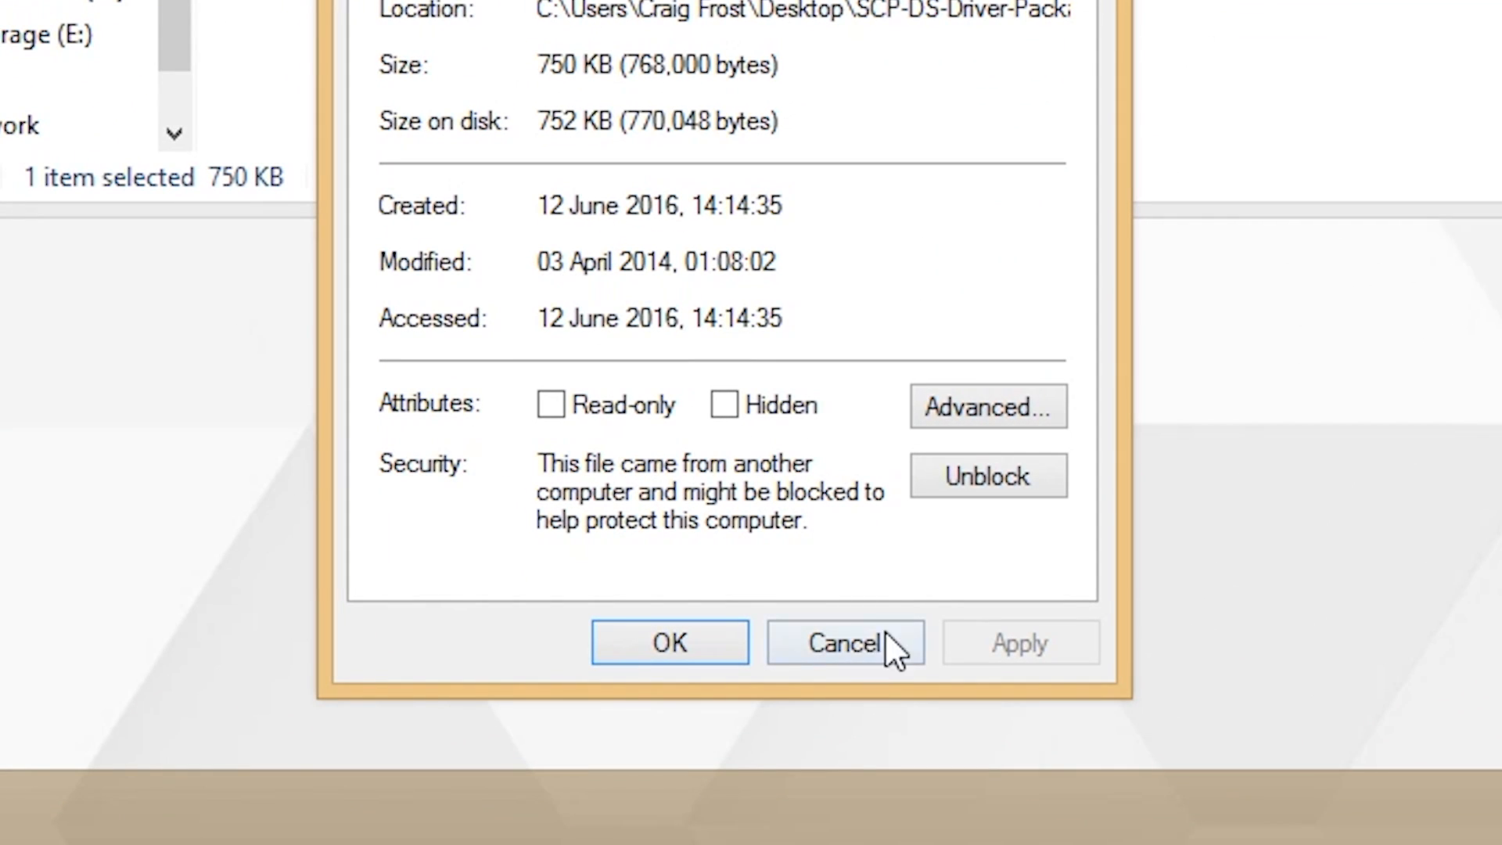
click(842, 642)
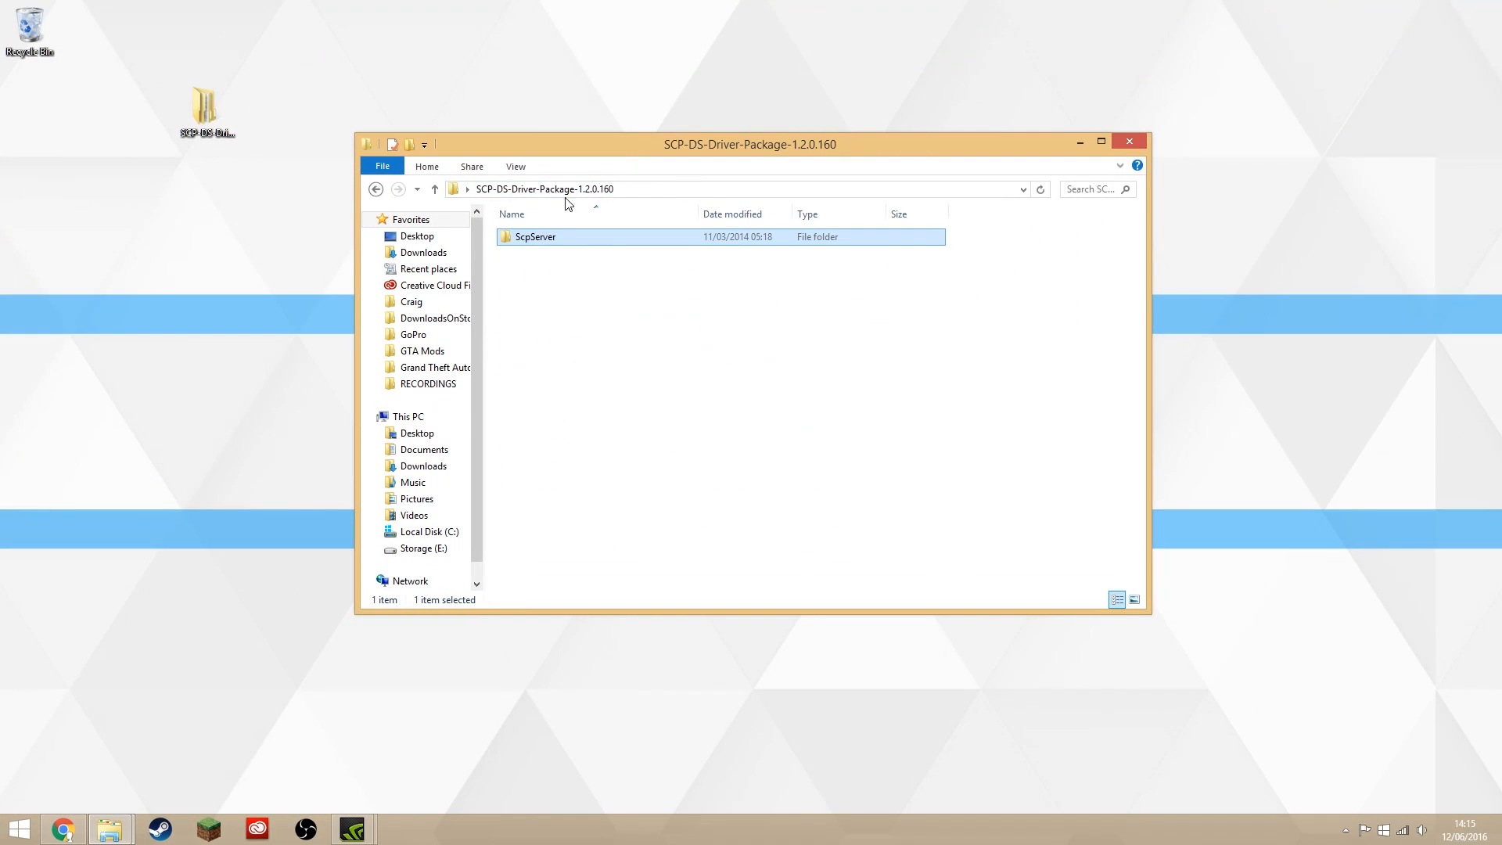
- Compress ScpServer into a zipped folder and extract it again
right_click(532, 237)
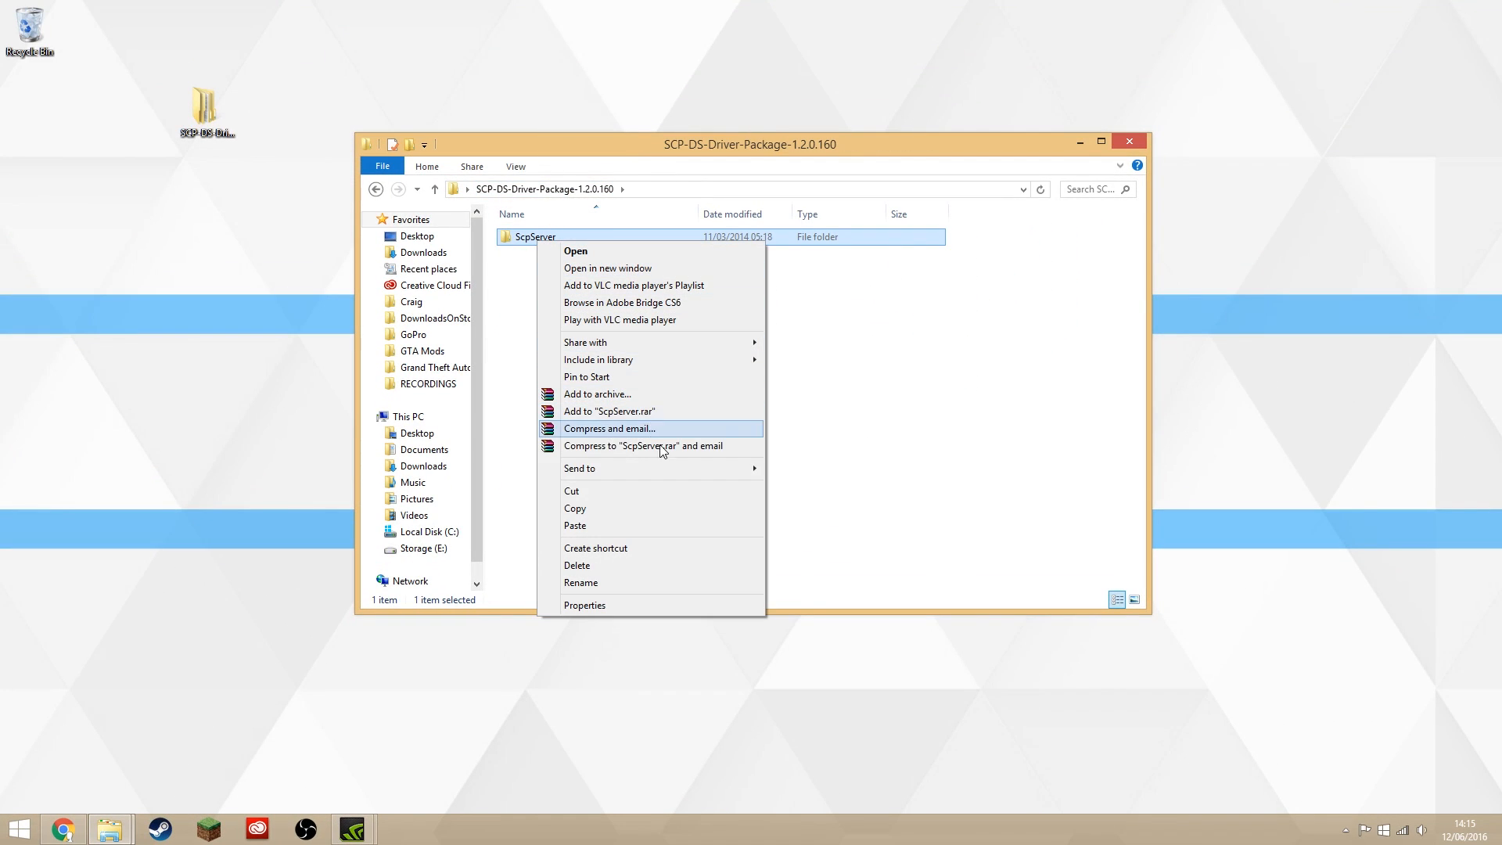
mouse_move(581, 470)
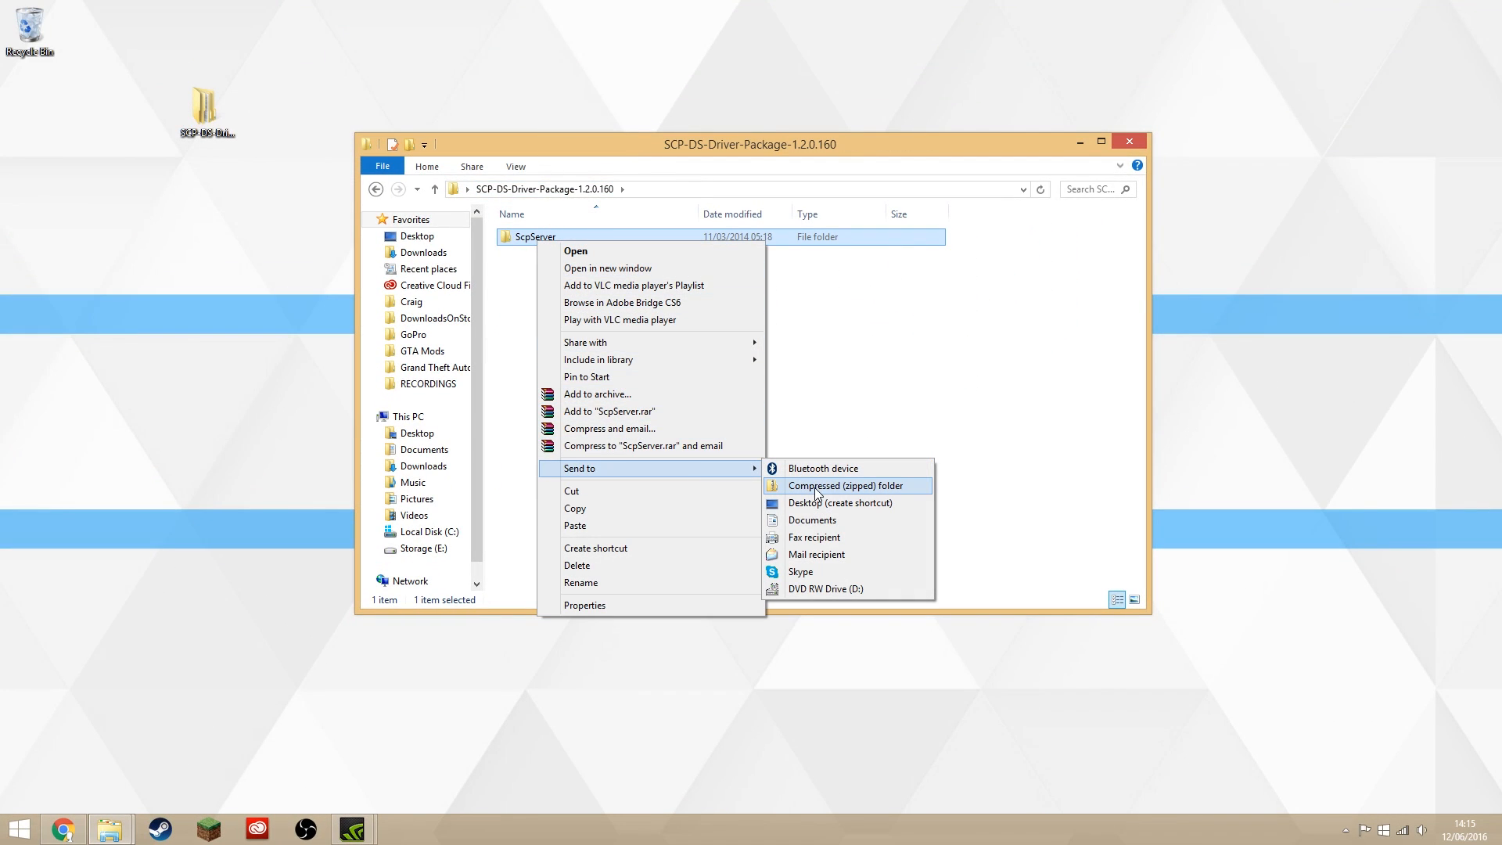
click(847, 485)
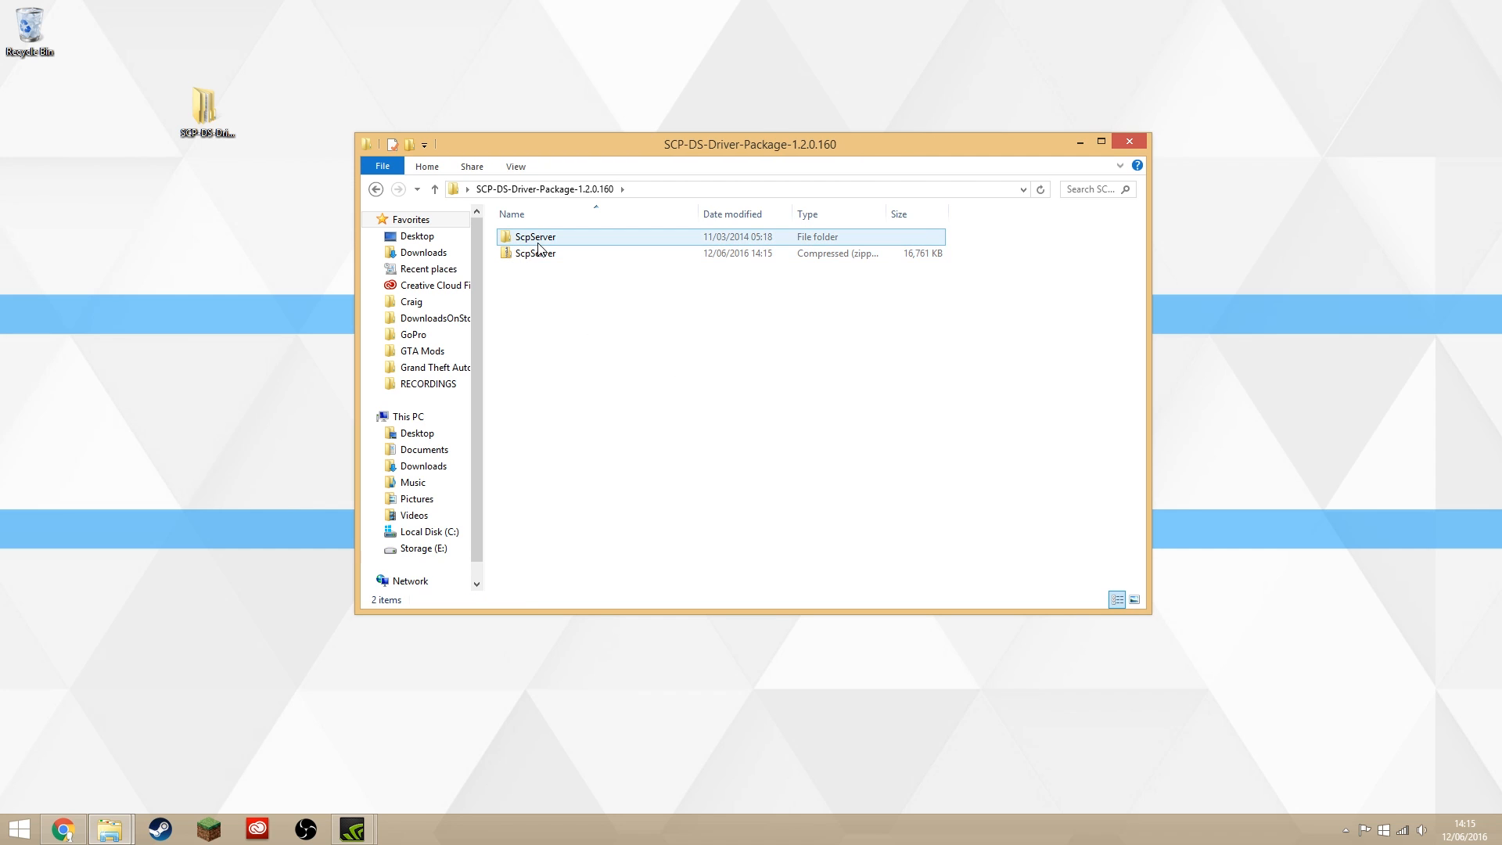
right_click(535, 252)
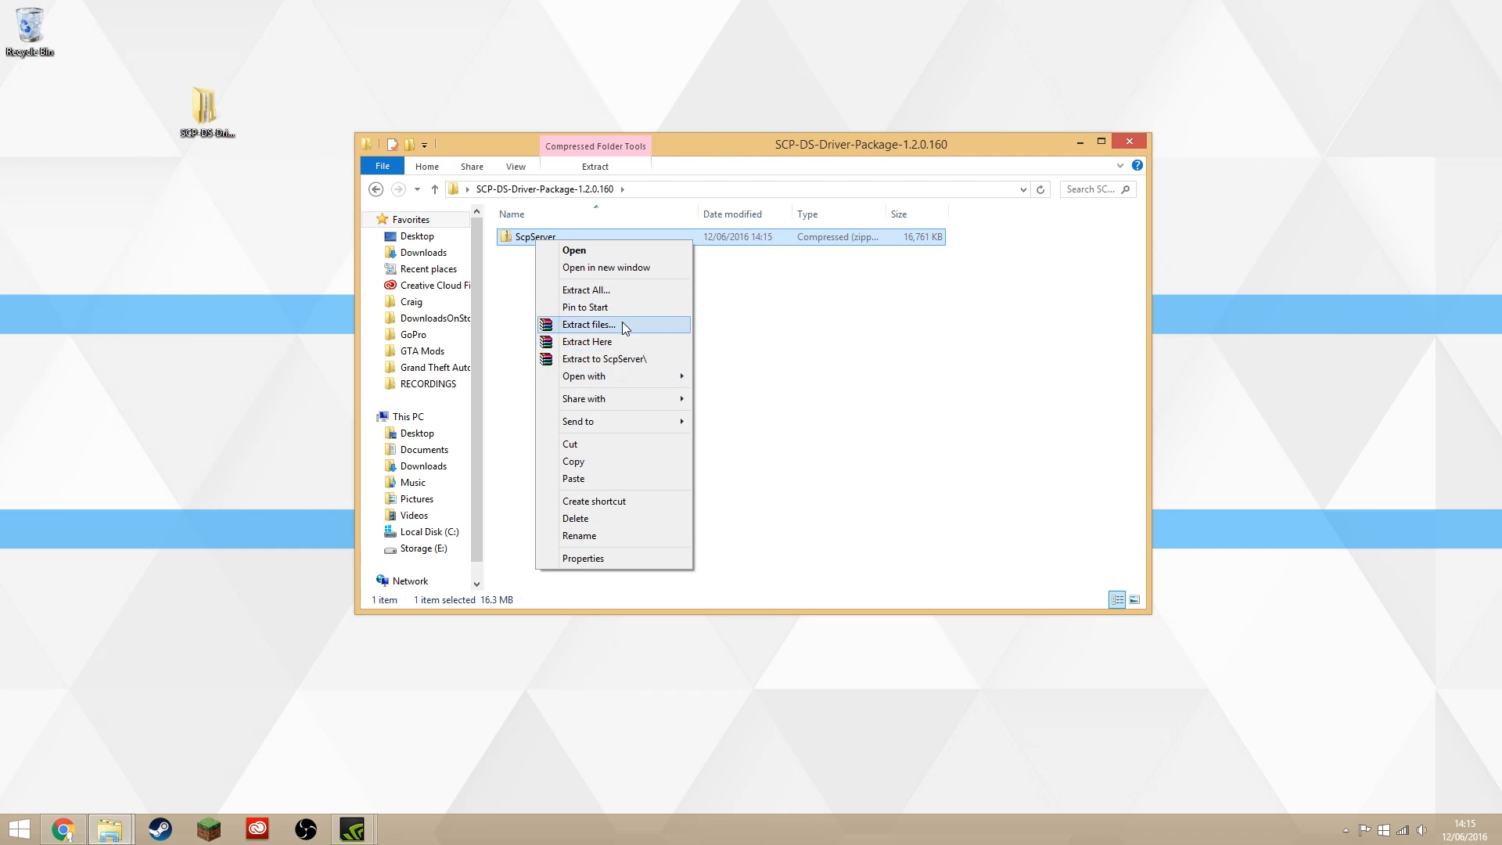
click(588, 323)
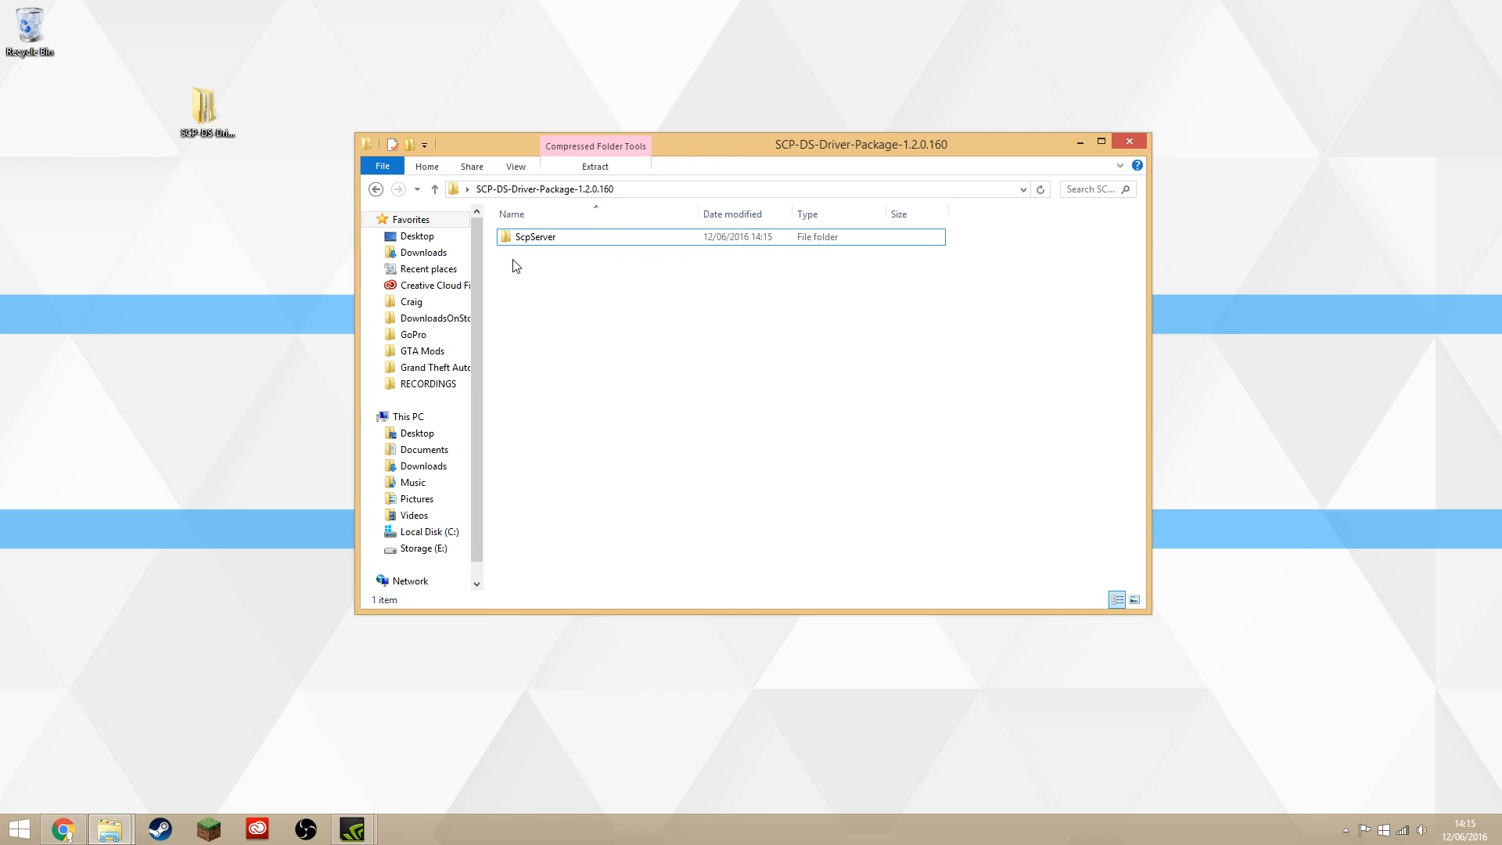
- Open the re-extracted ScpServer folder and copy its bin folder
double_click(532, 236)
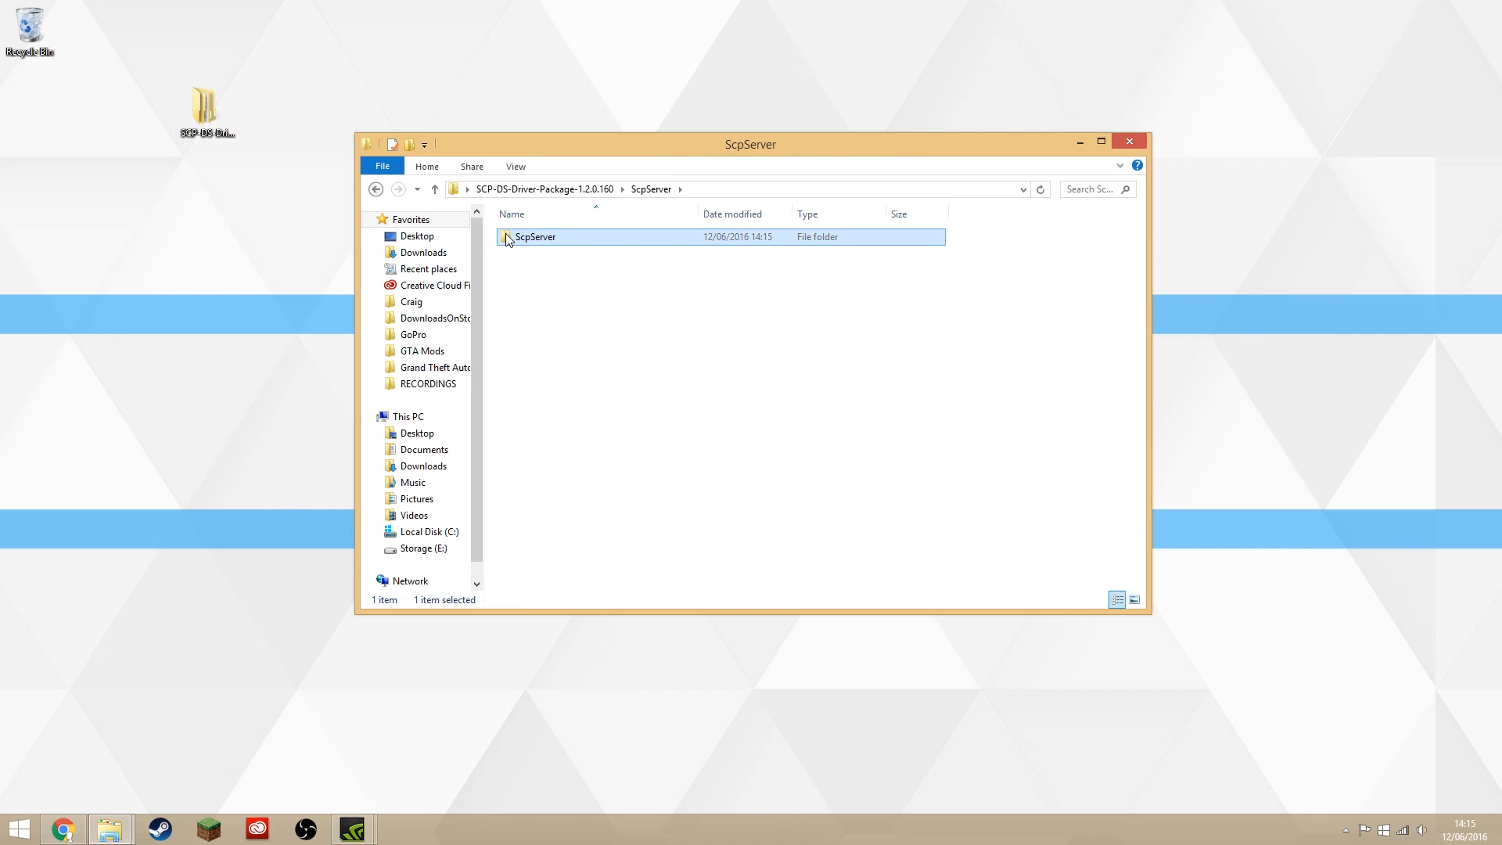
double_click(535, 236)
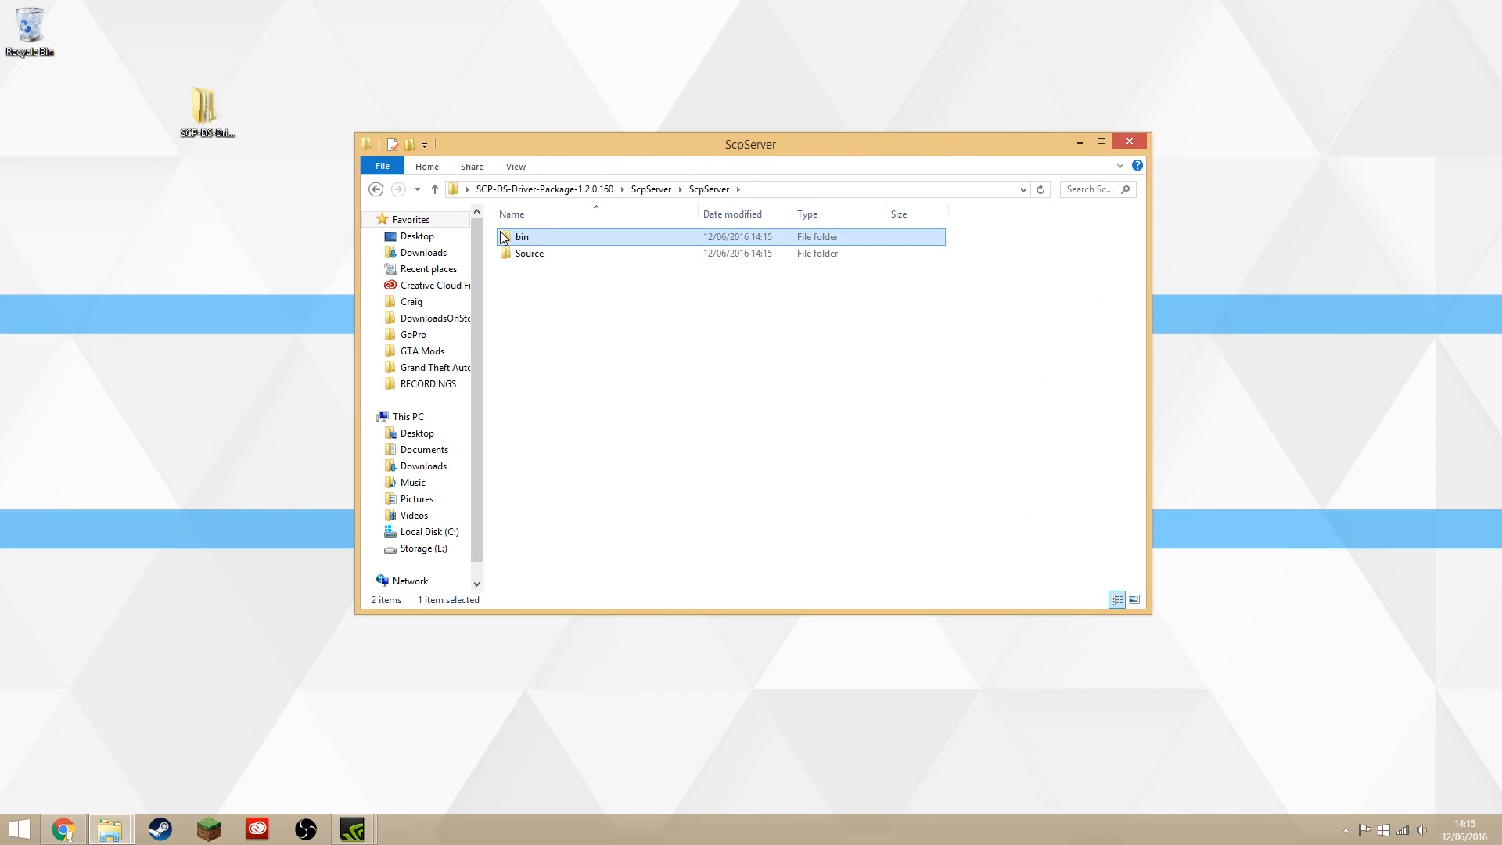
right_click(521, 238)
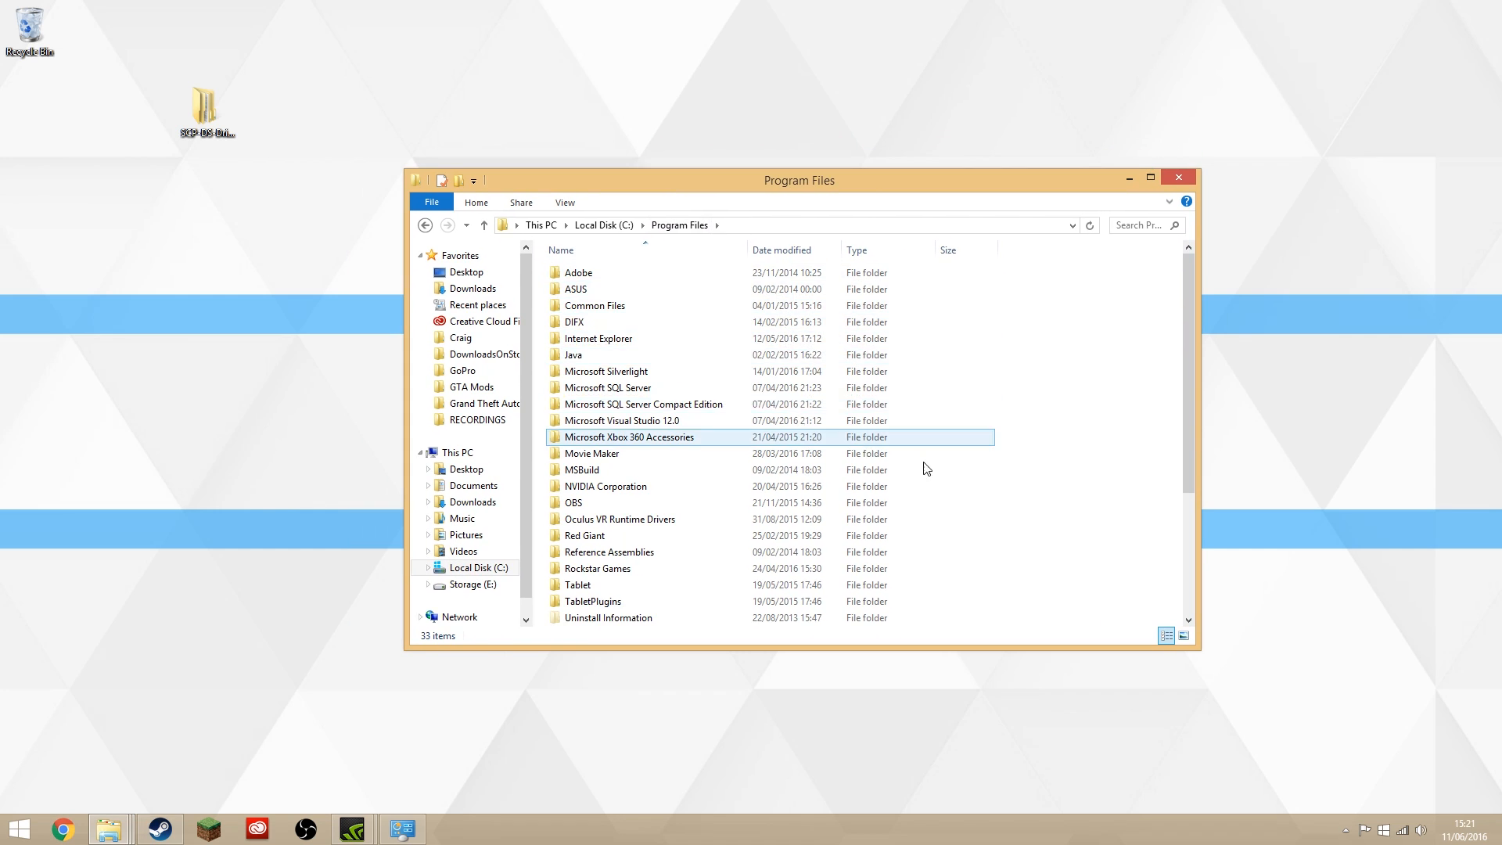
- Create a new folder in C:\Program Files named Scarlet.Crush Productions
right_click(927, 470)
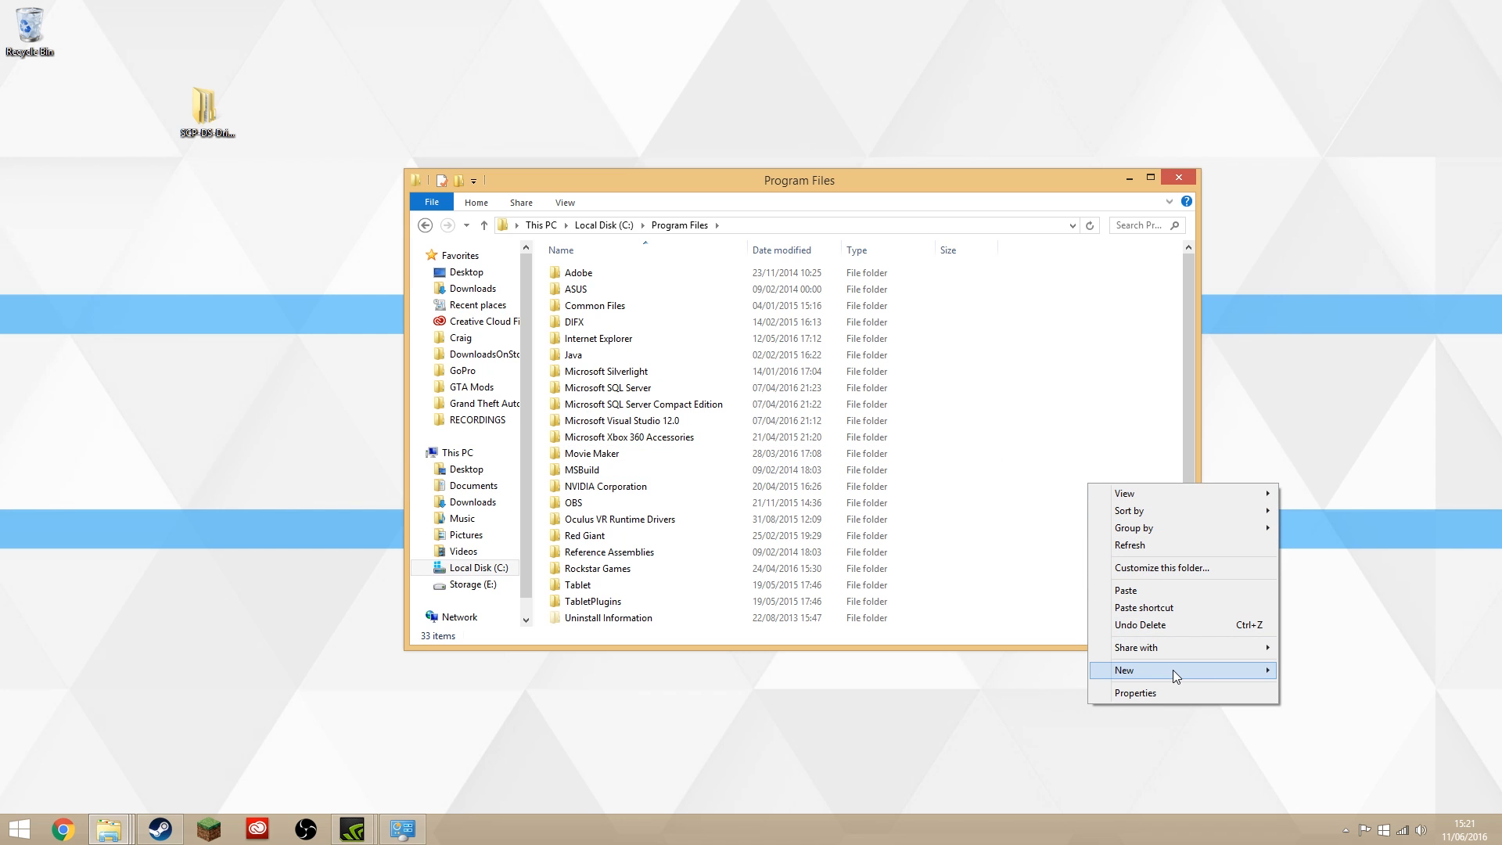
click(1126, 670)
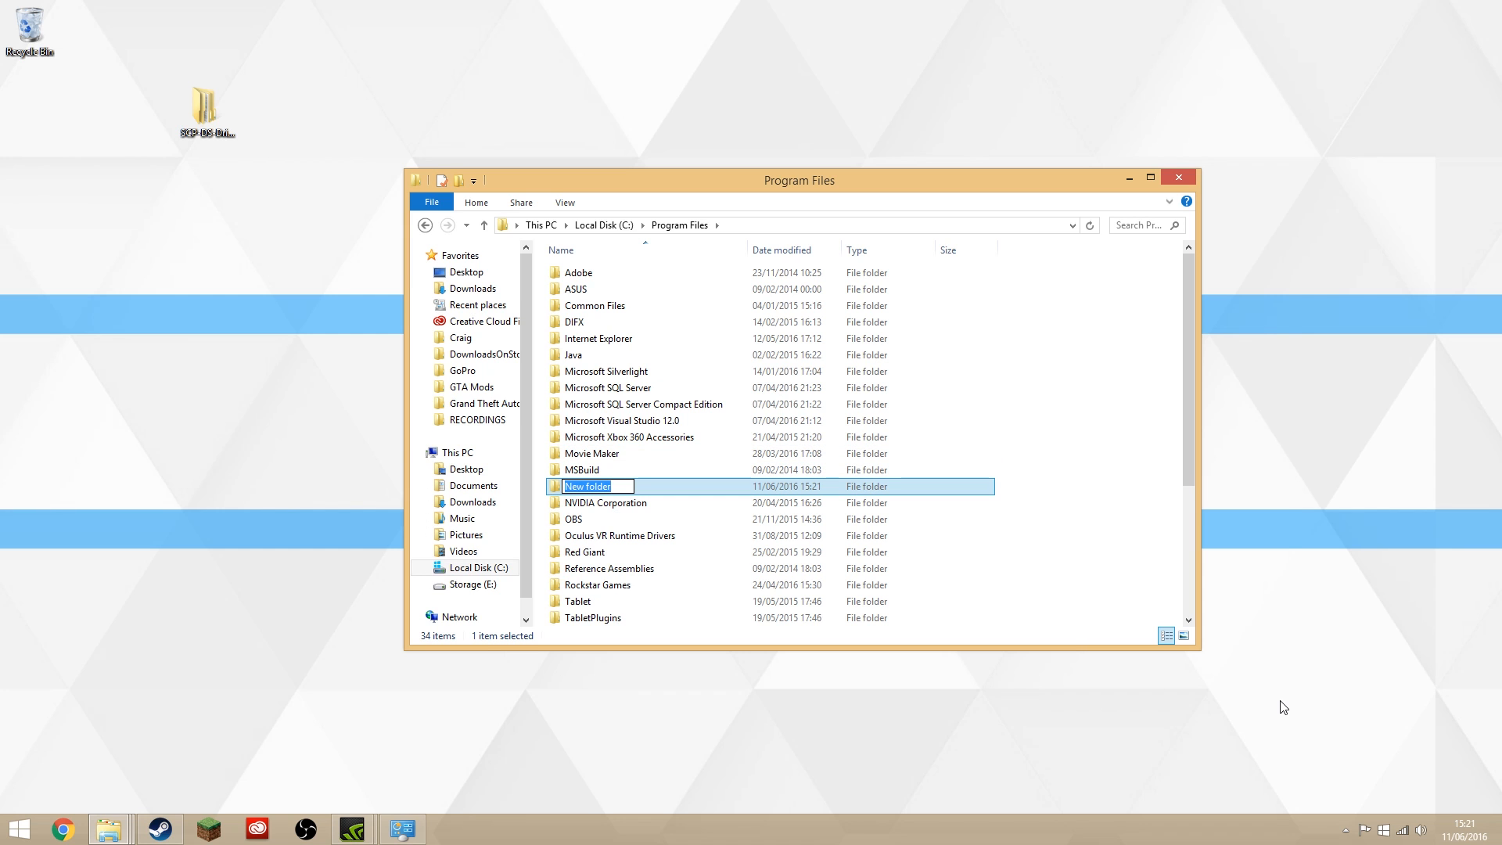
text(Scarlet)
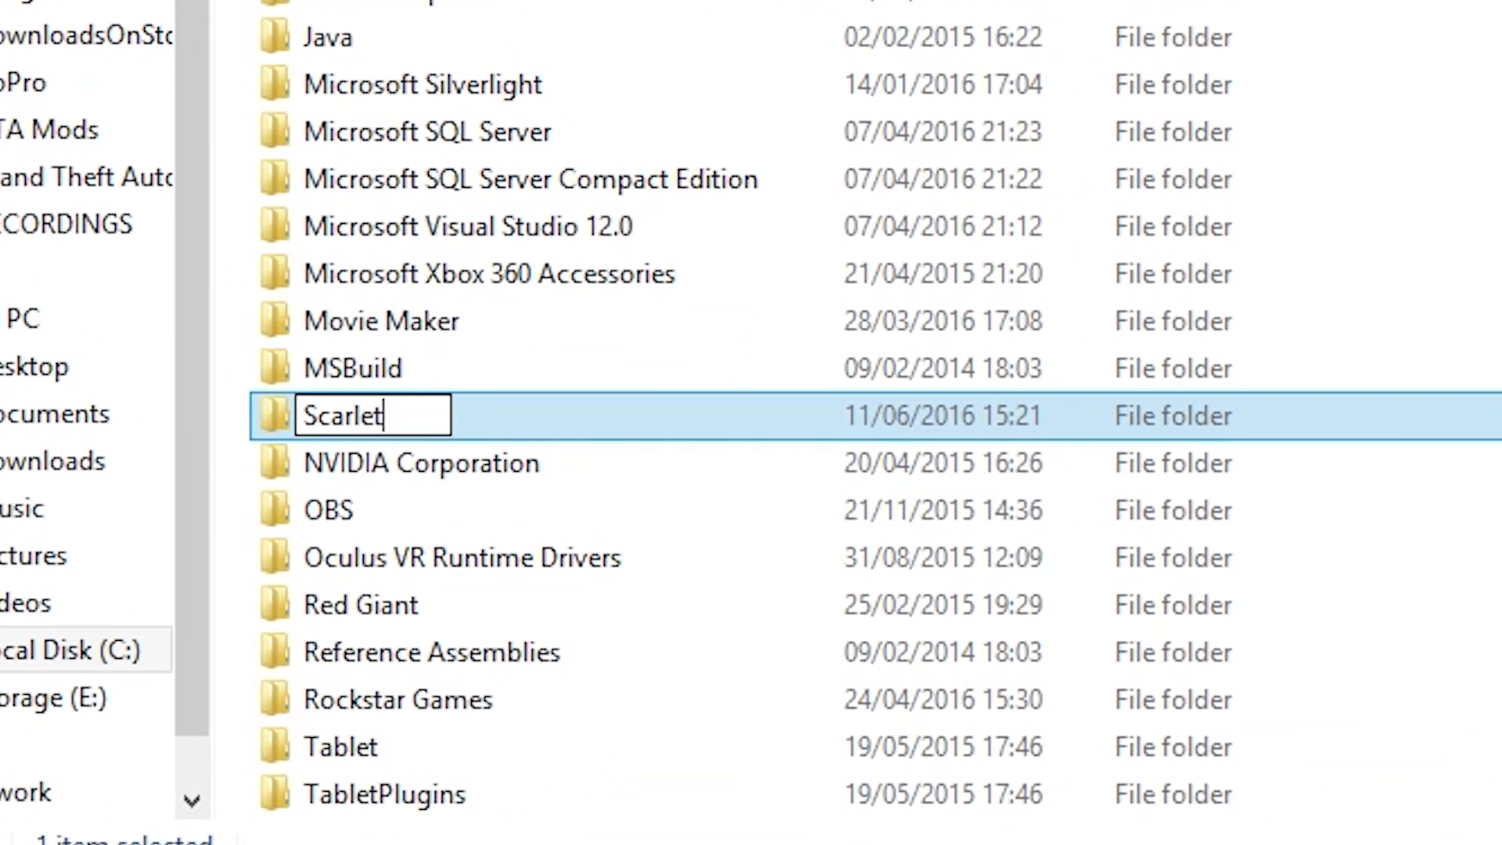
text(.Crush)
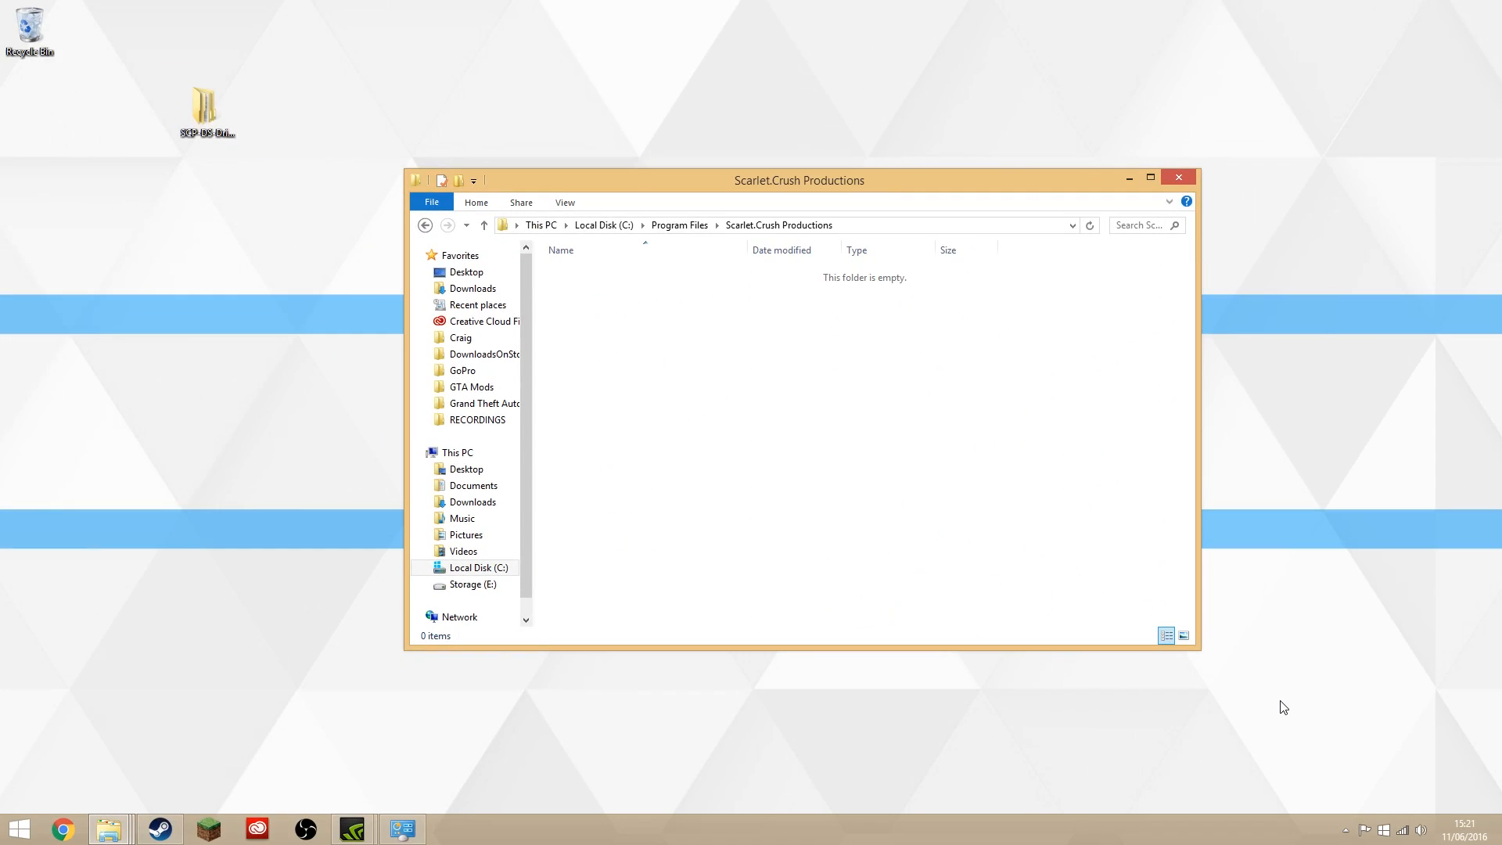
- Paste the bin folder into Scarlet.Crush Productions and open it
right_click(697, 394)
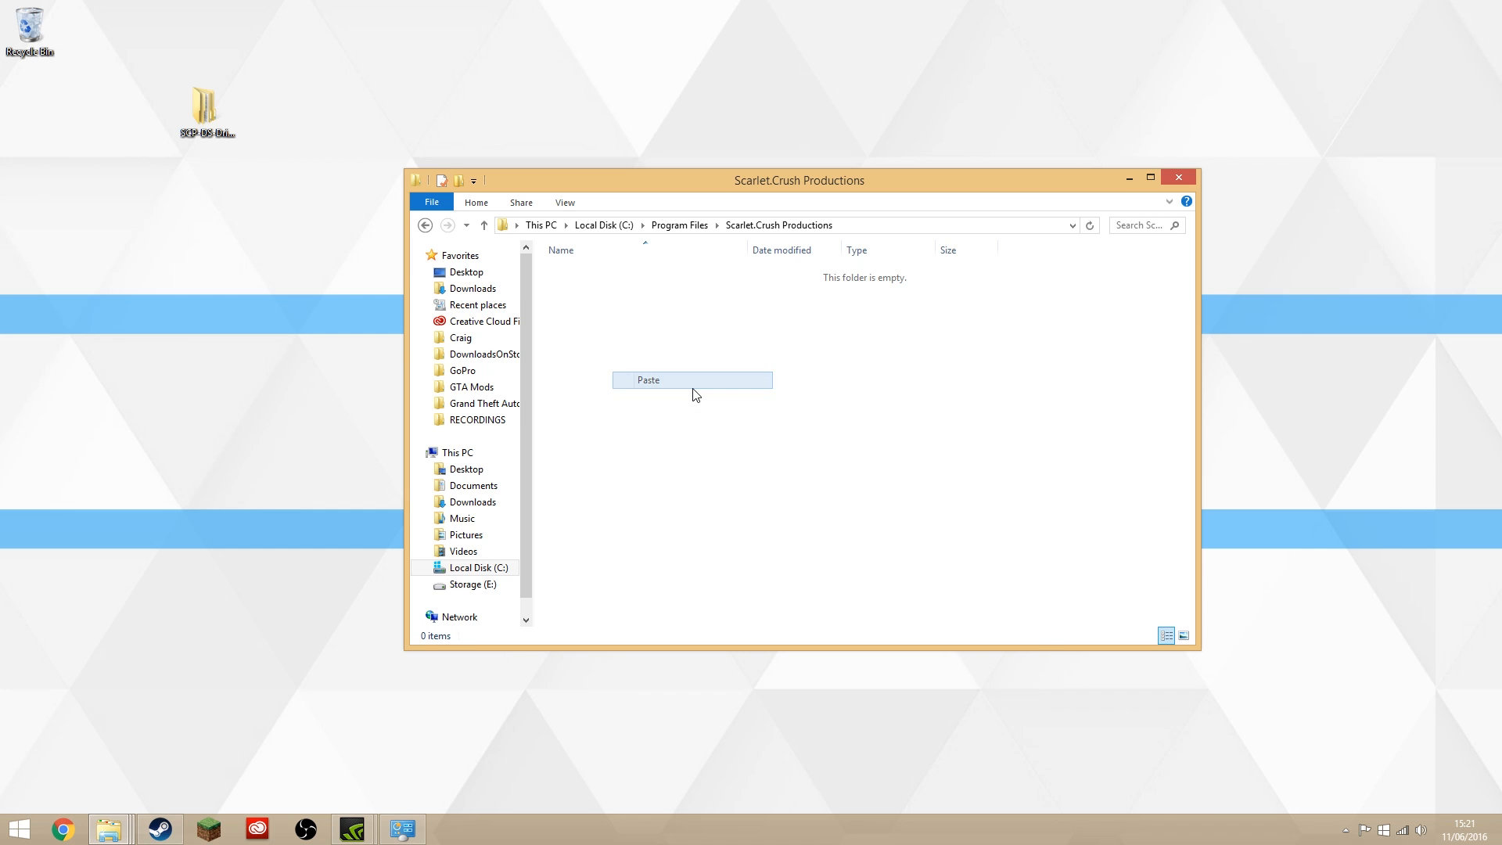
click(692, 380)
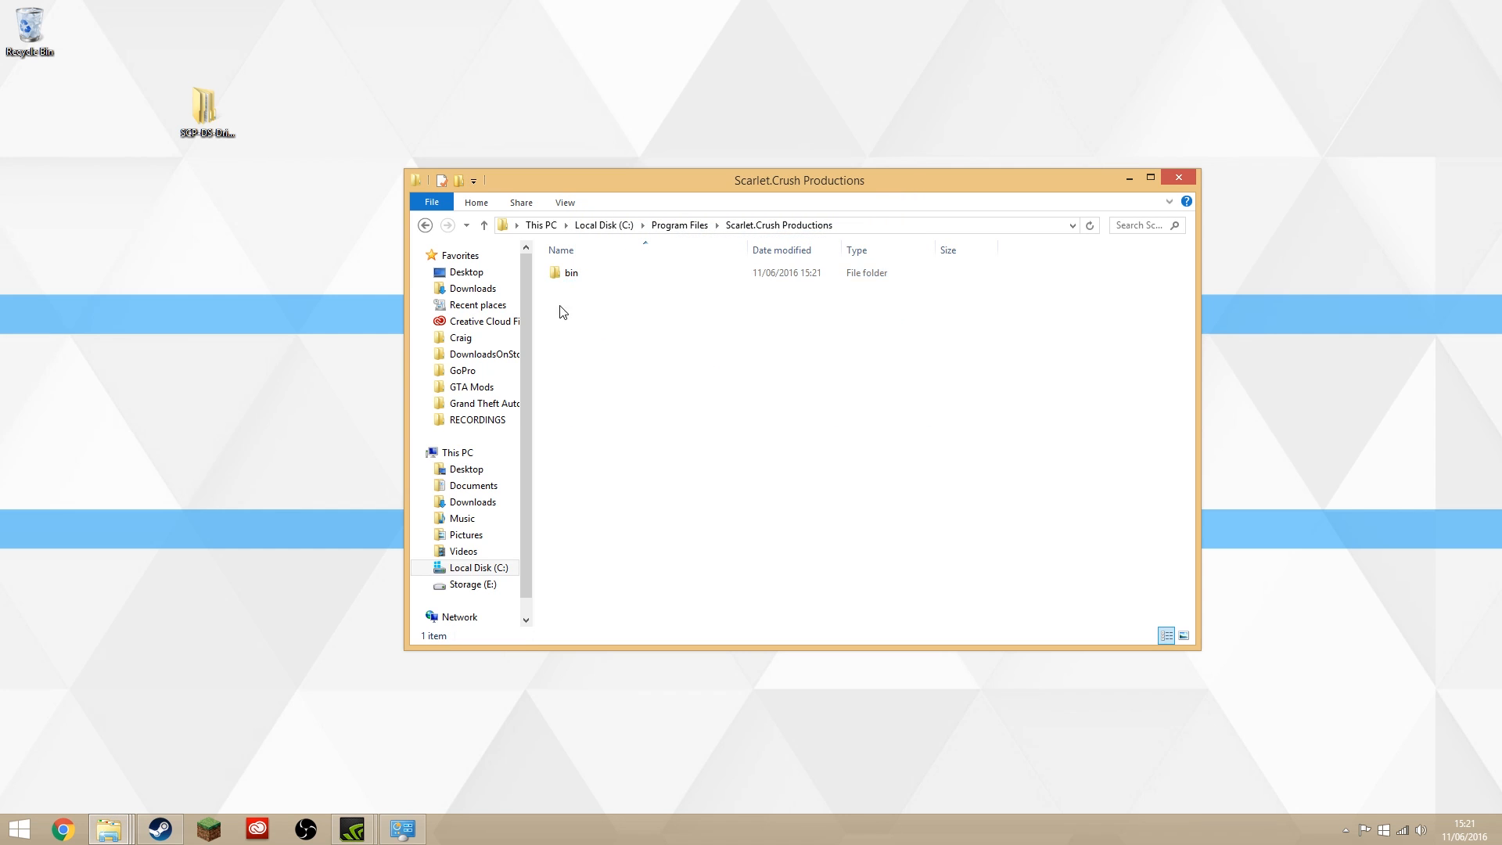
double_click(564, 273)
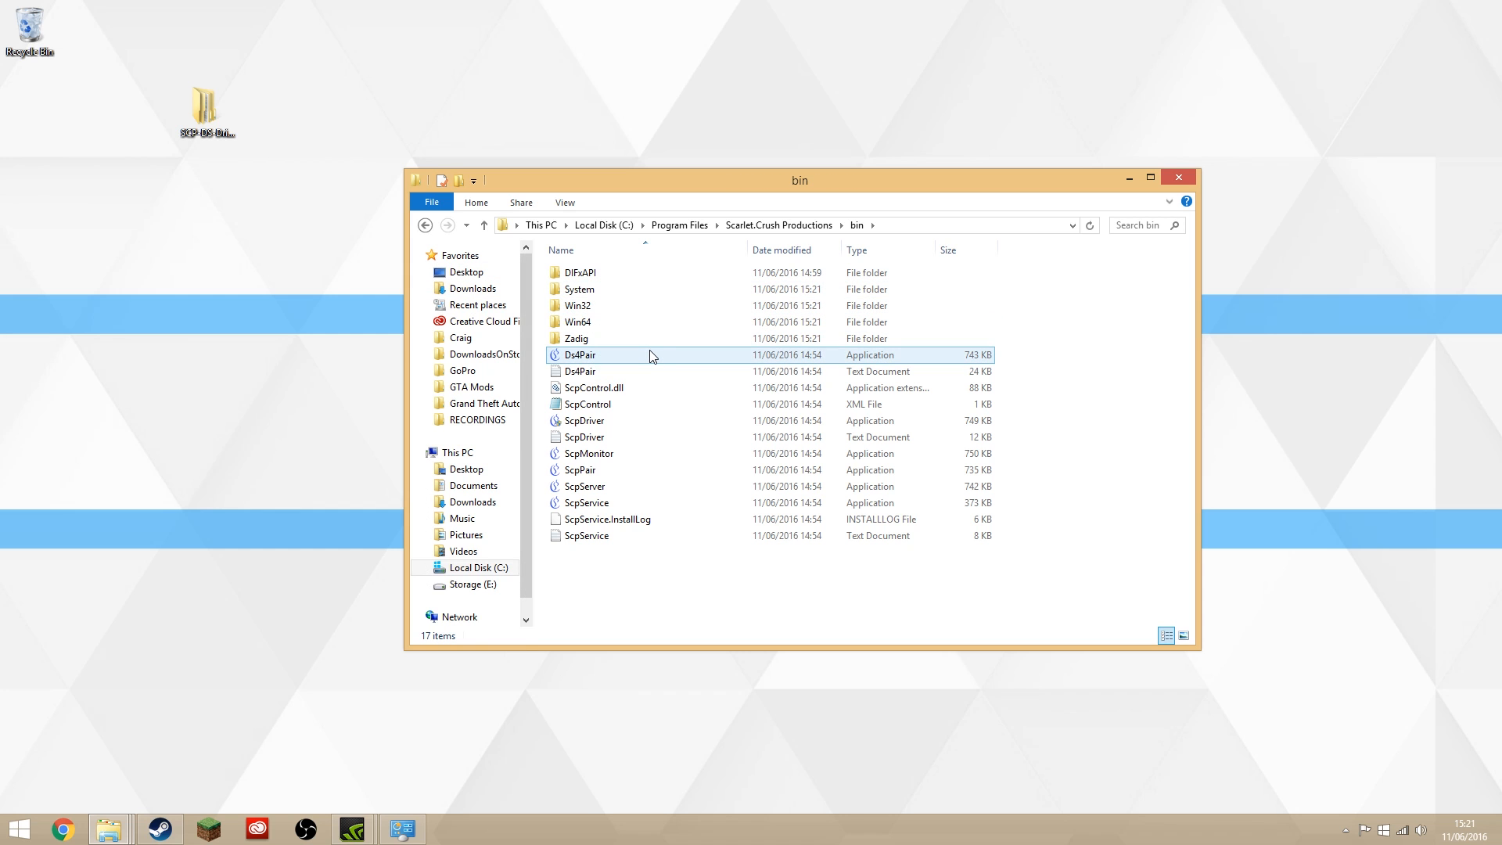
- Run ScpDriver as administrator and install the SCP DS3 service and Bluetooth driver
click(584, 421)
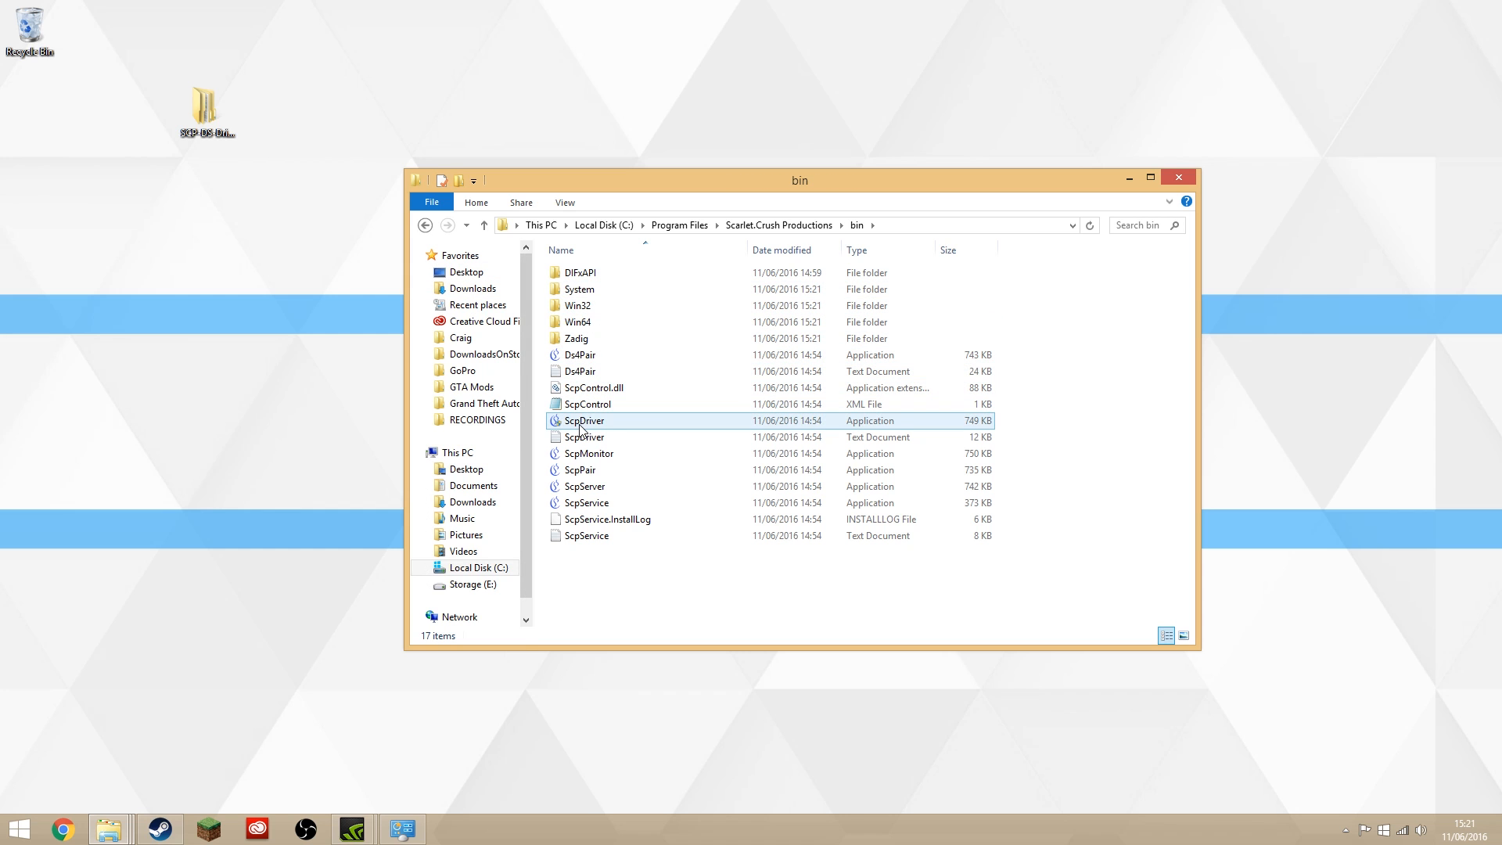
right_click(582, 419)
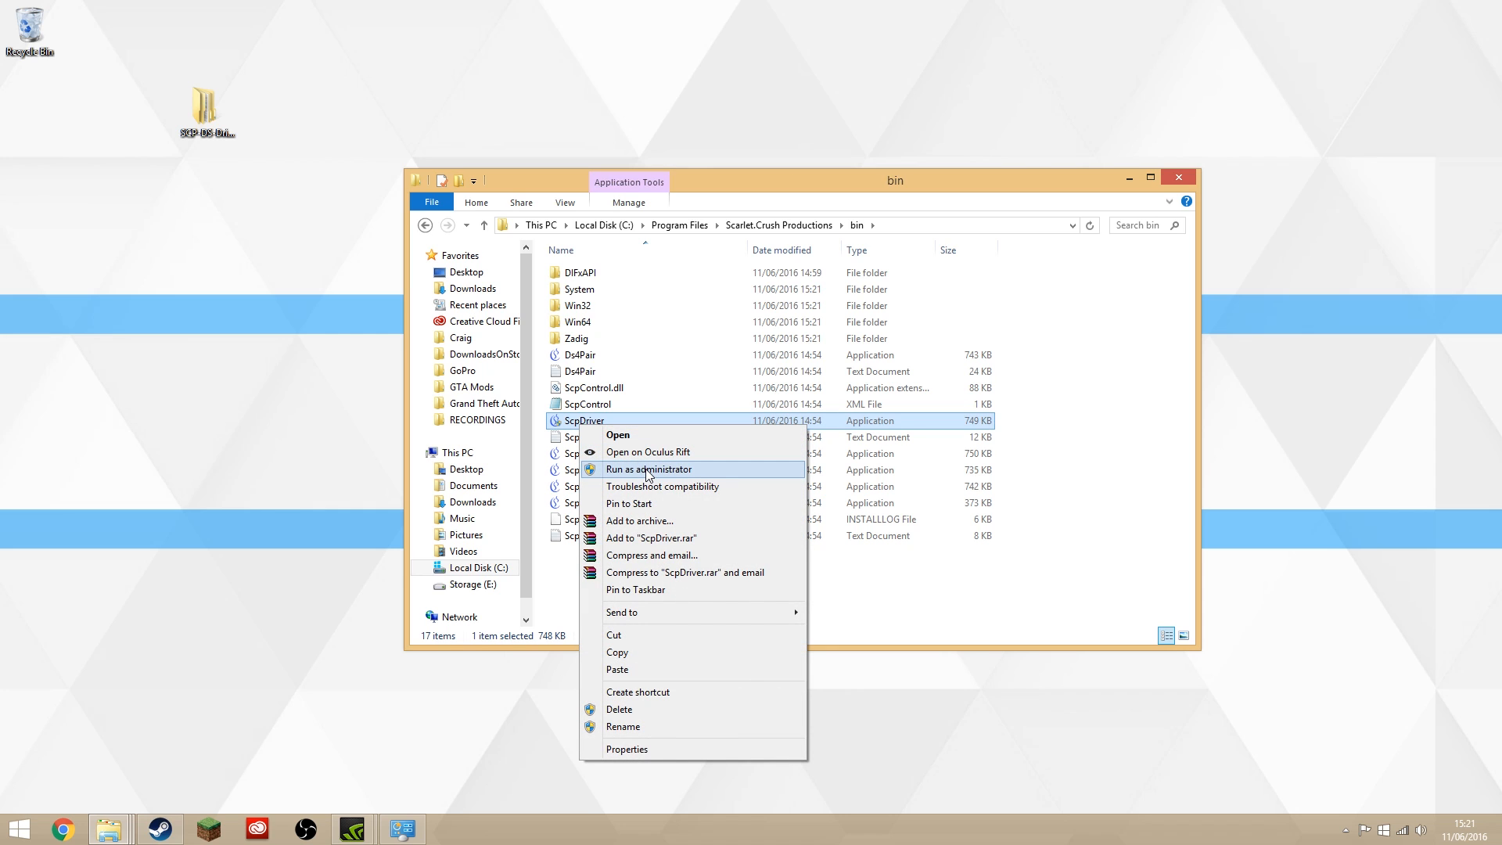
click(648, 469)
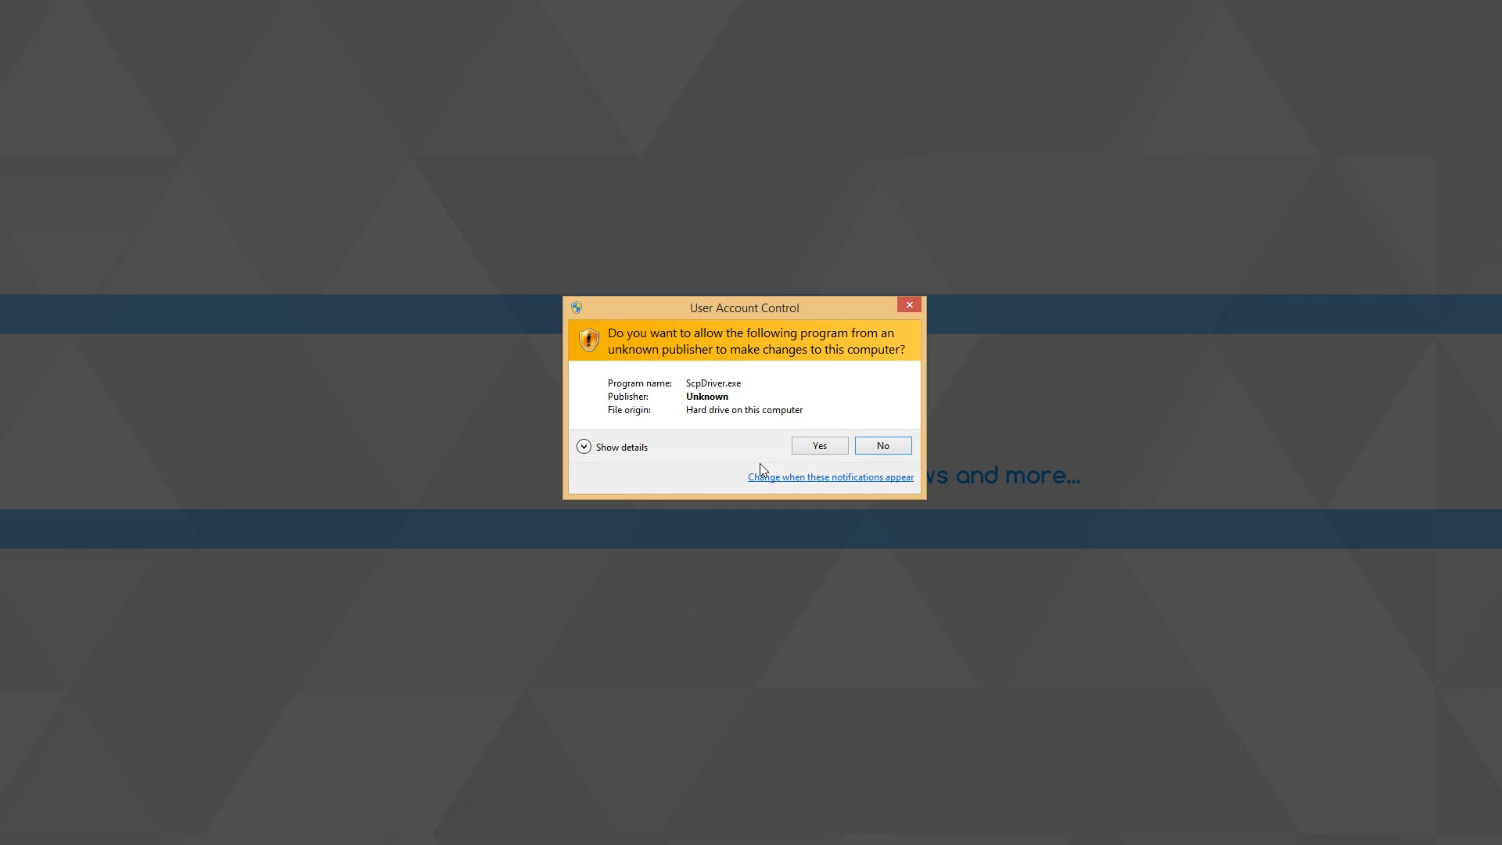
mouse_move(820, 447)
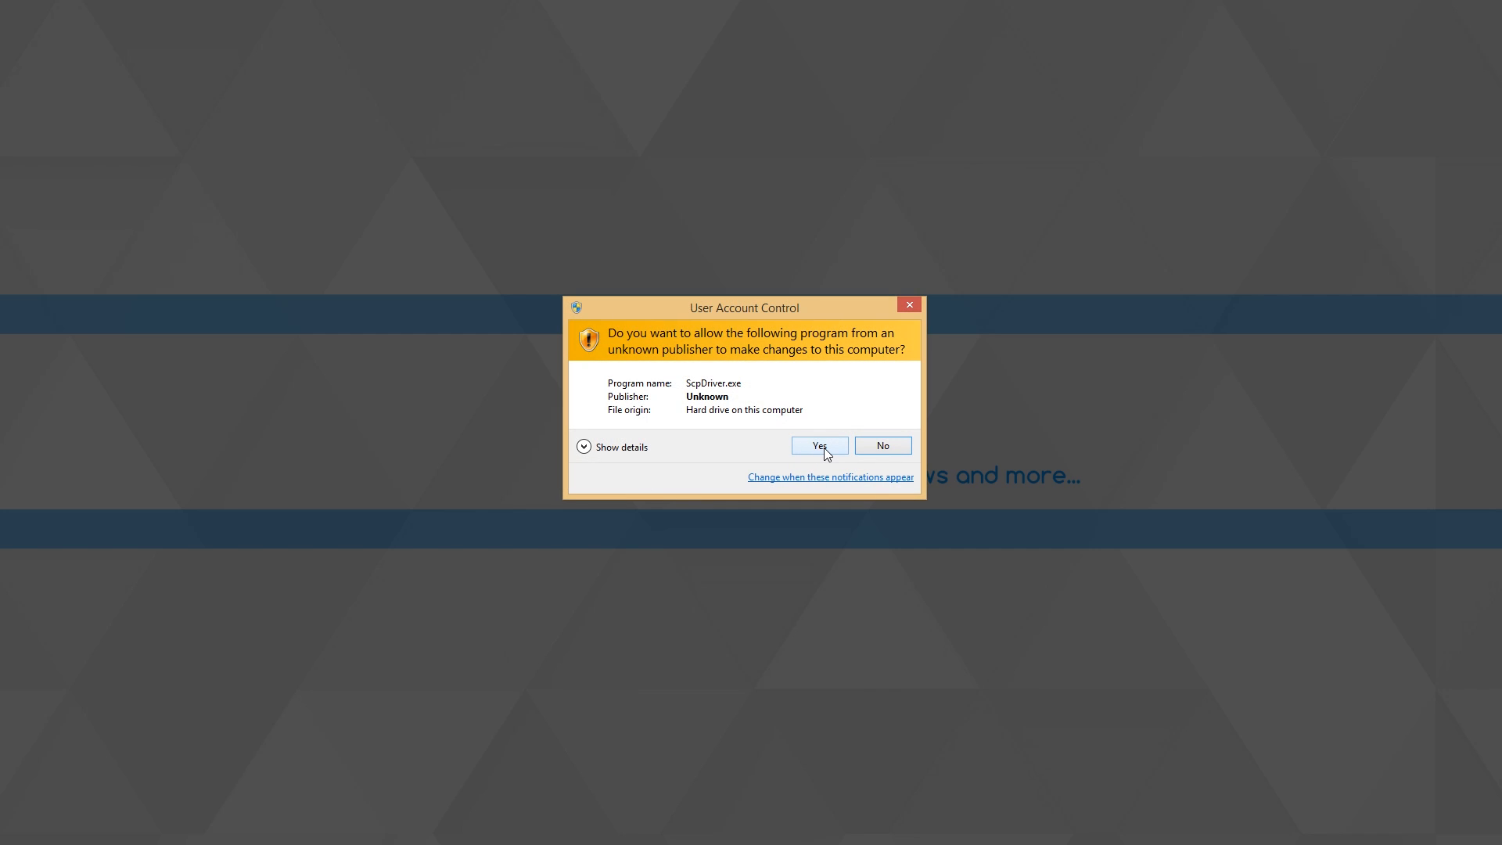
click(820, 445)
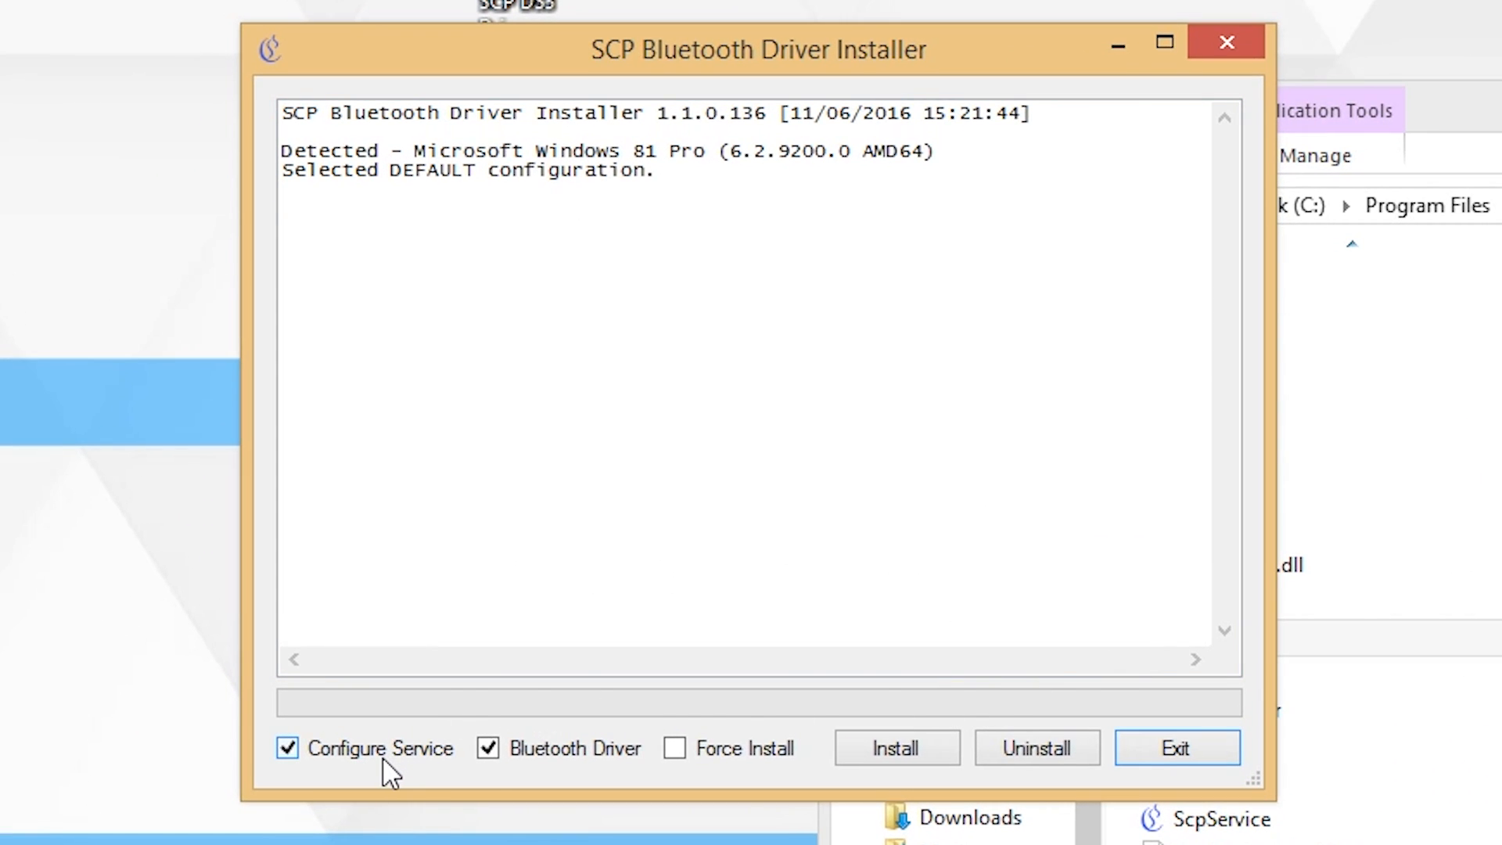
mouse_move(595, 787)
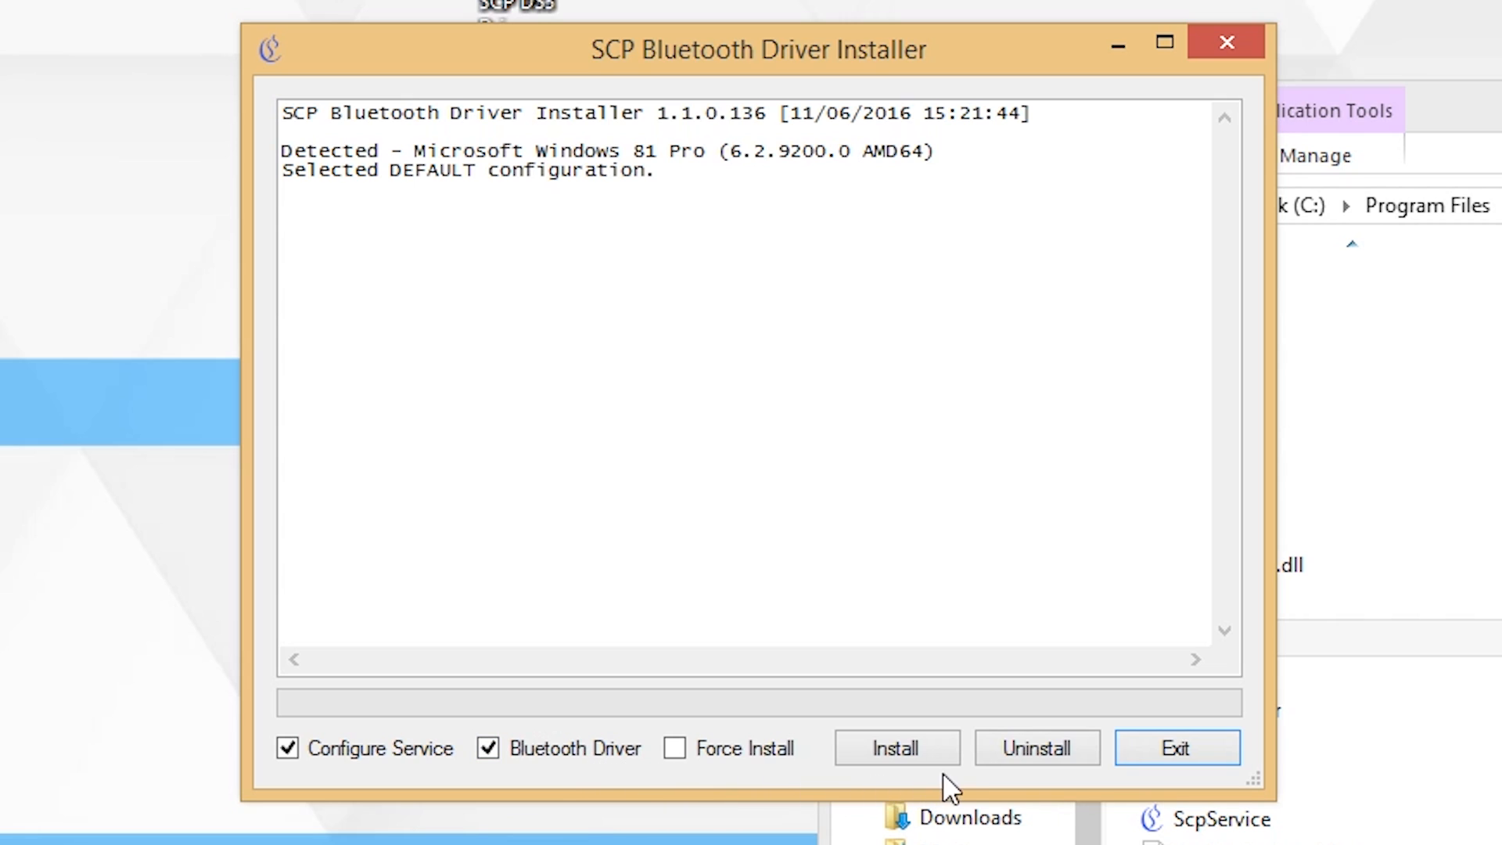
click(895, 748)
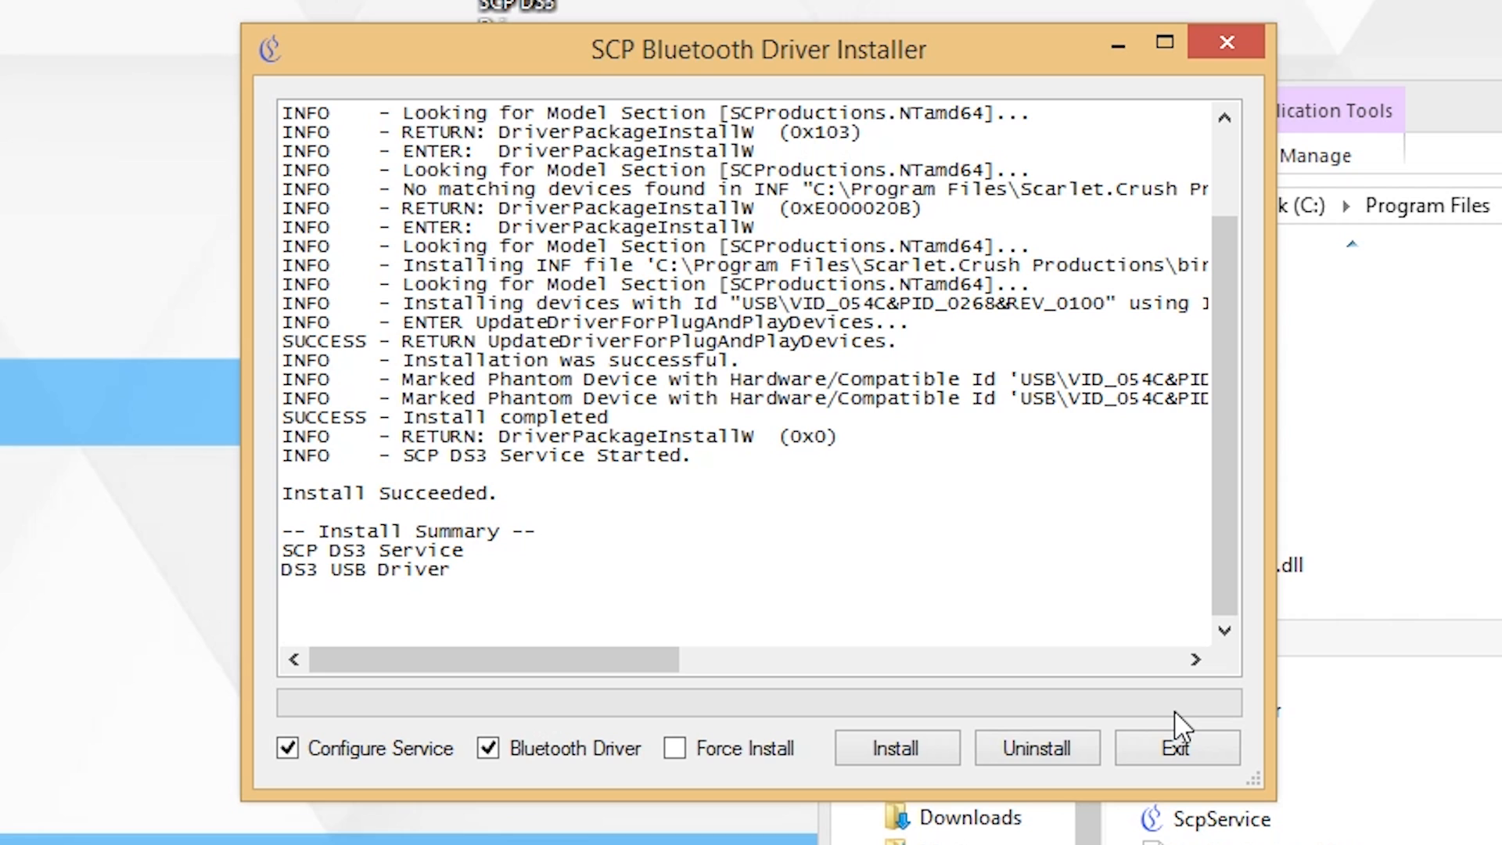
mouse_move(1026, 744)
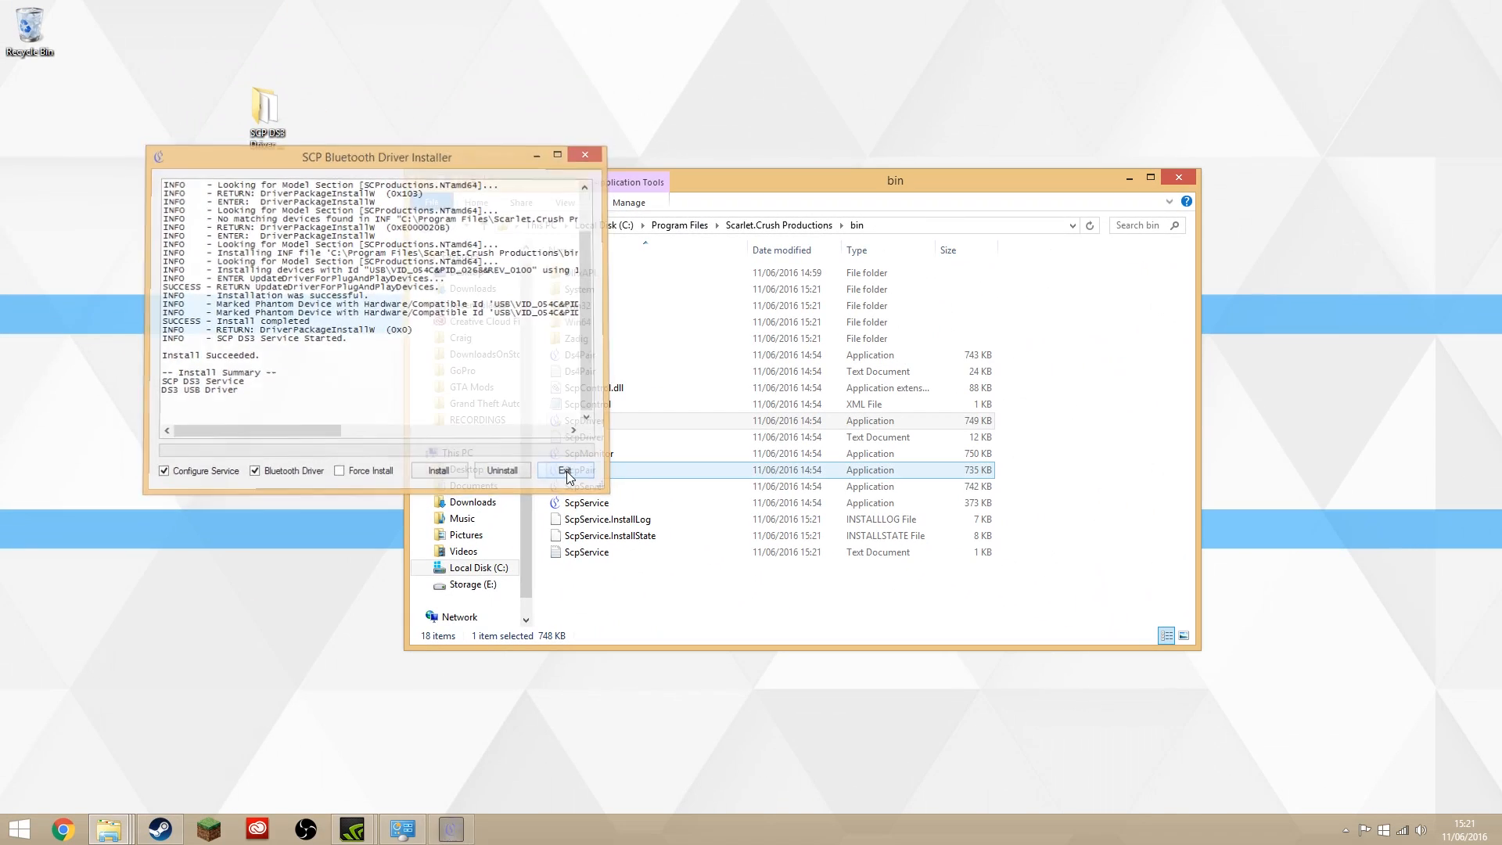
- Exit the driver installer and launch ScpMonitor, which lists Pad 1 as reserved
click(566, 469)
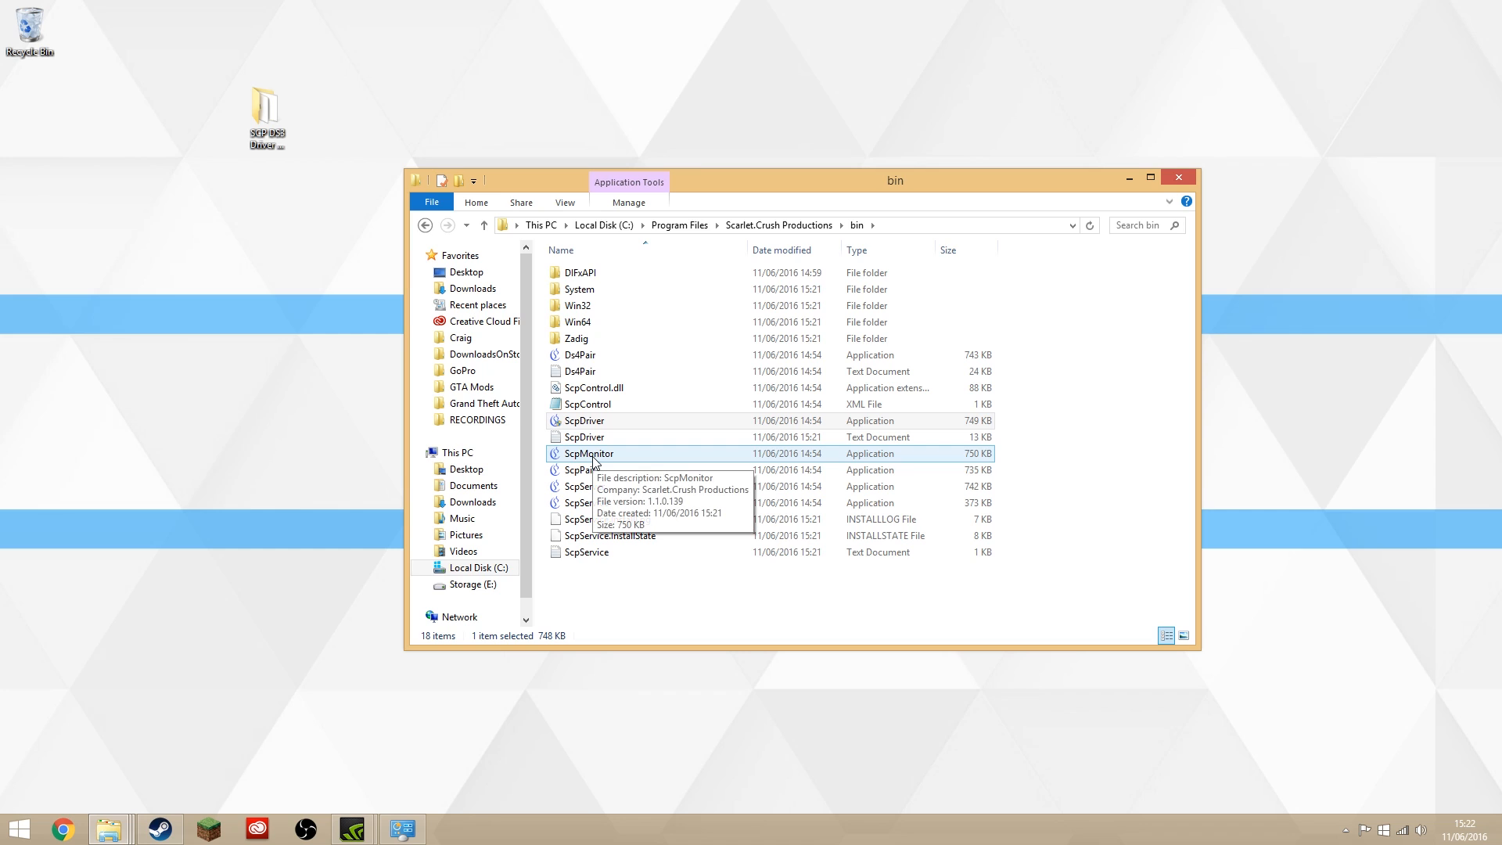
double_click(589, 454)
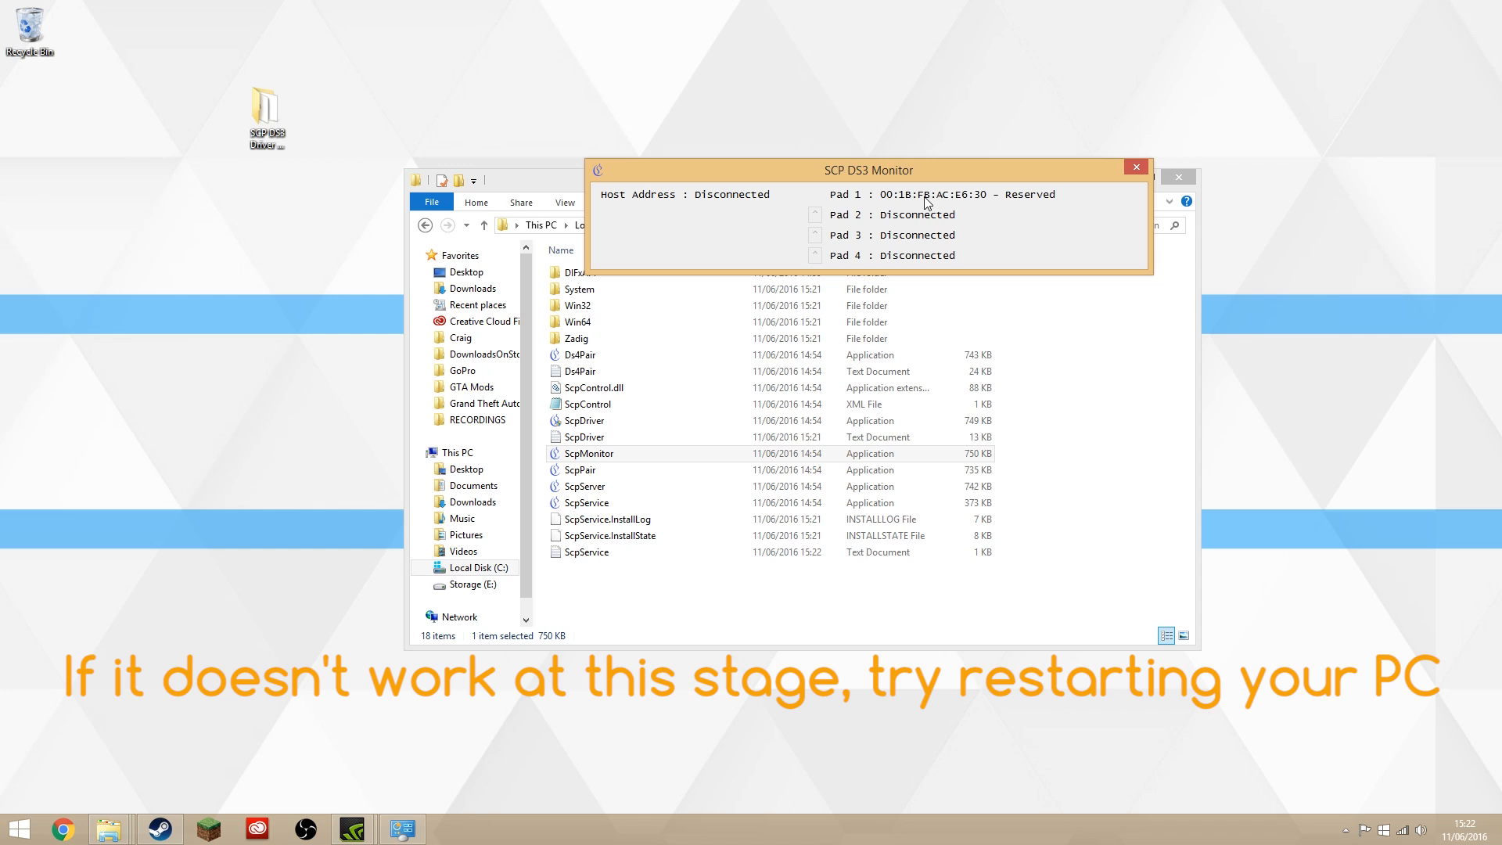
mouse_move(899, 225)
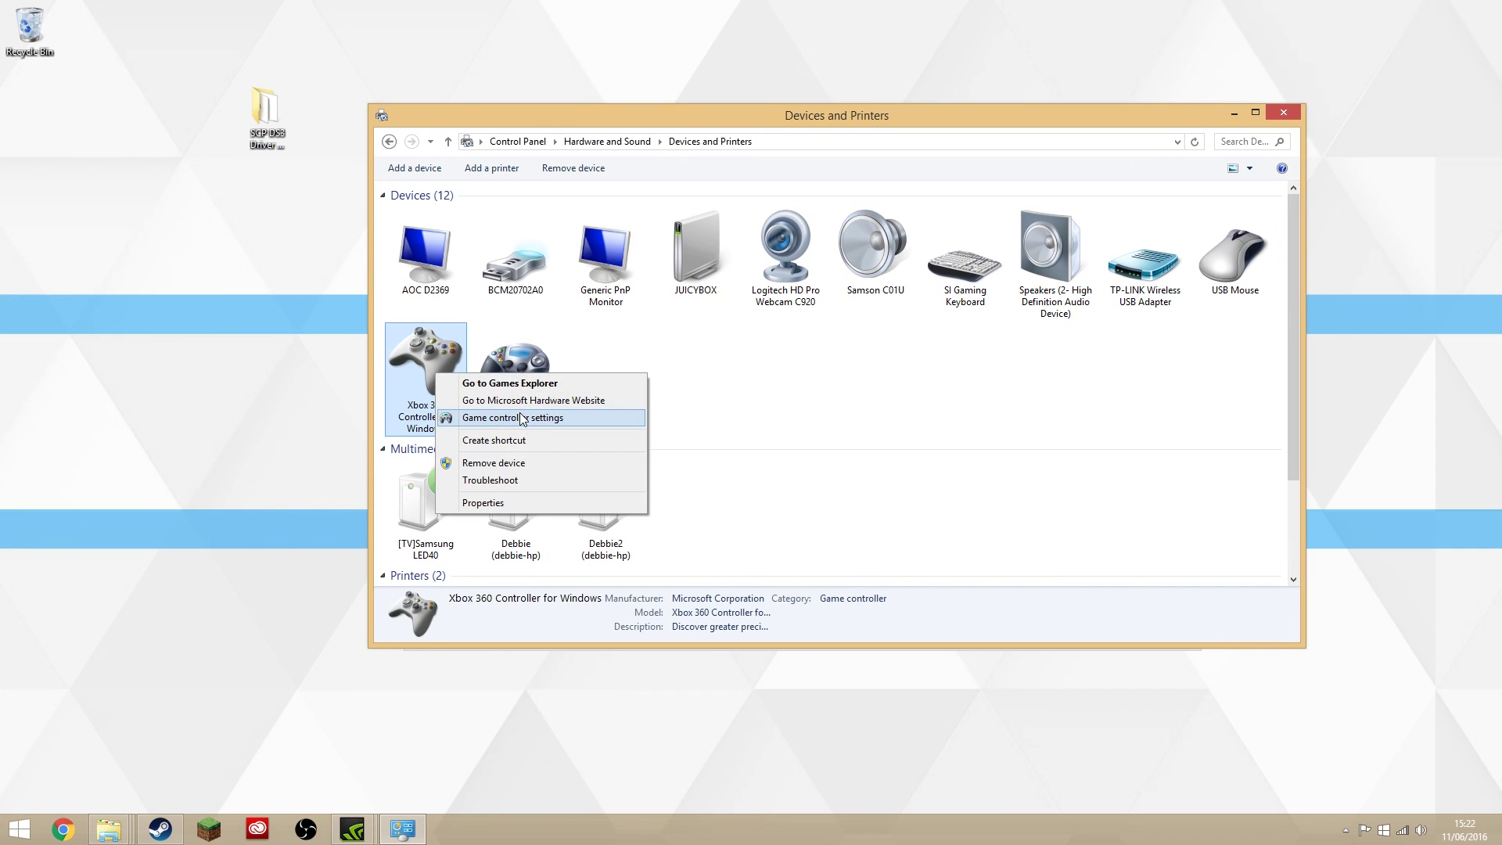
- View the game controller settings and select the Xbox 360 controller, listed as OK
click(513, 418)
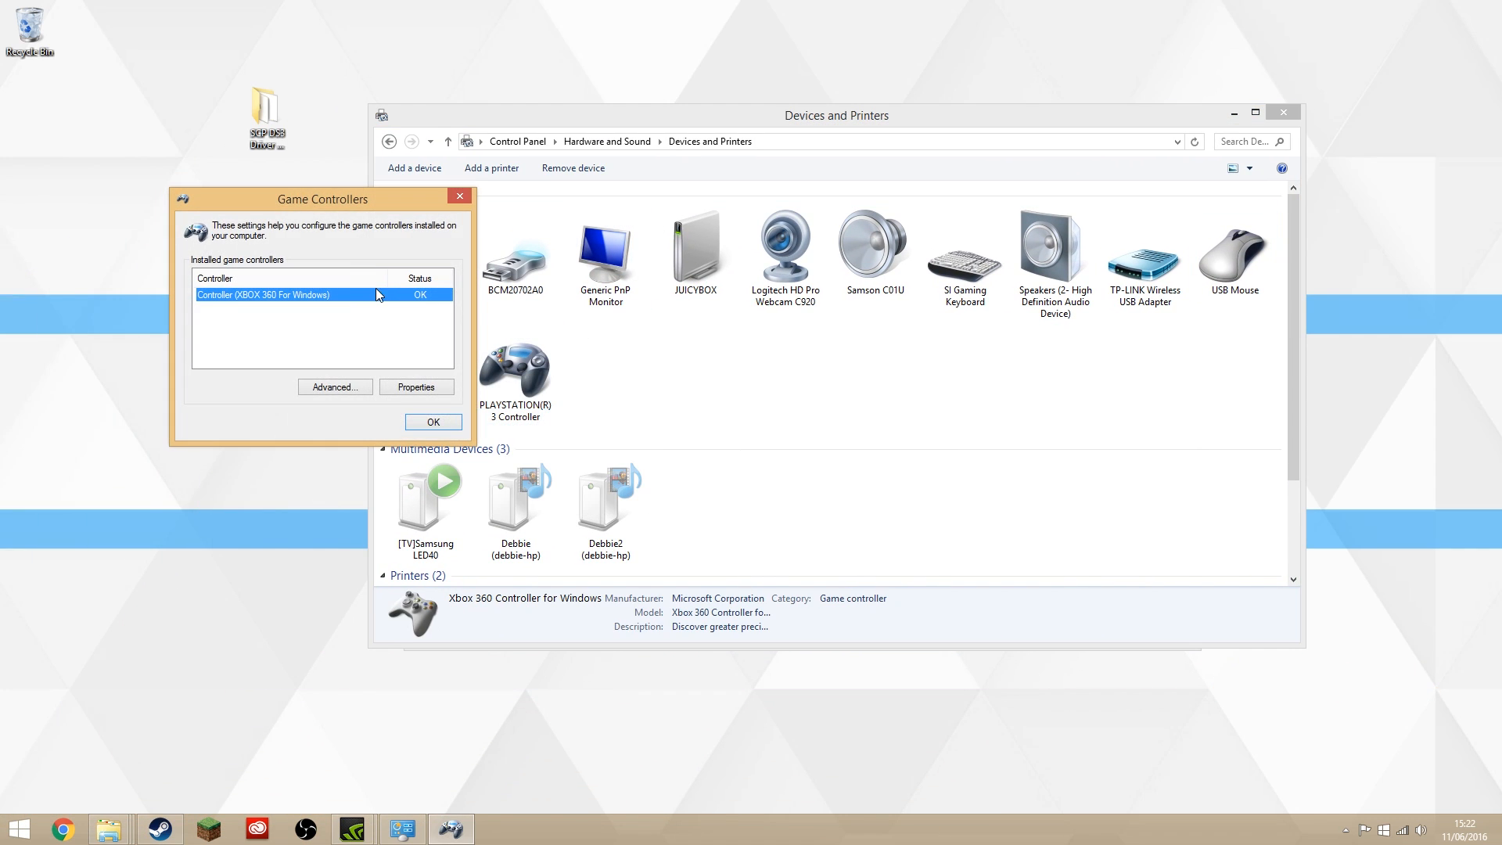
click(416, 386)
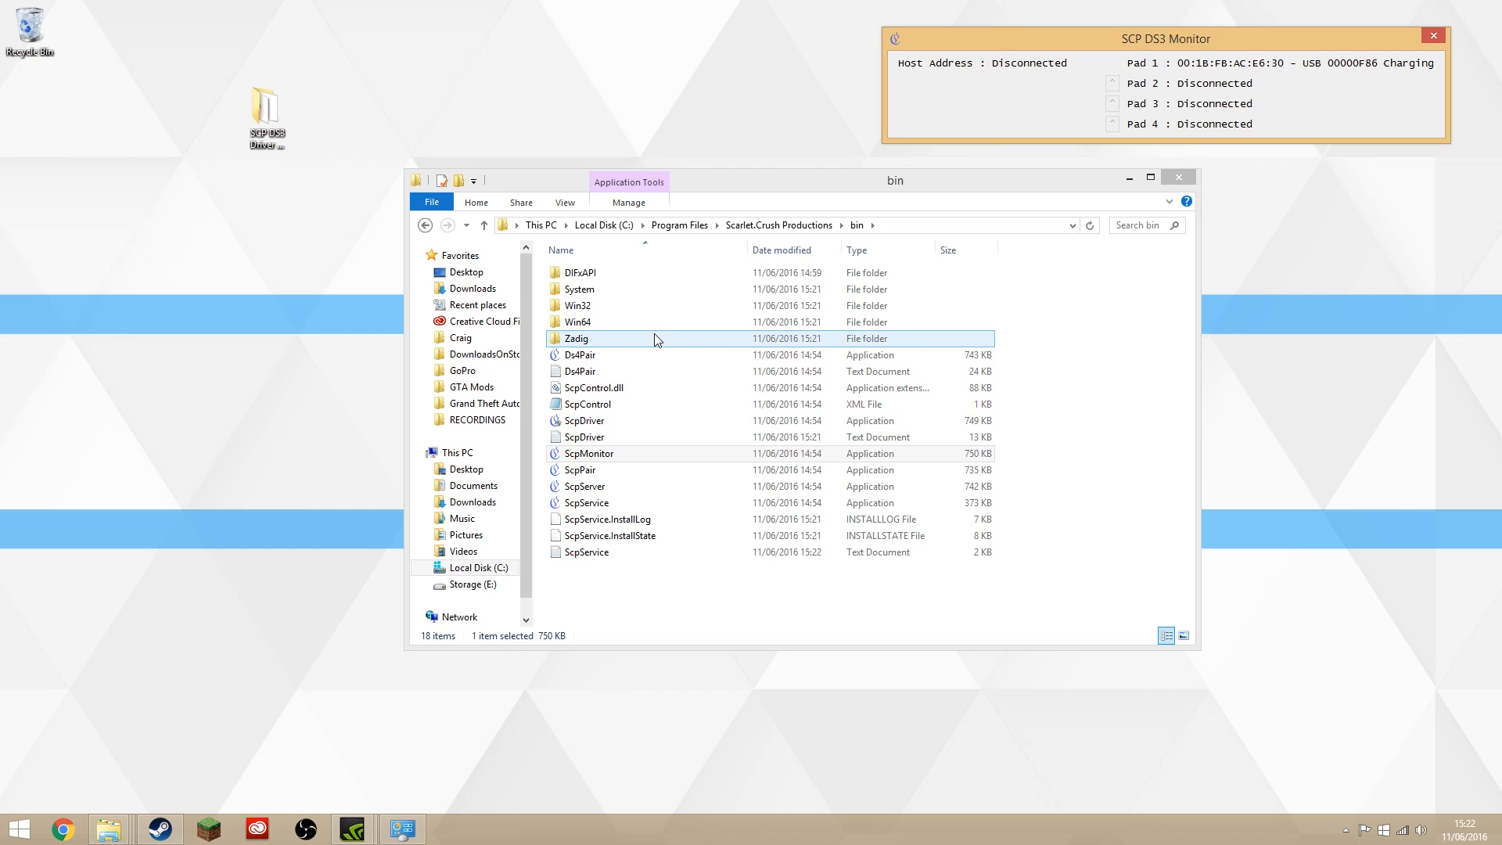
- Launch zadig.exe and identify the BCM20702A0 Bluetooth dongle as the WinUSB target
double_click(576, 338)
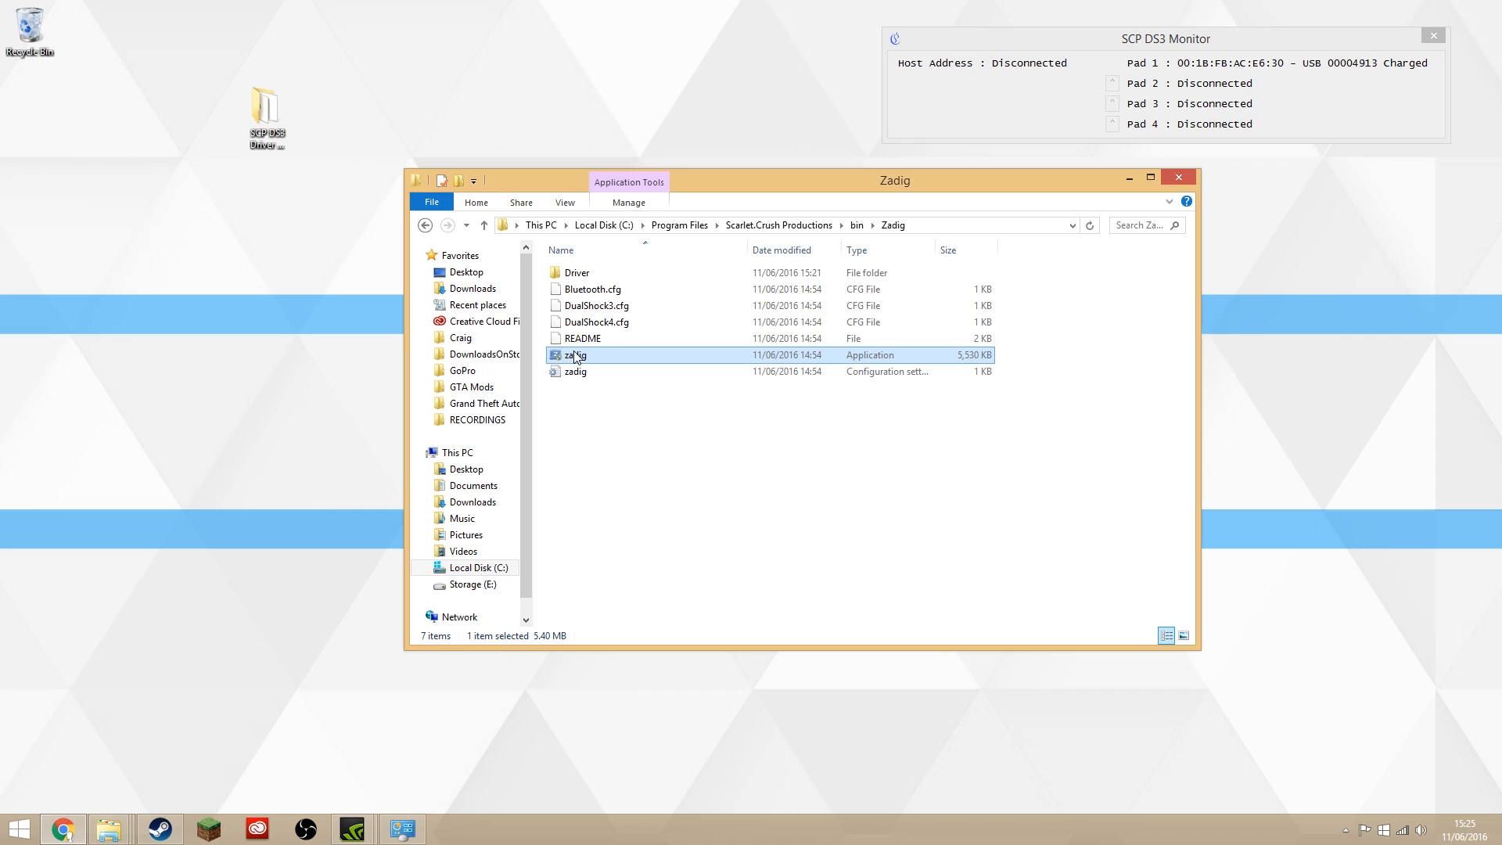
double_click(573, 353)
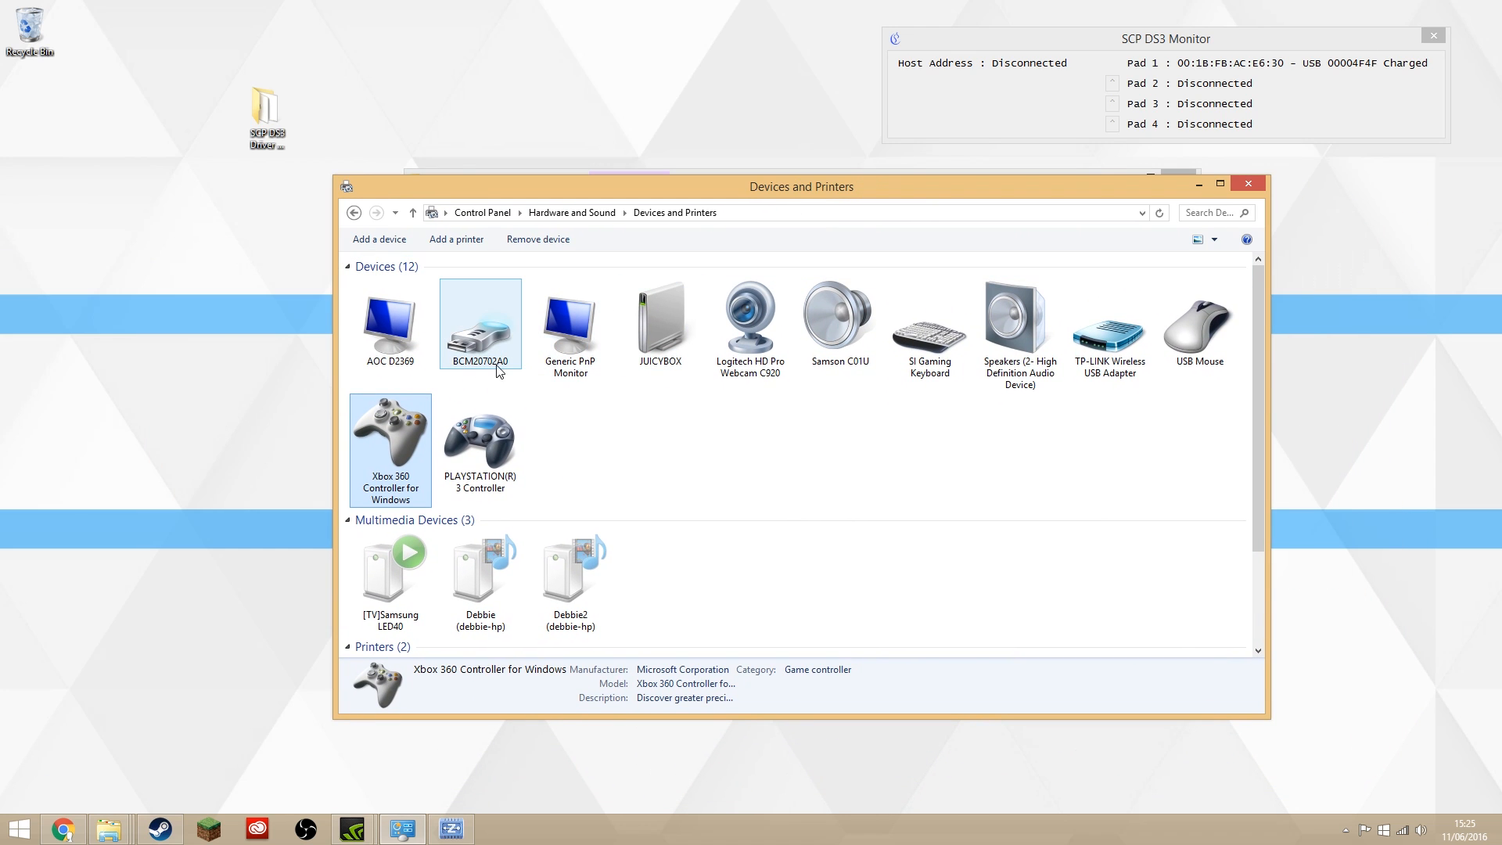
click(478, 322)
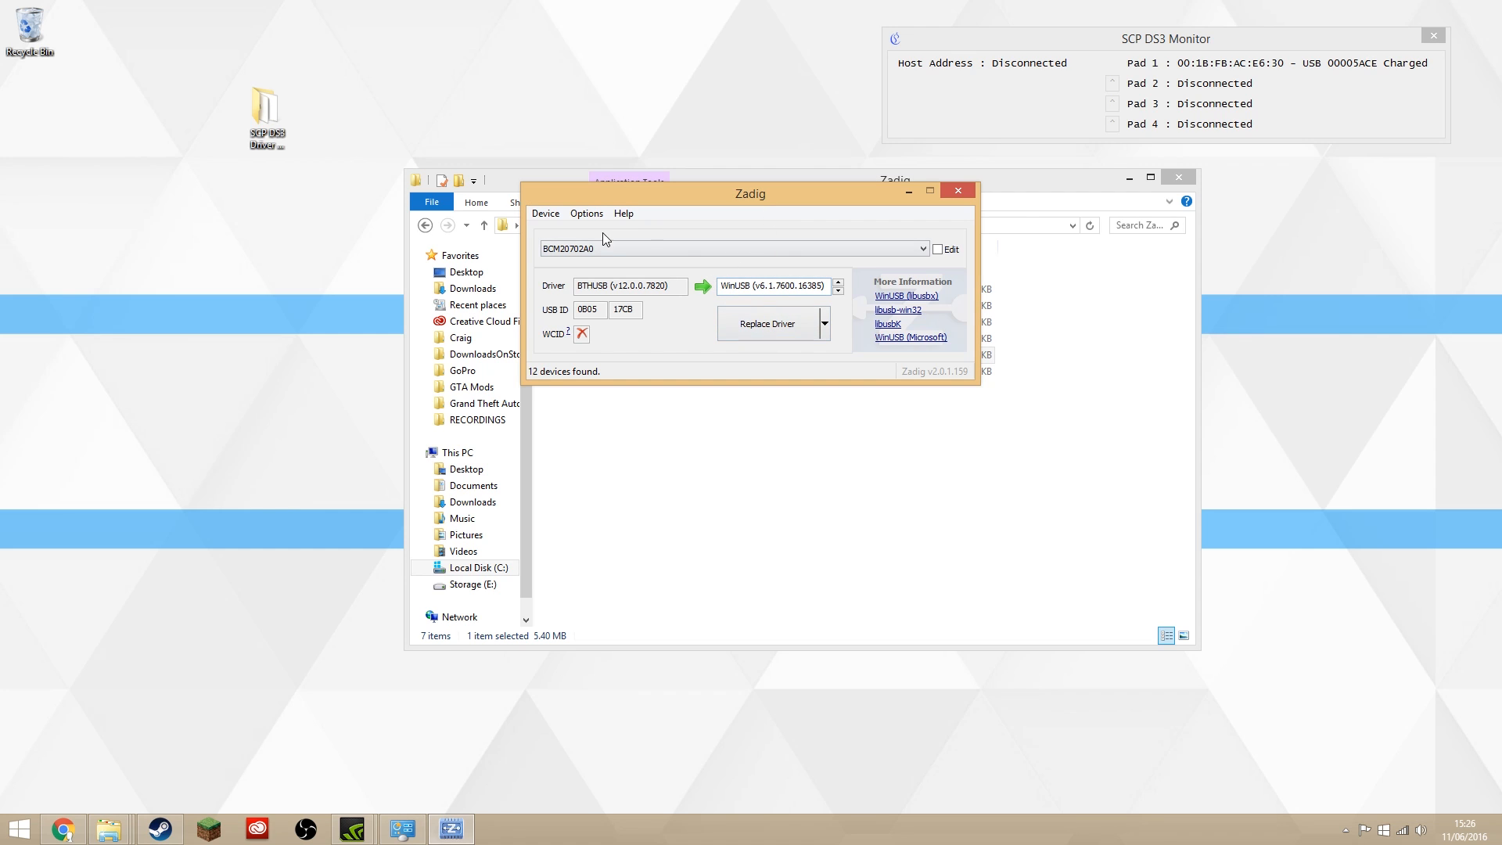
- Replace the BCM20702A0 dongle's BTHUSB driver with WinUSB and close Zadig
click(767, 324)
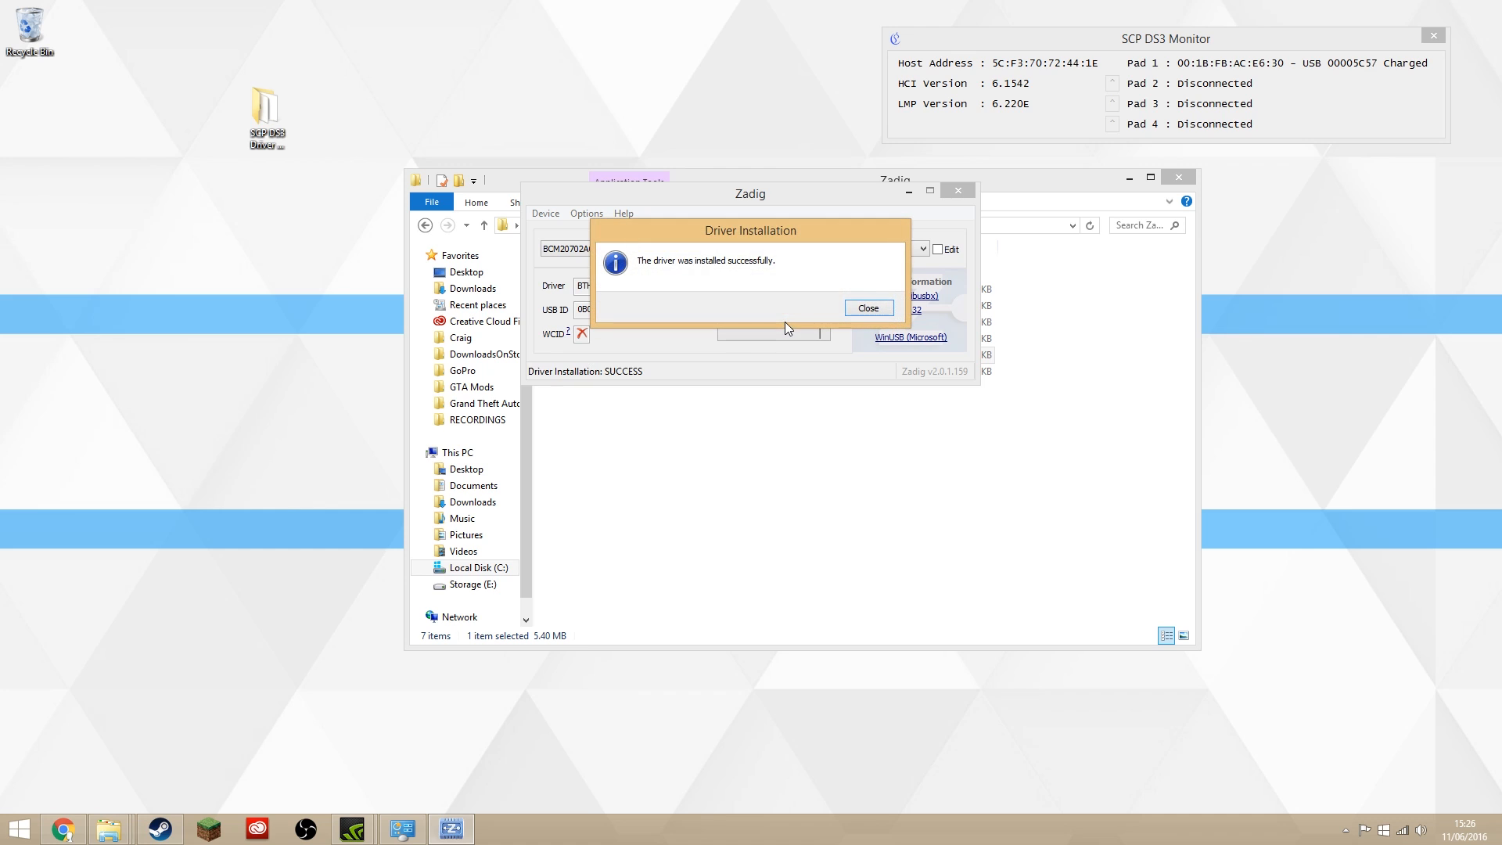
click(868, 307)
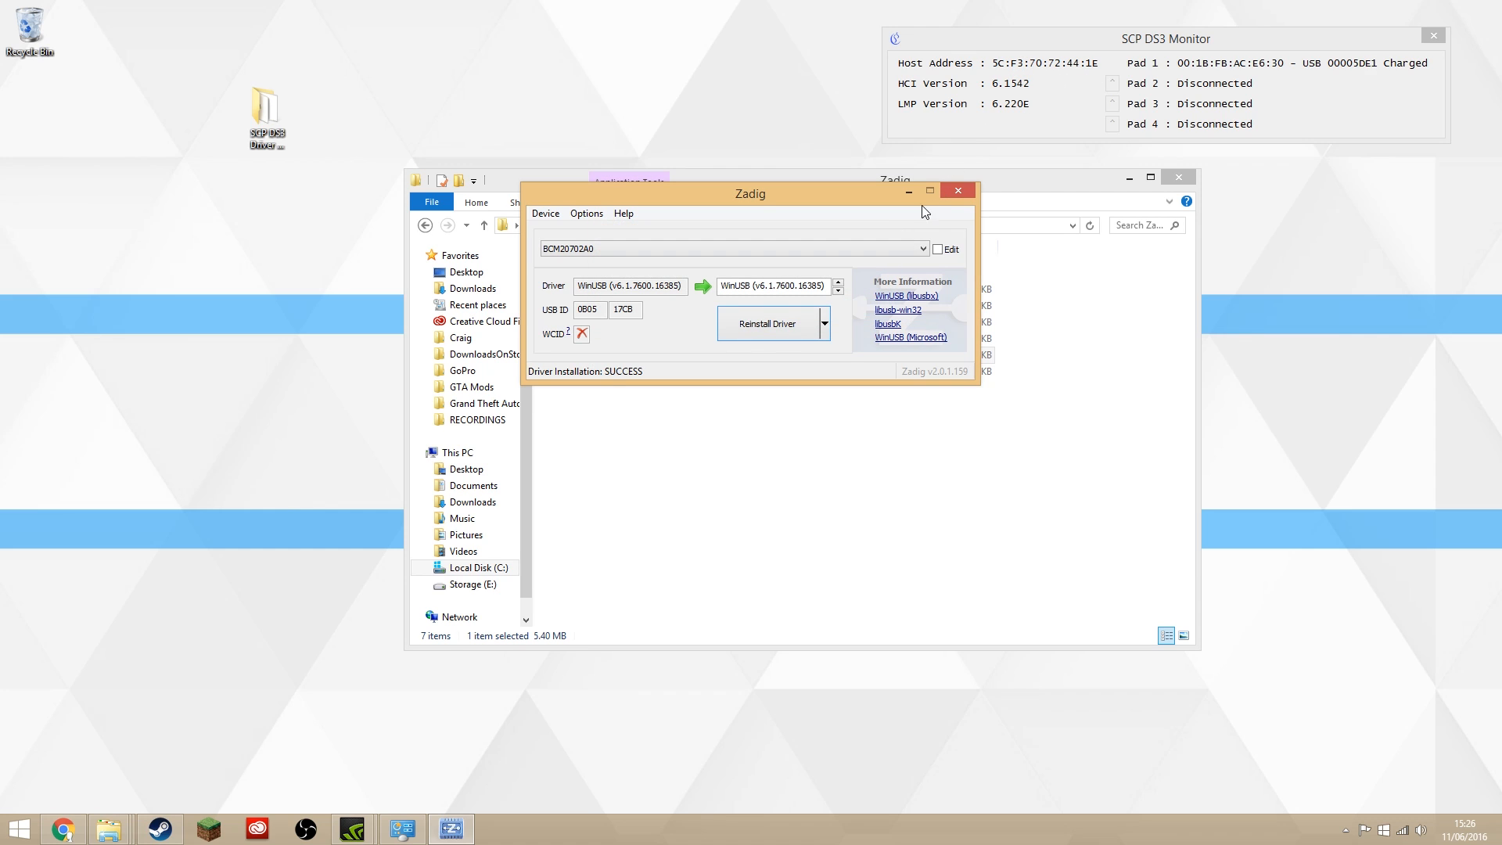
click(958, 189)
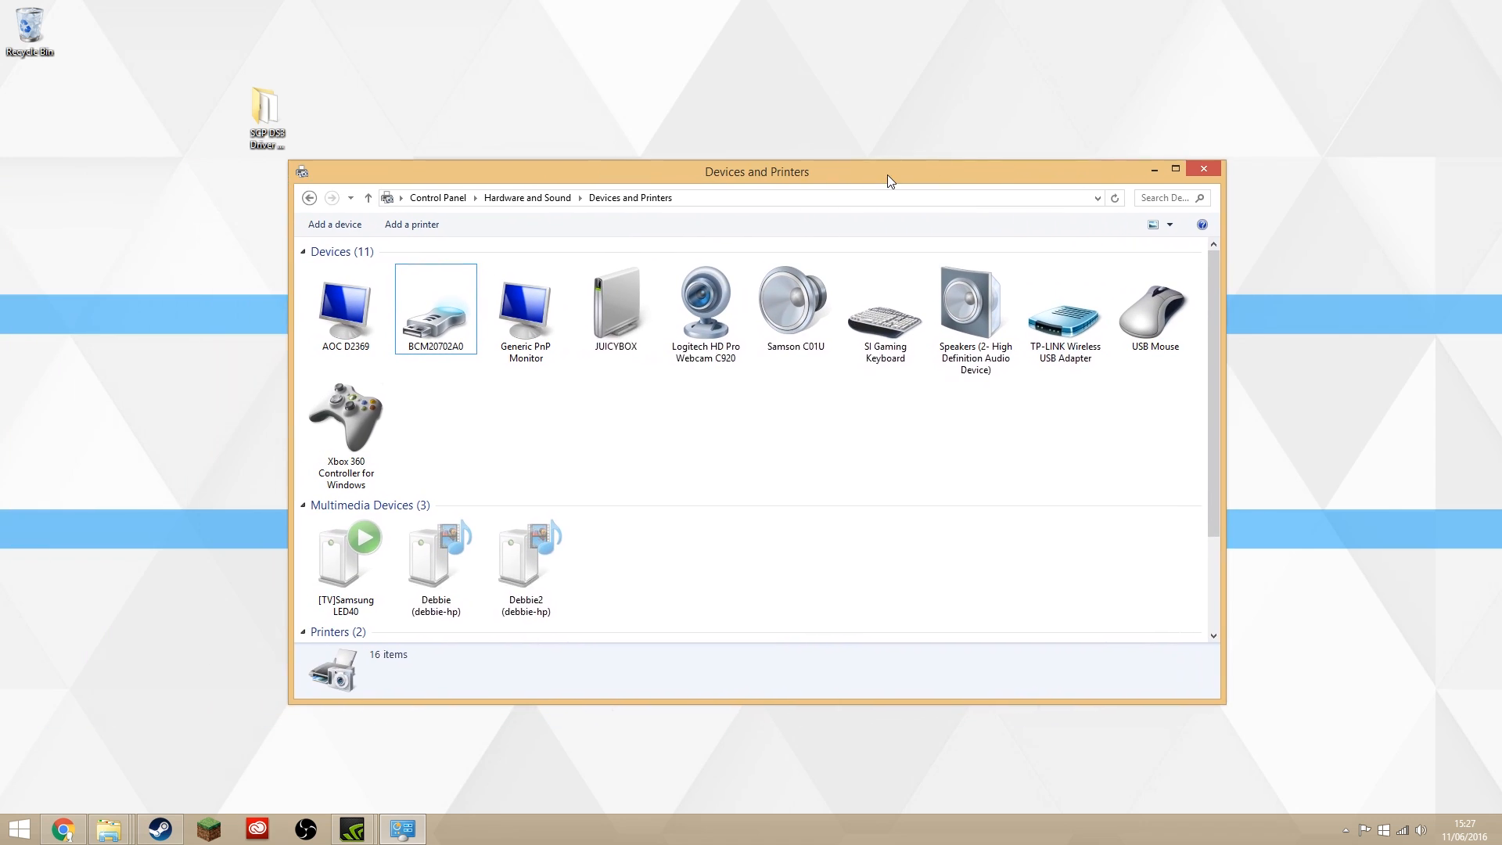
- Check the Xbox 360 controller's Test properties from game controller settings, then confirm OK
right_click(344, 421)
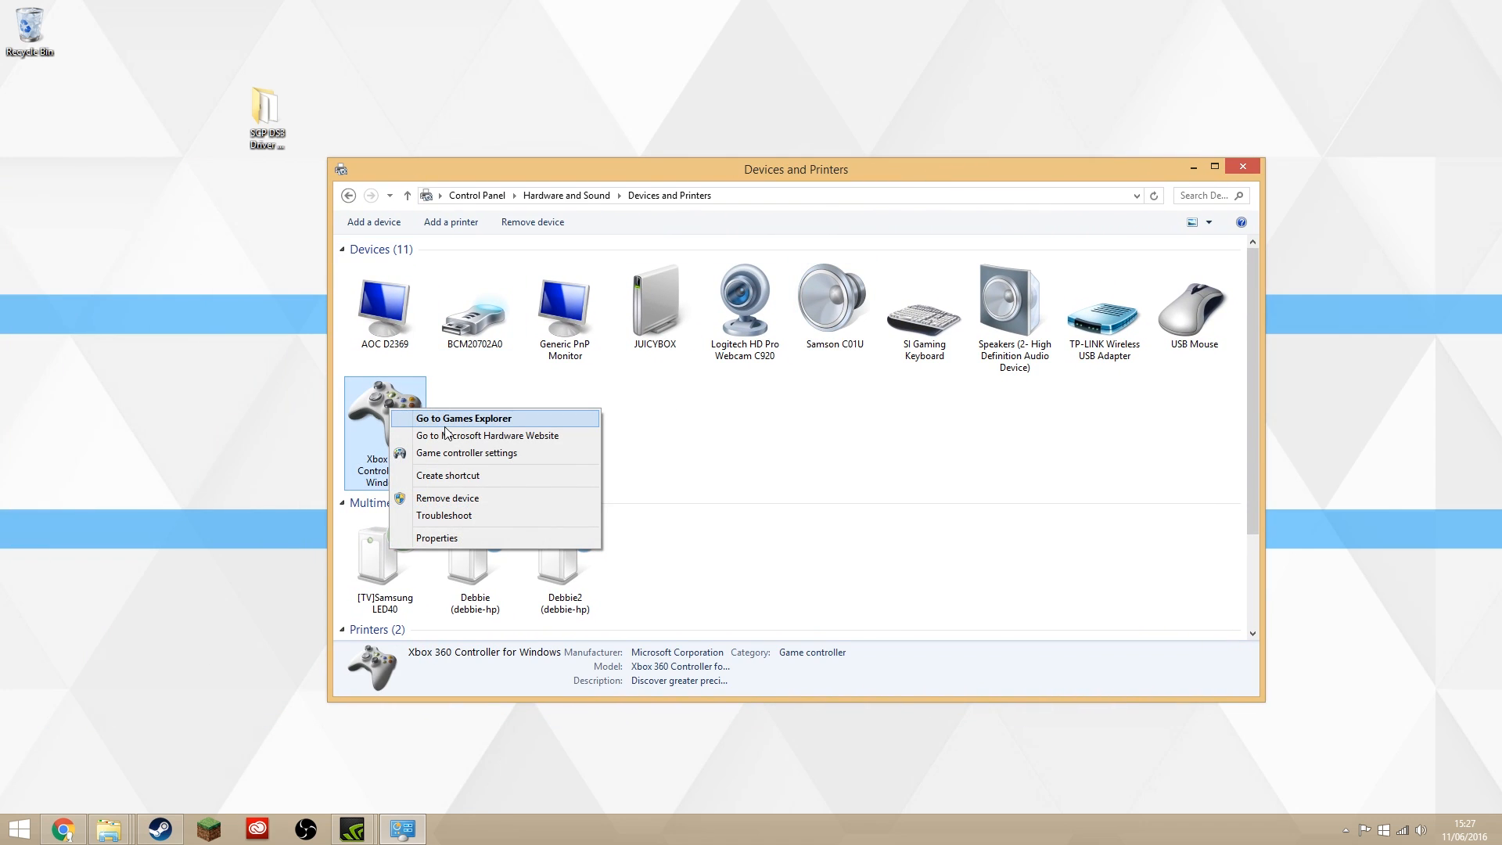
click(466, 454)
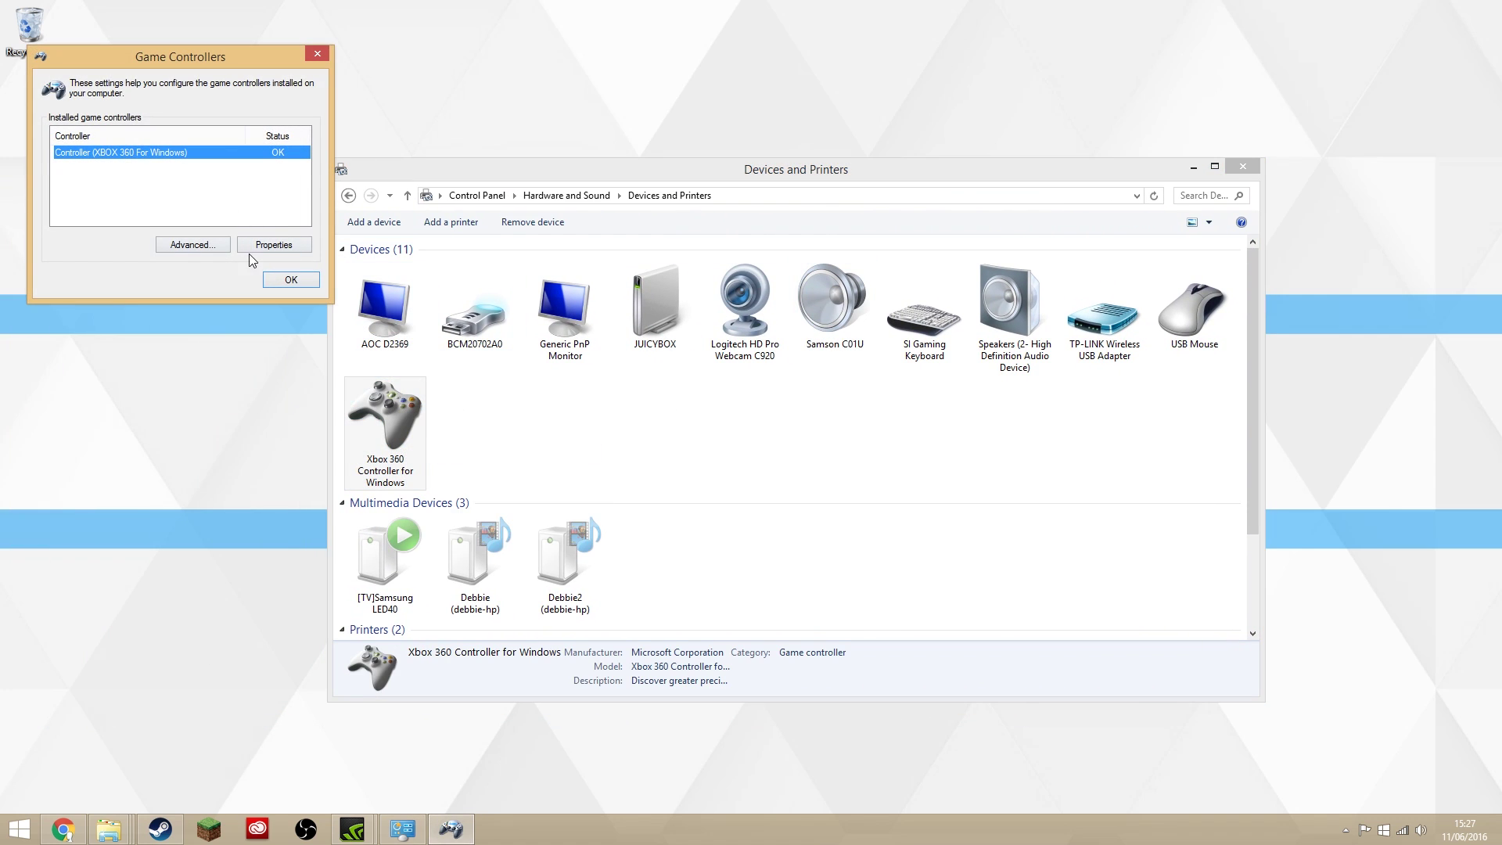
click(274, 244)
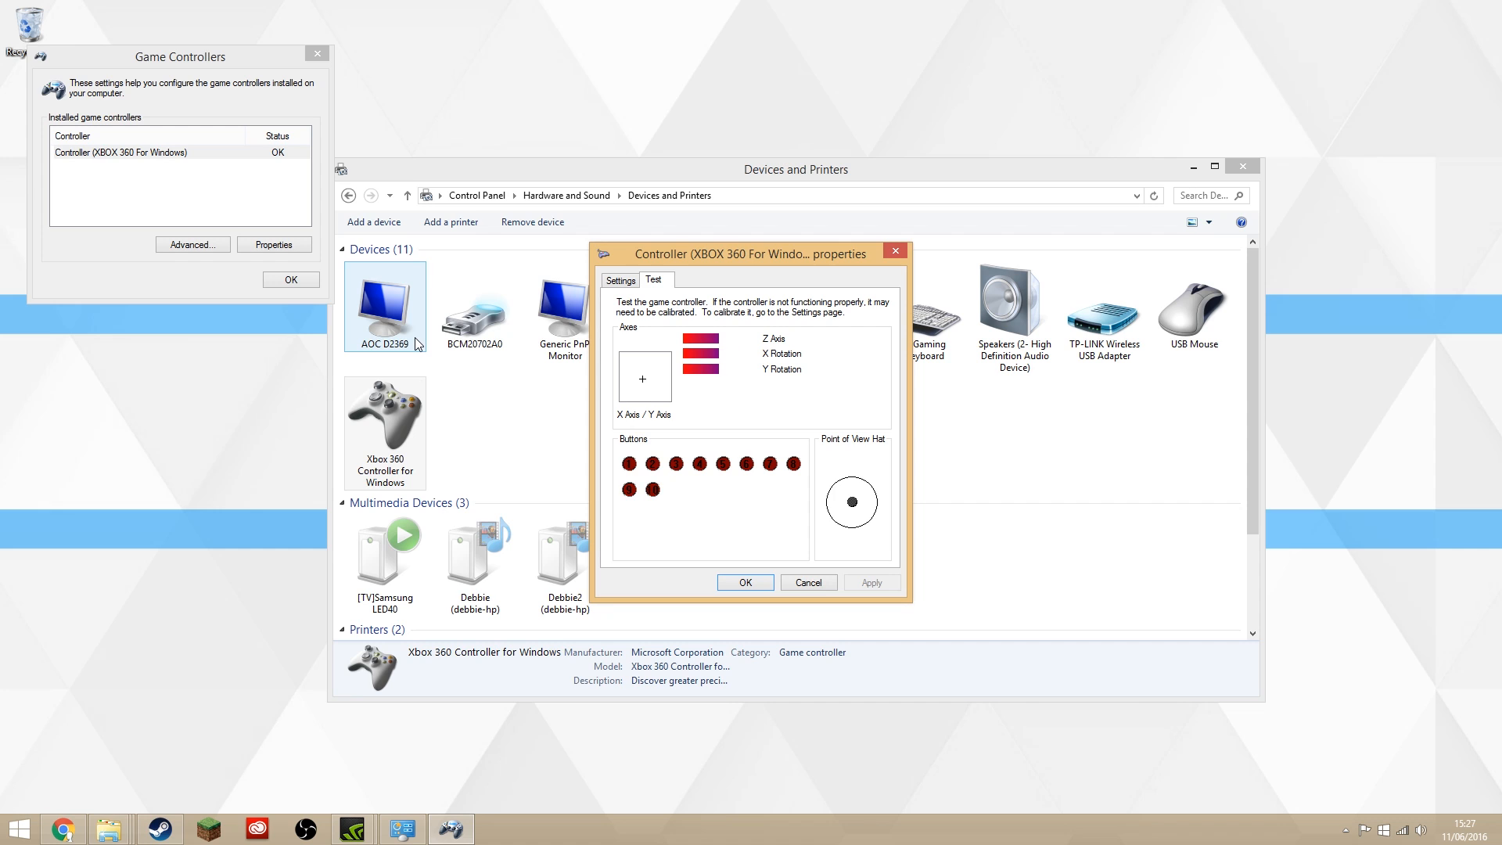
click(745, 582)
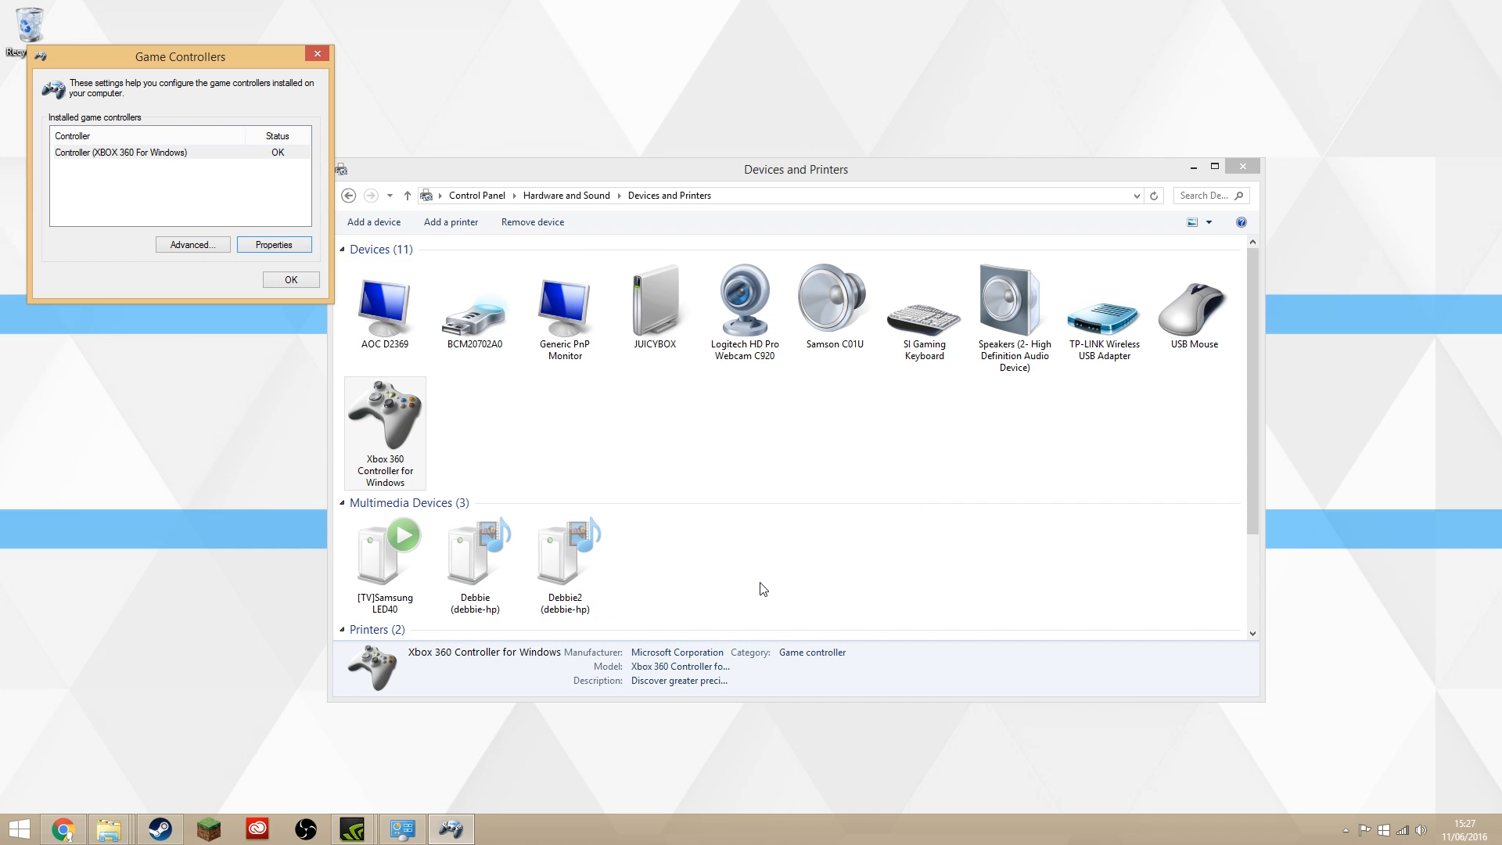
mouse_move(626, 447)
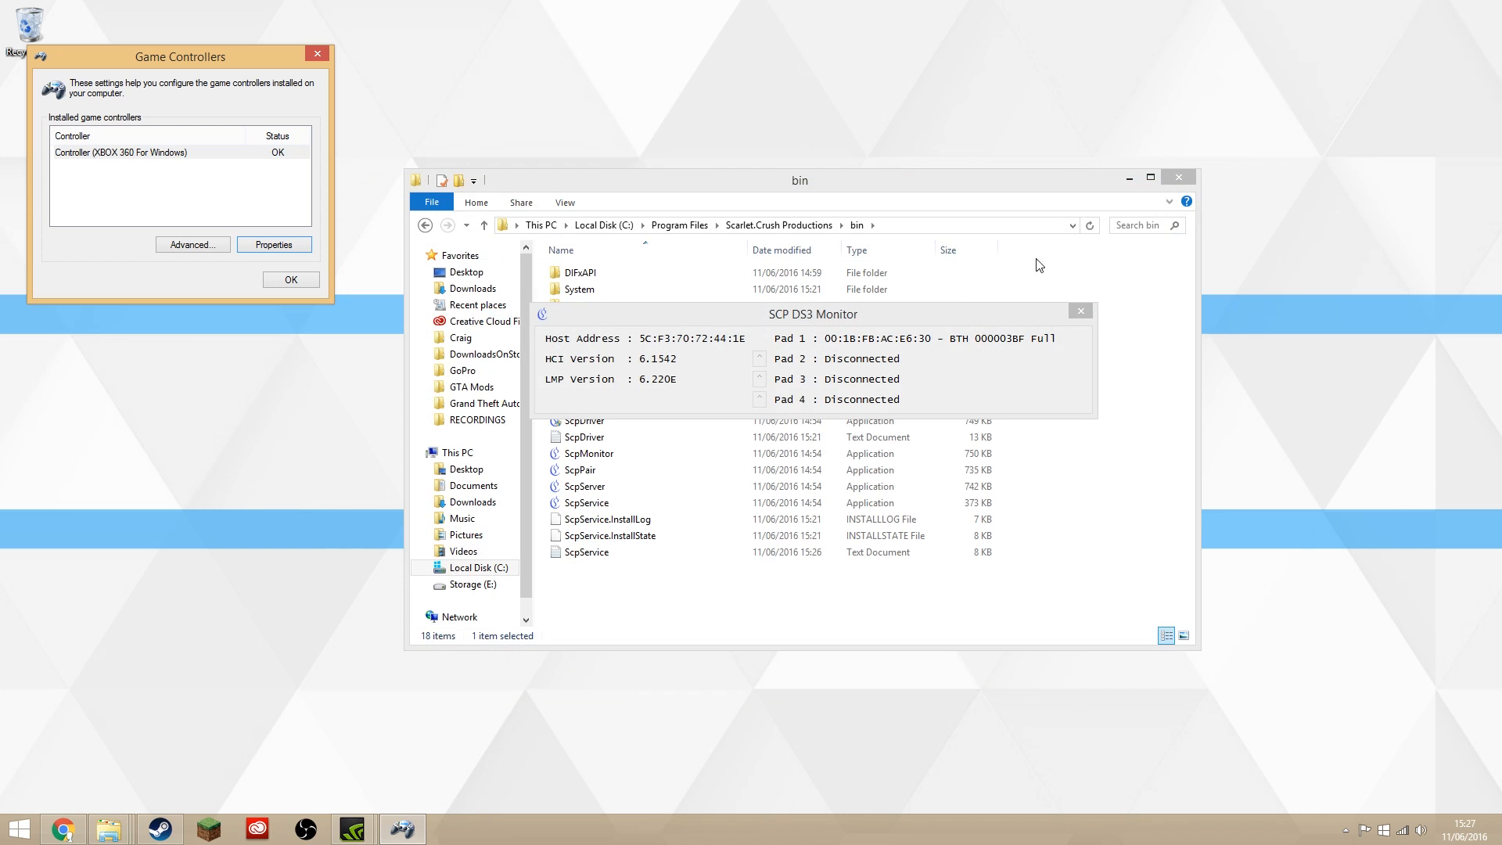
- Relaunch ScpMonitor from the bin folder and reveal it in the tray overflow
click(1079, 310)
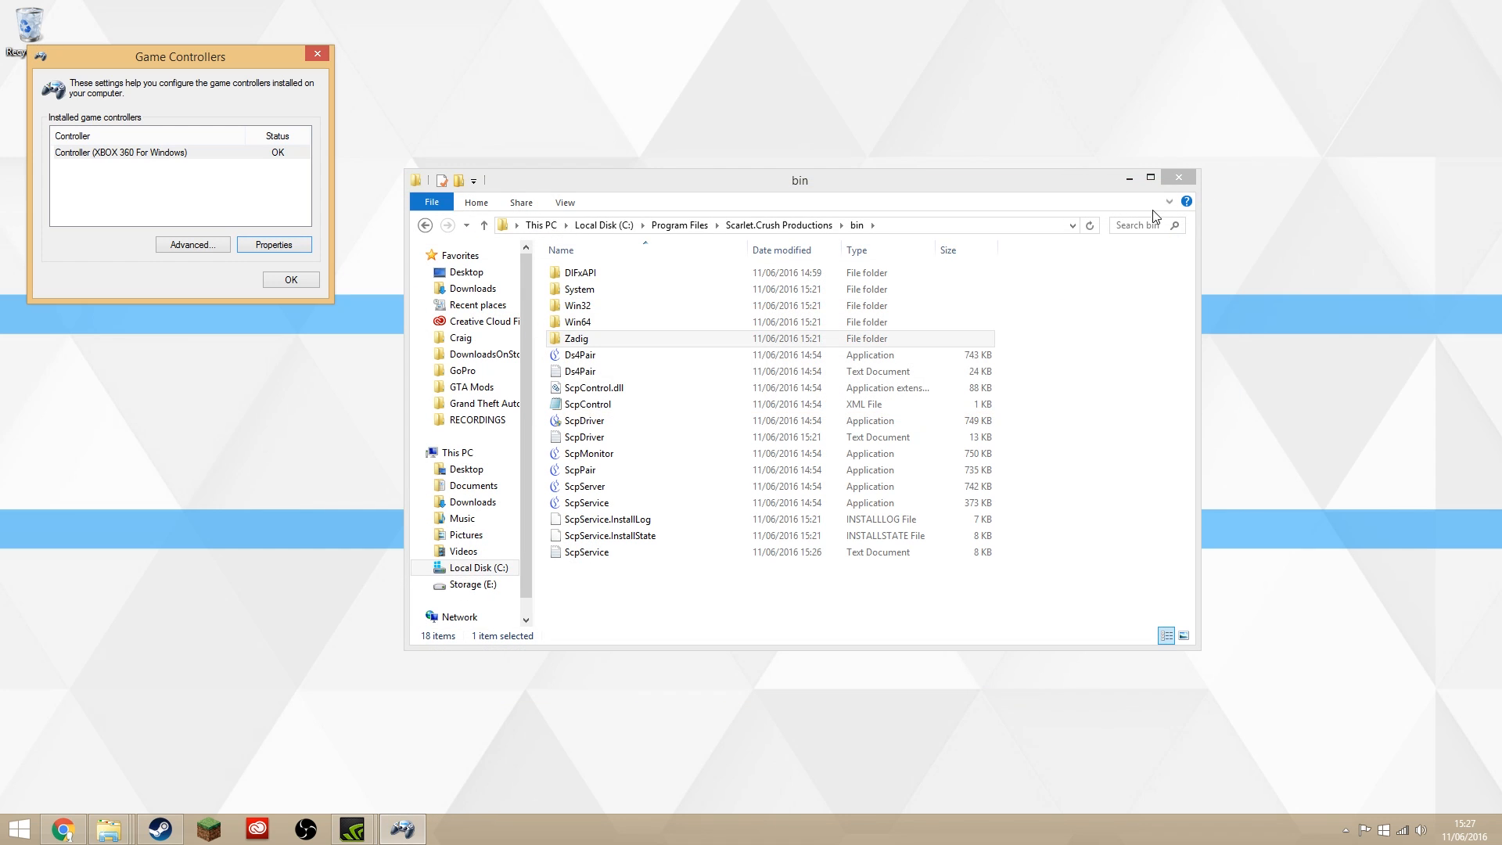
mouse_move(1159, 191)
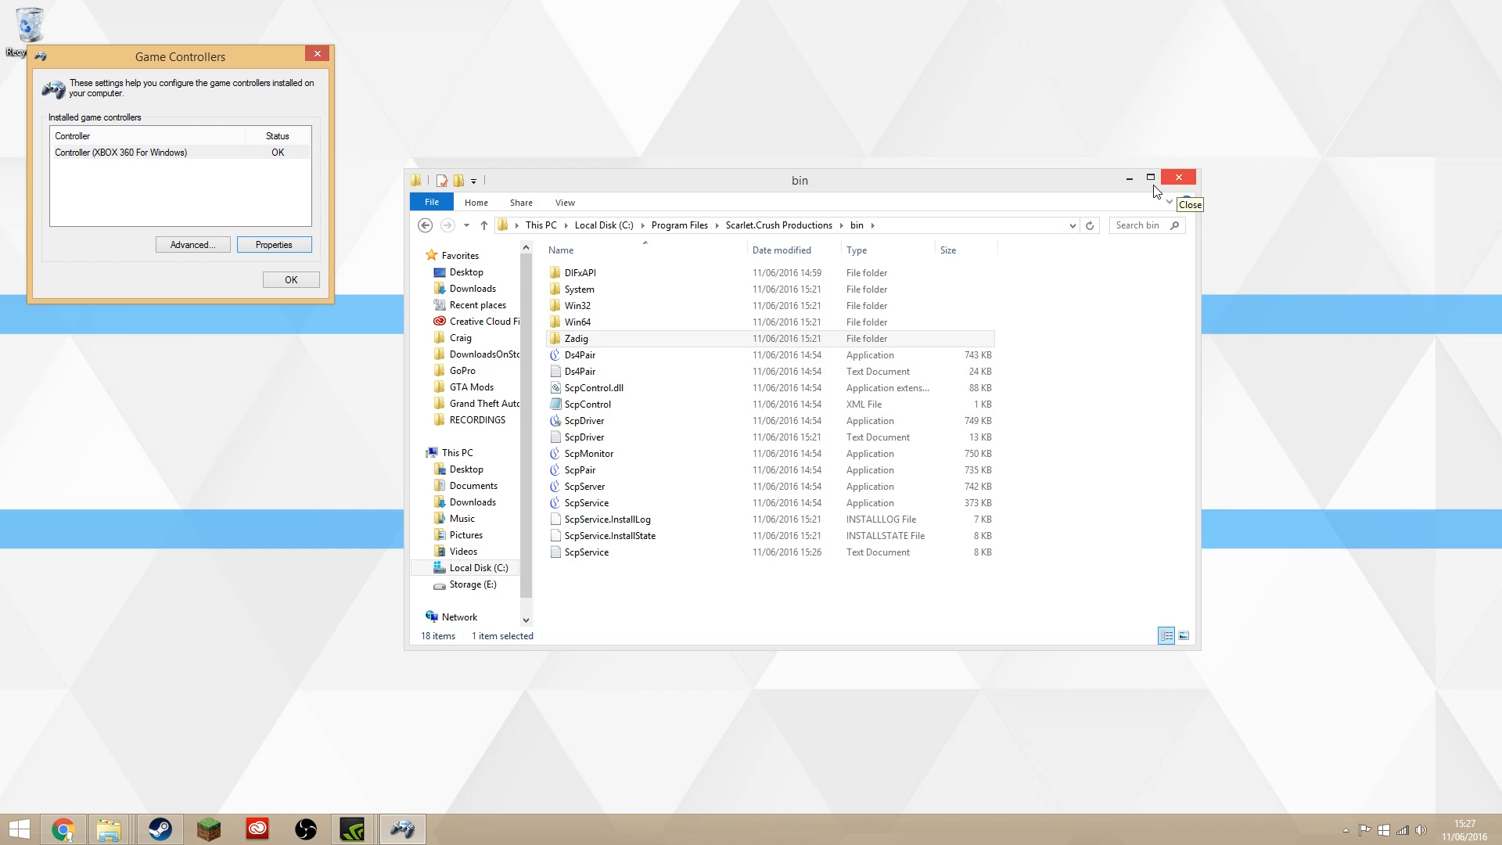
click(587, 454)
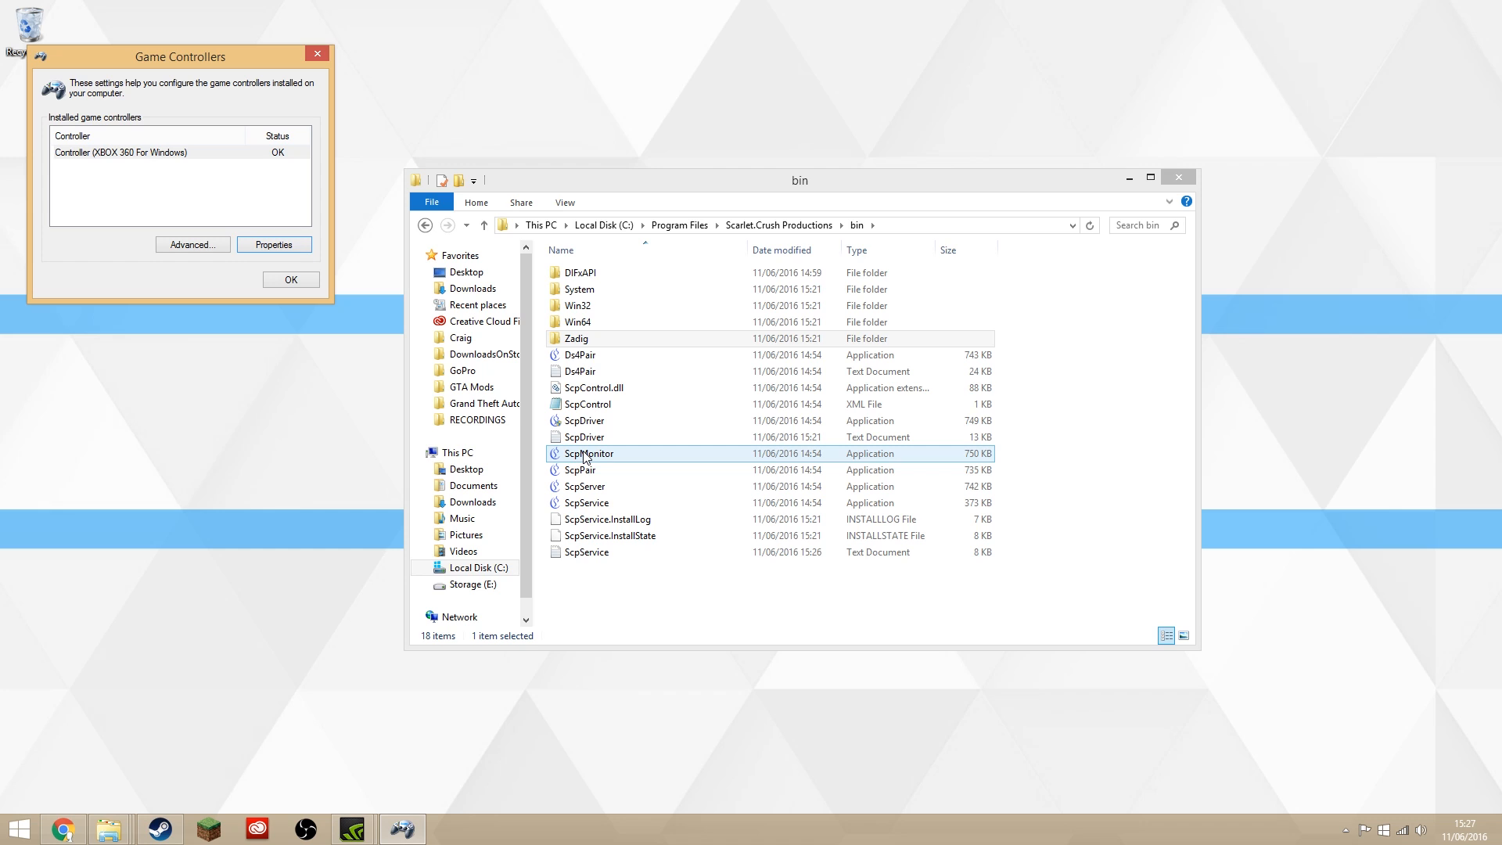
right_click(585, 454)
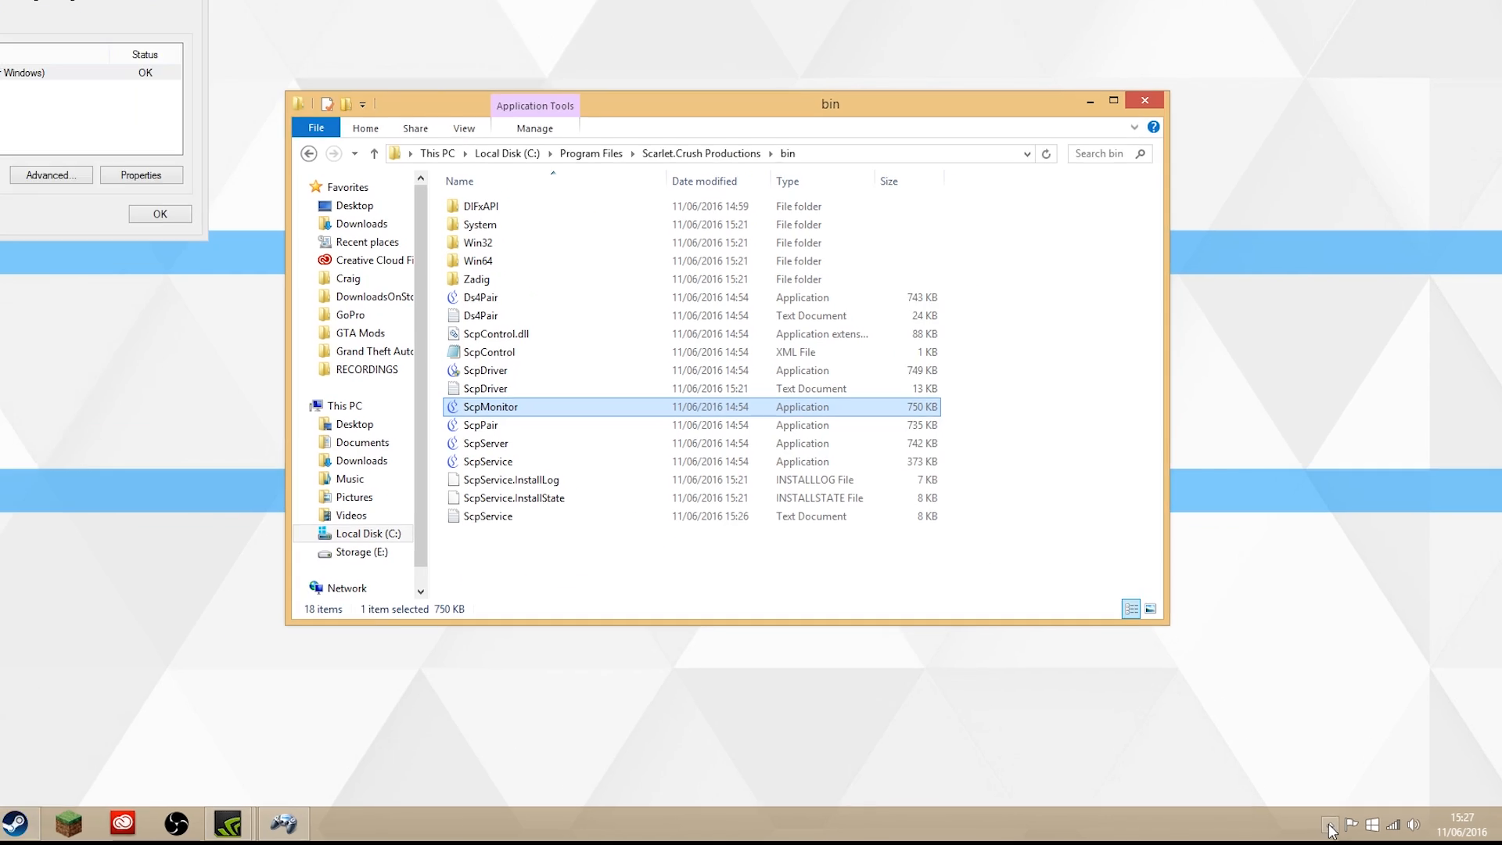
click(1327, 824)
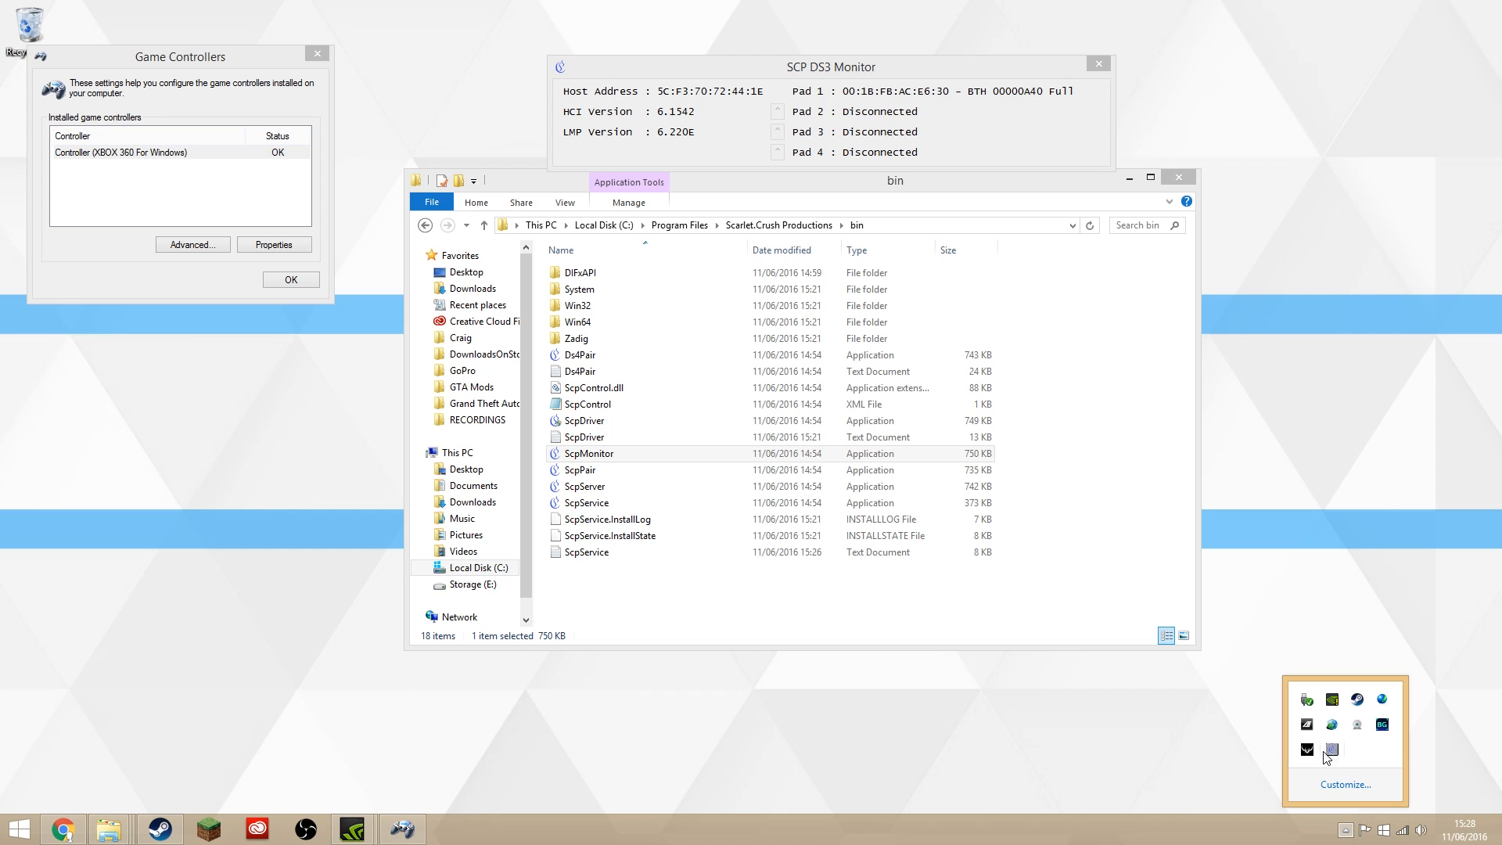
mouse_move(1332, 751)
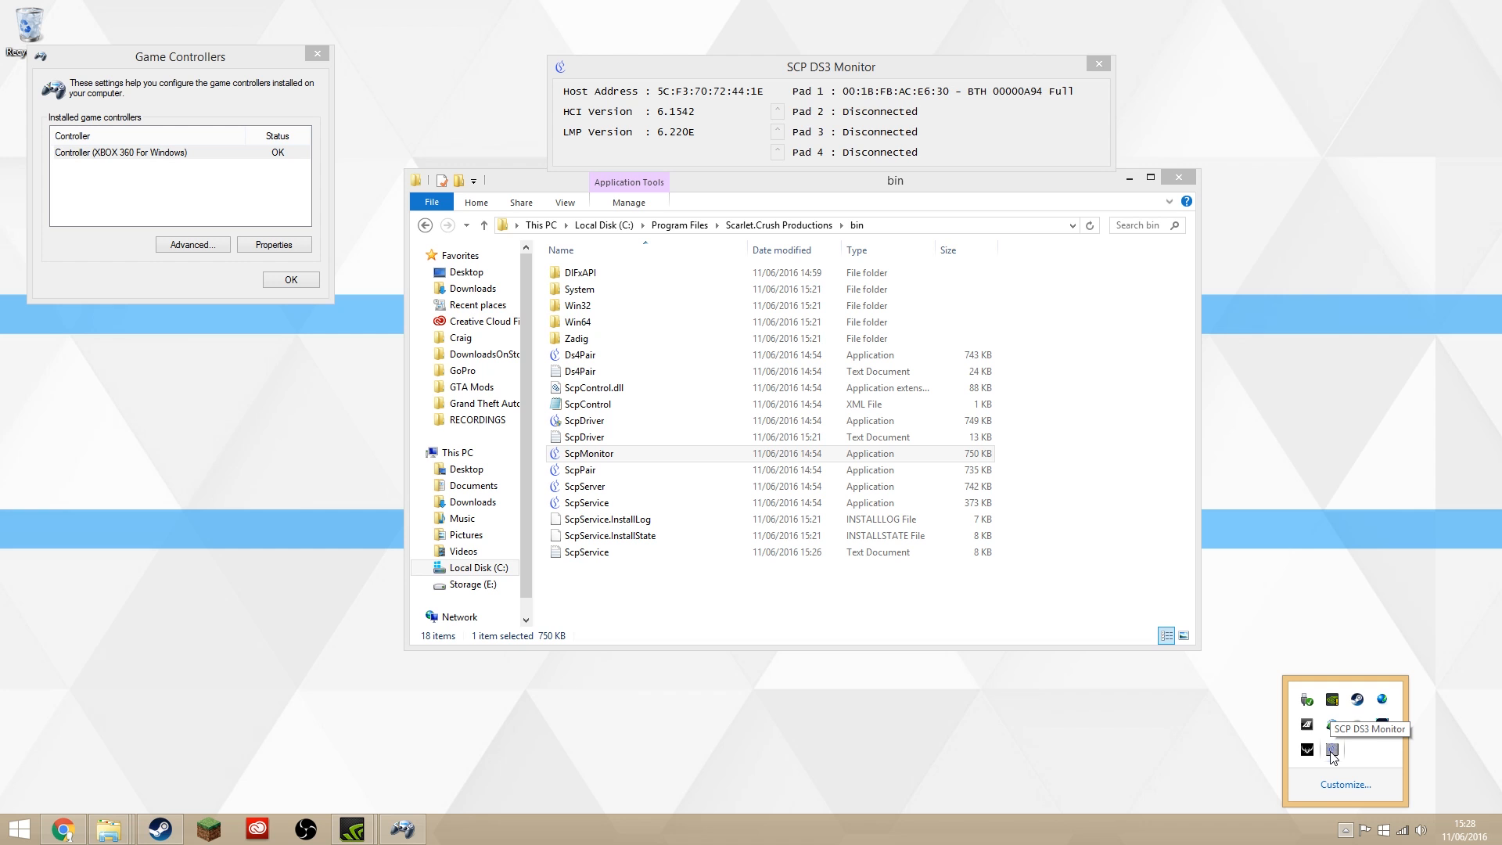